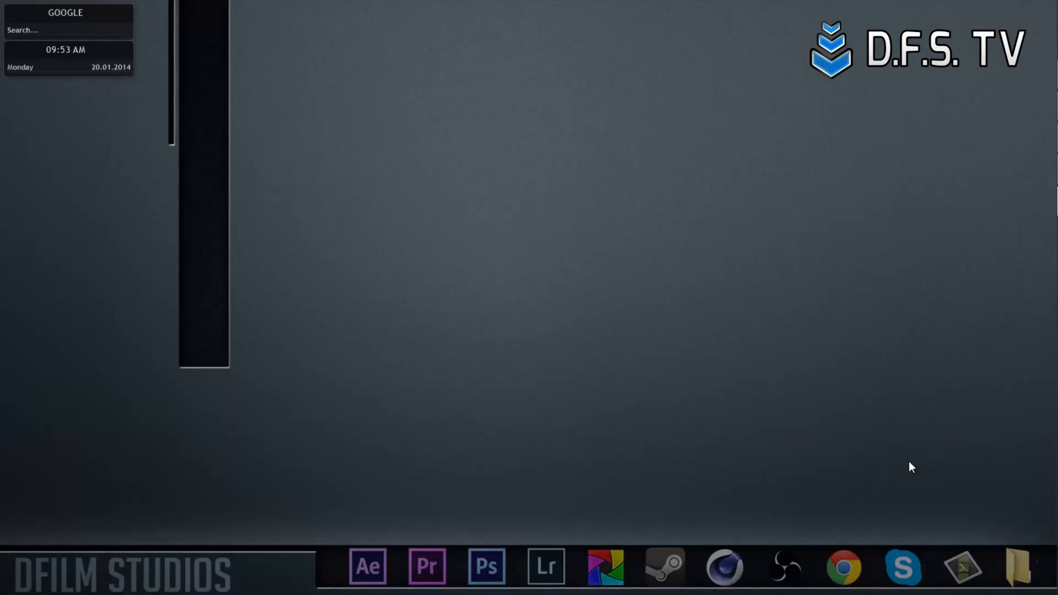
mouse_move(366, 573)
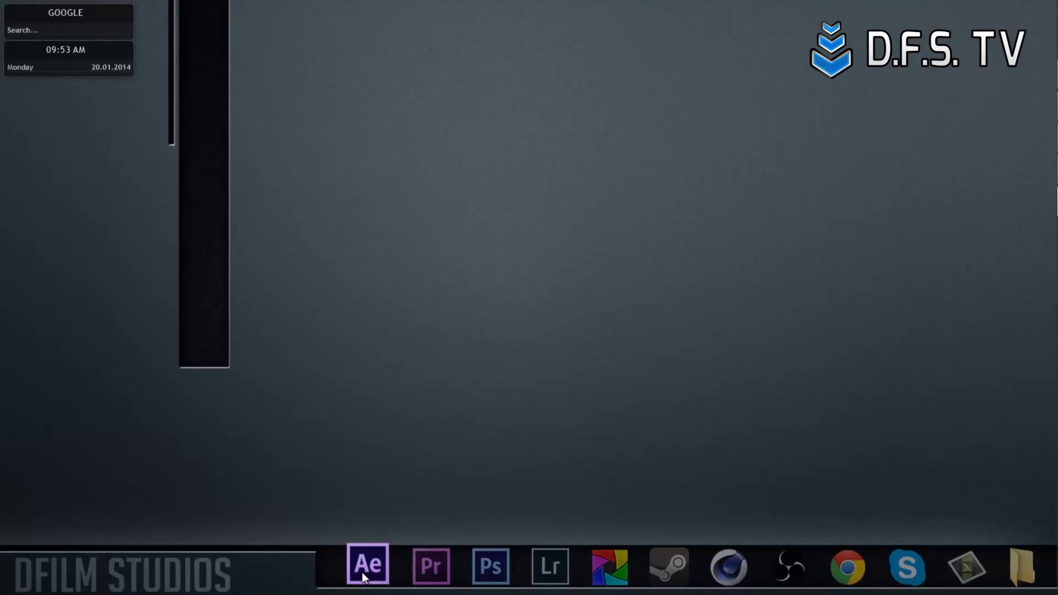
Step: Launch After Effects, create Comp 1 (1920×1080, 24 fps, 6 s) and start a new solid
click(368, 567)
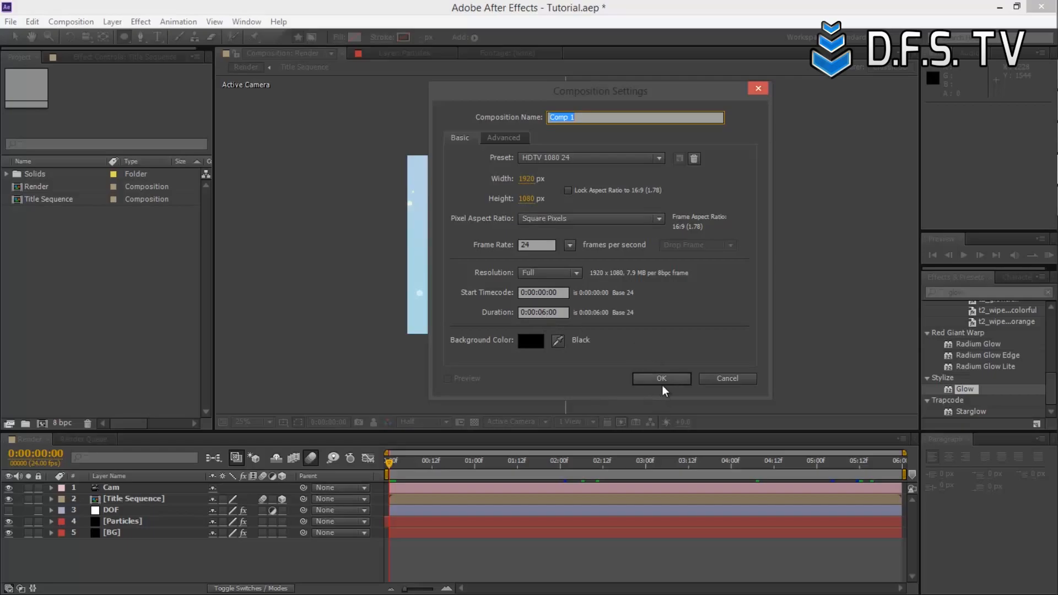
click(661, 380)
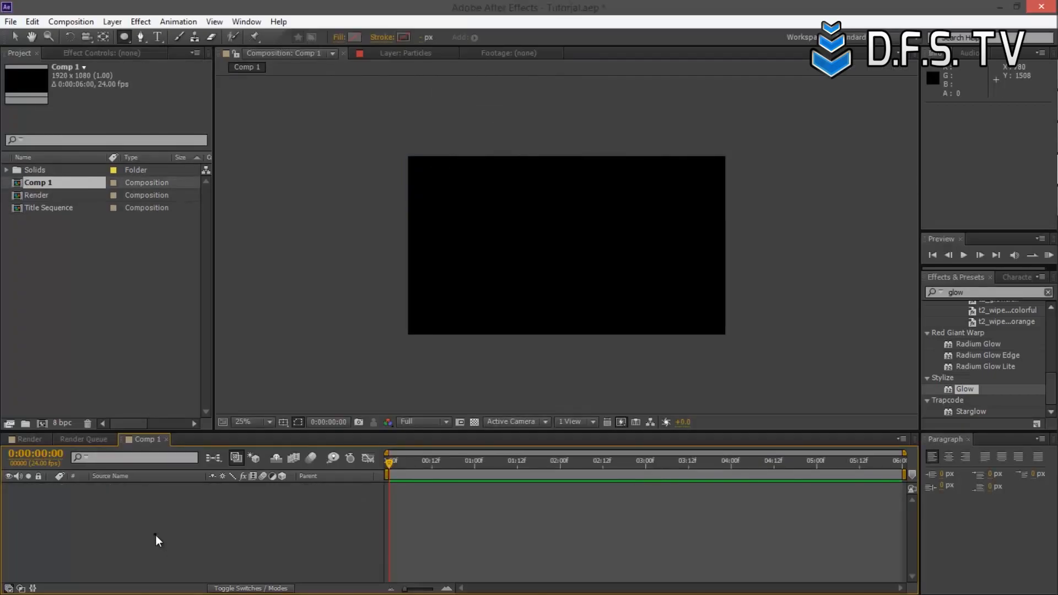
key(Ctrl+Y)
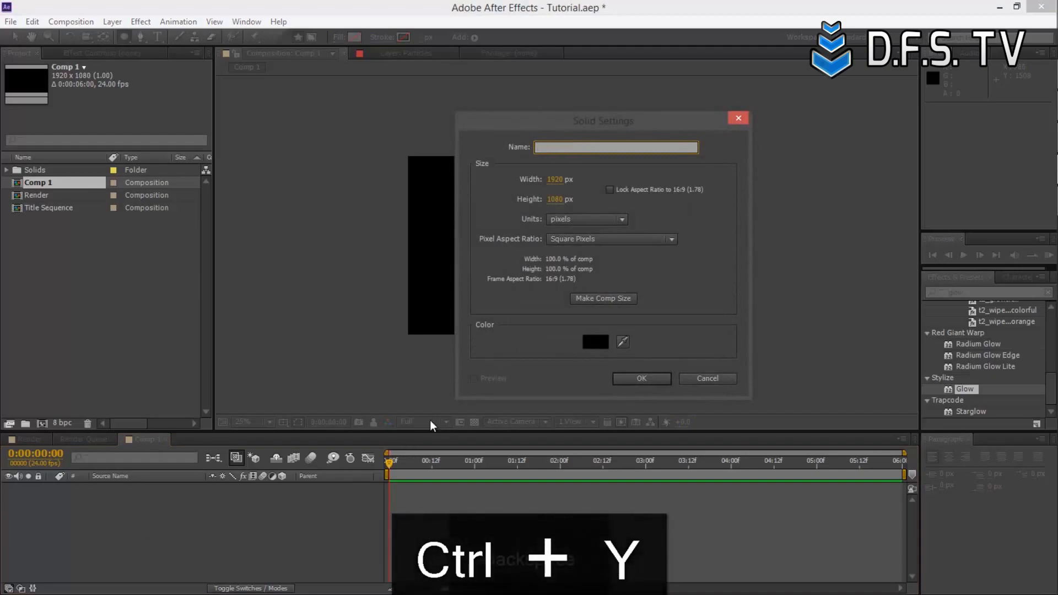
Step: Name the new solid BG and search Effects & Presets for the Ramp effect
key(Backspace)
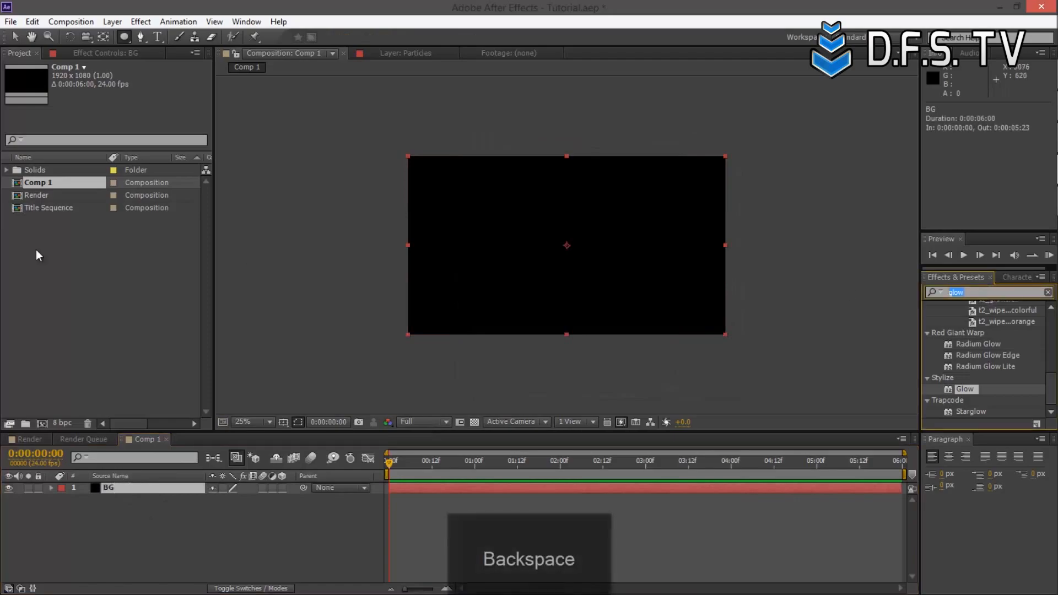
text(ramp)
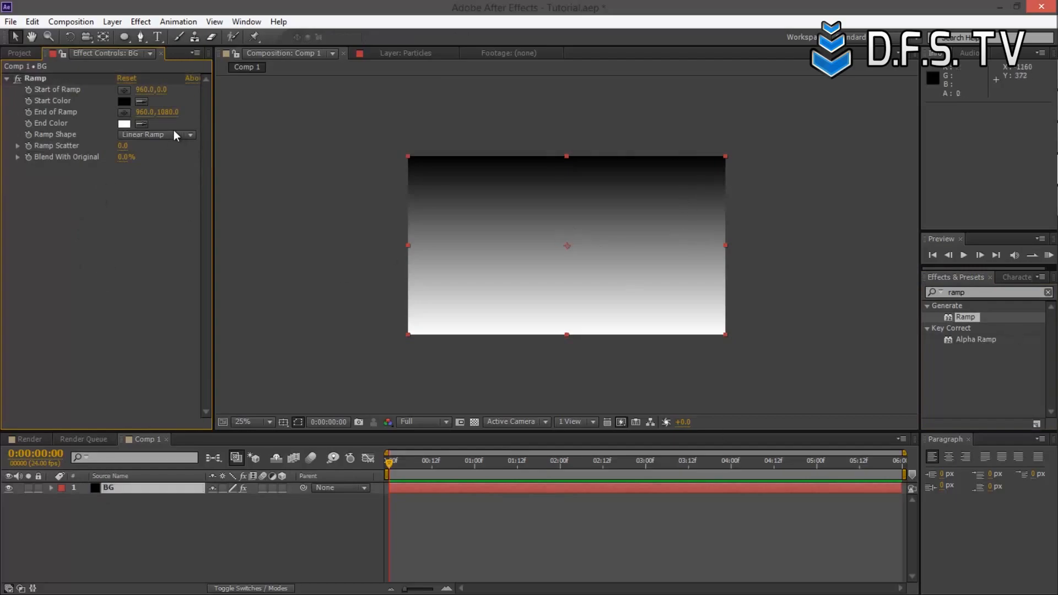
Step: Make BG's Ramp radial with a pink start colour and a light blue end colour
click(157, 135)
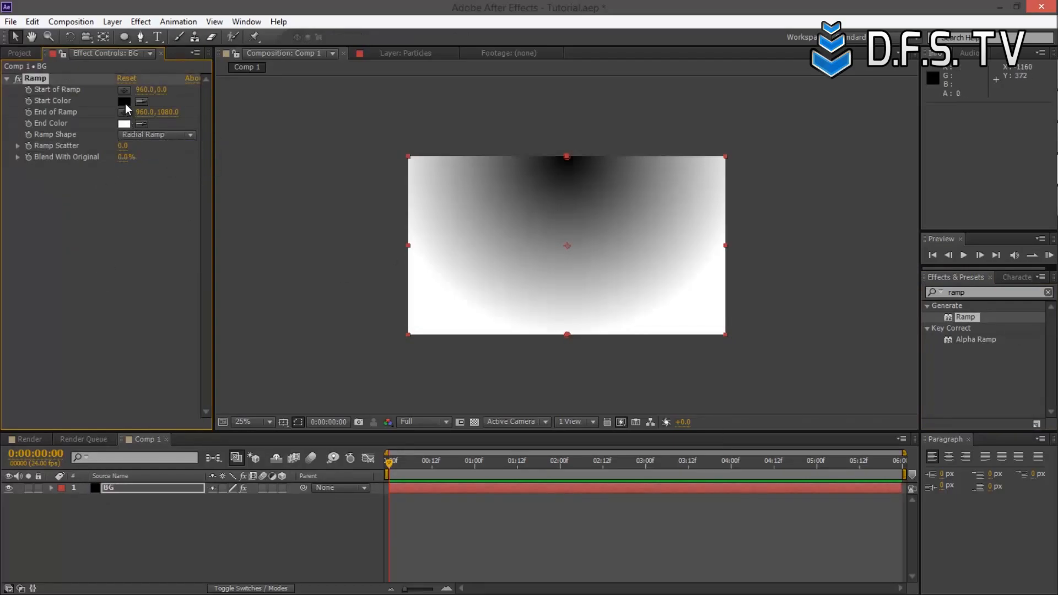
click(123, 100)
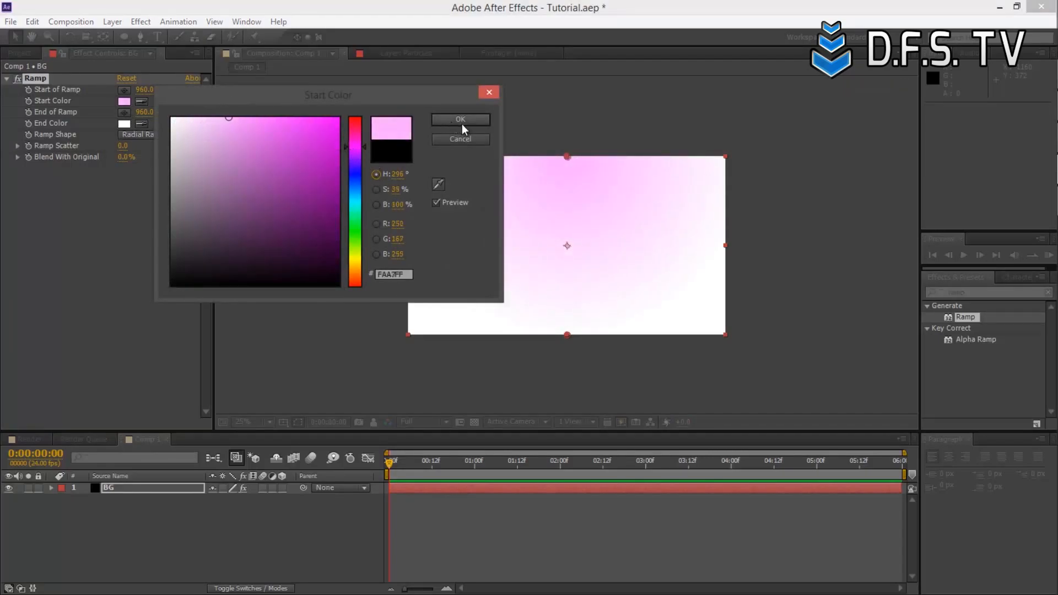
click(461, 119)
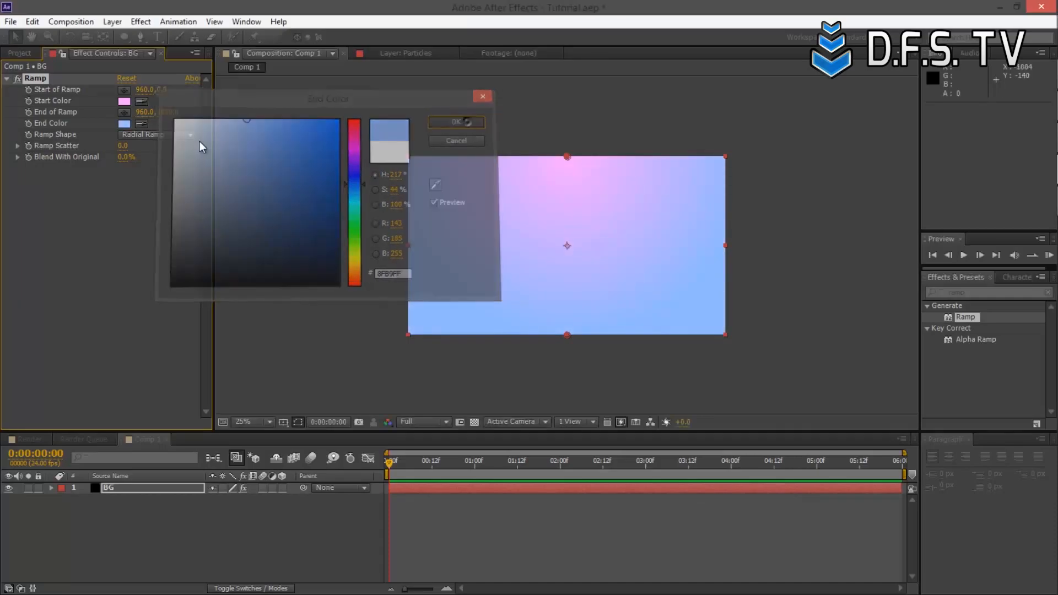
click(457, 122)
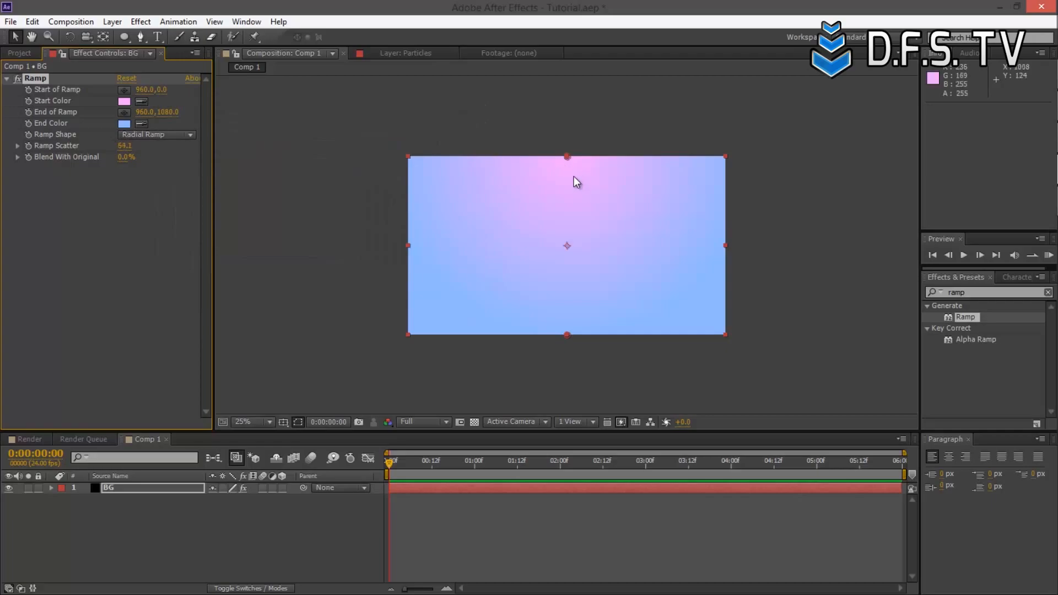
Step: Position the pink glow of the gradient near the top centre of the frame
drag(566, 157, 552, 108)
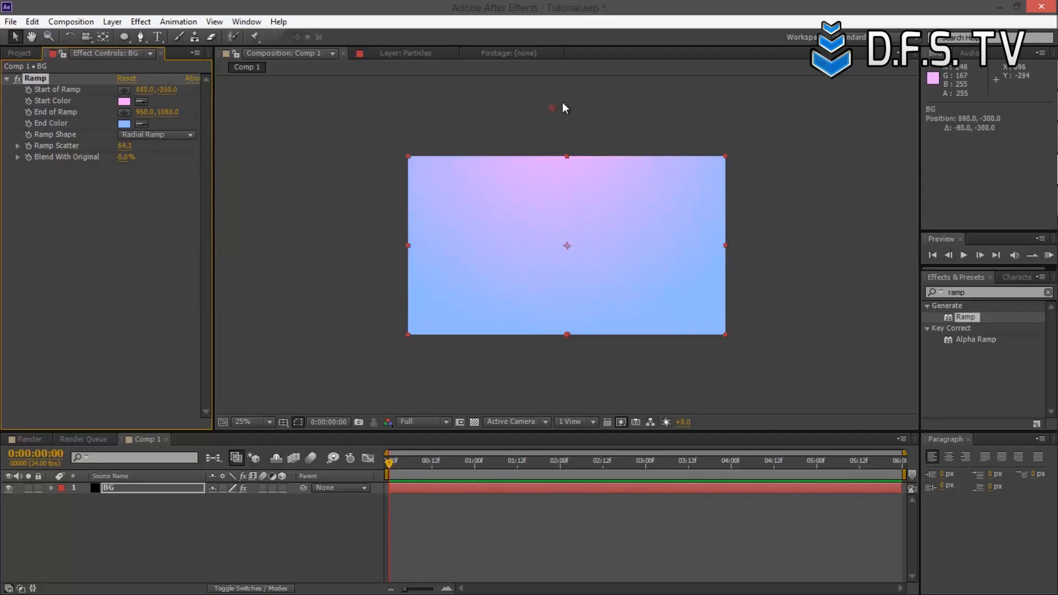
drag(551, 108, 573, 254)
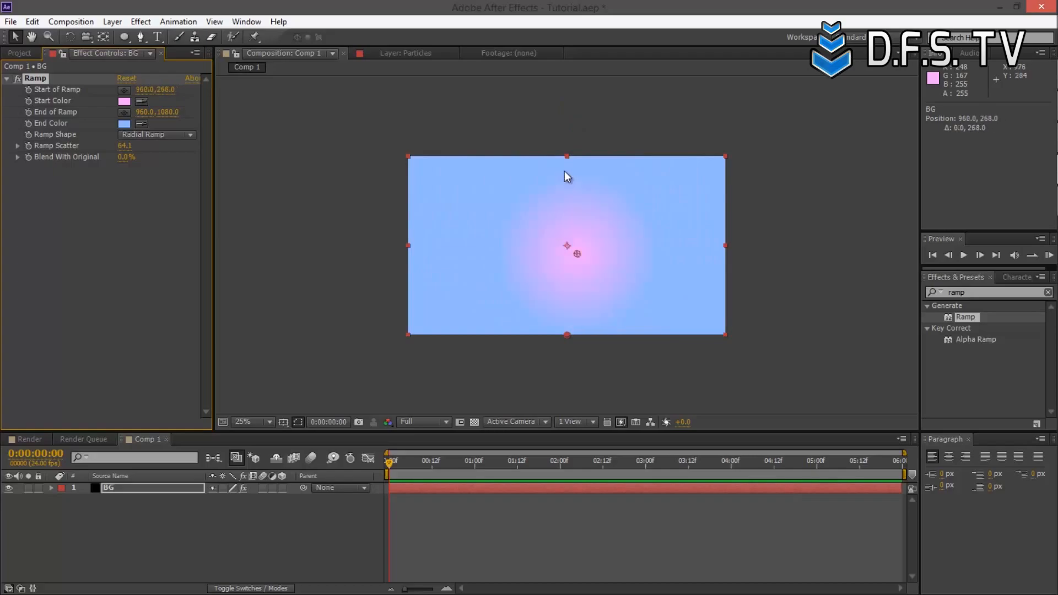
drag(572, 254, 569, 159)
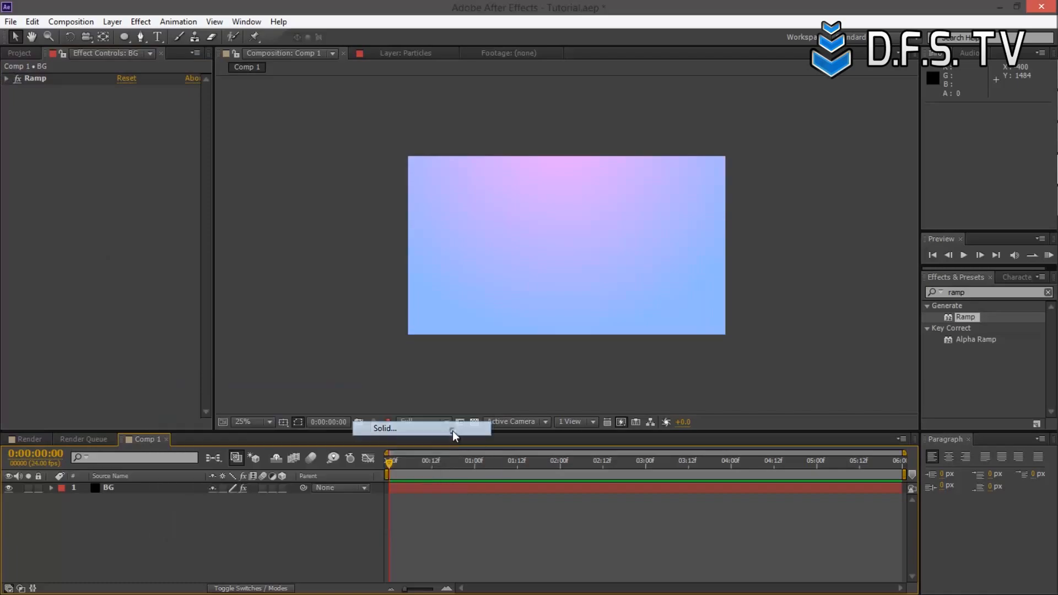
Step: Add a new full-frame solid named Particles above BG via New > Solid
click(386, 429)
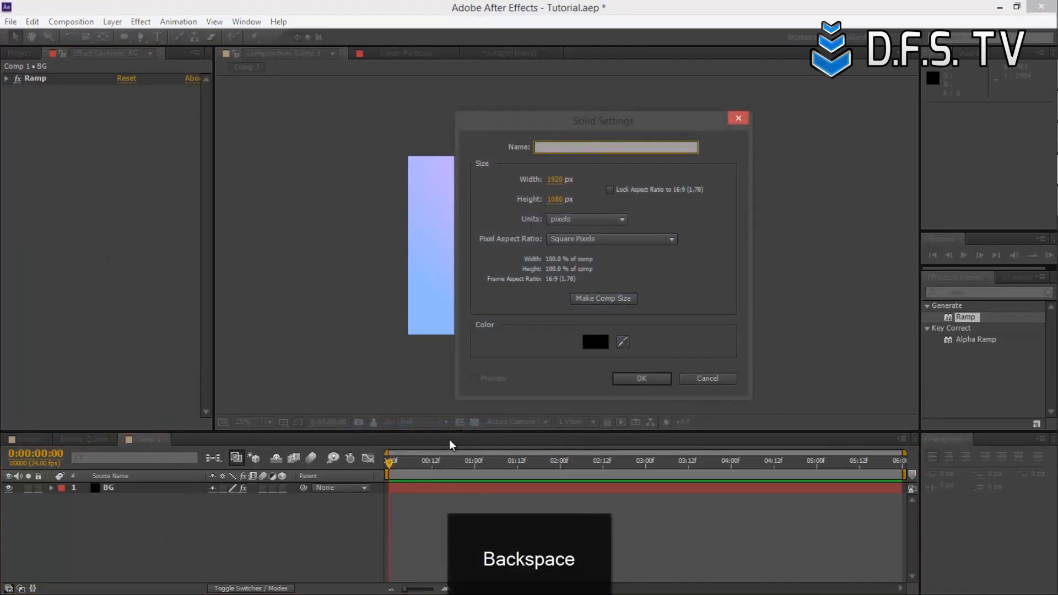
text(Particles)
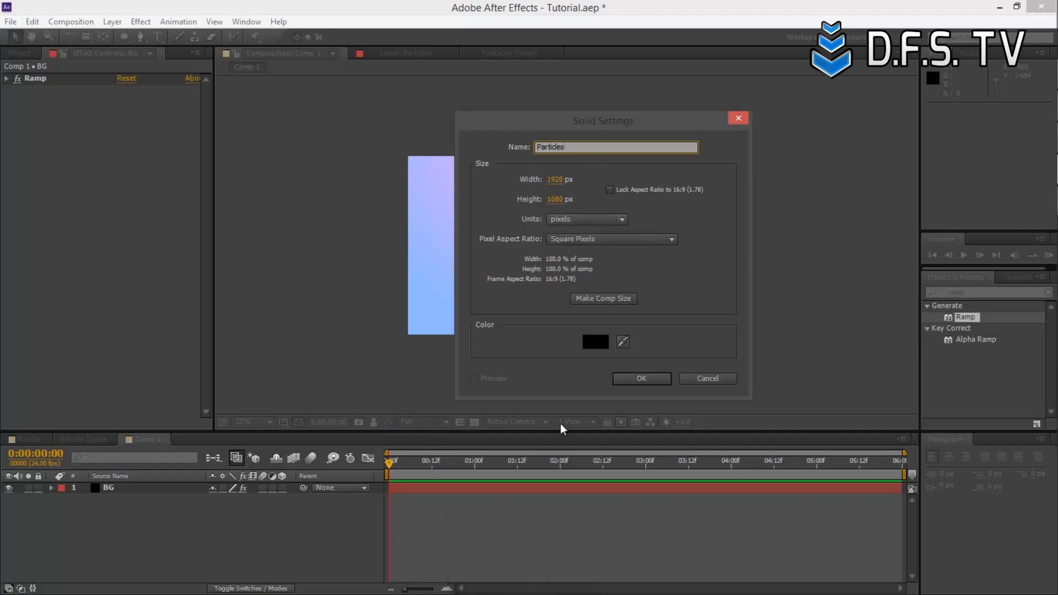
click(642, 380)
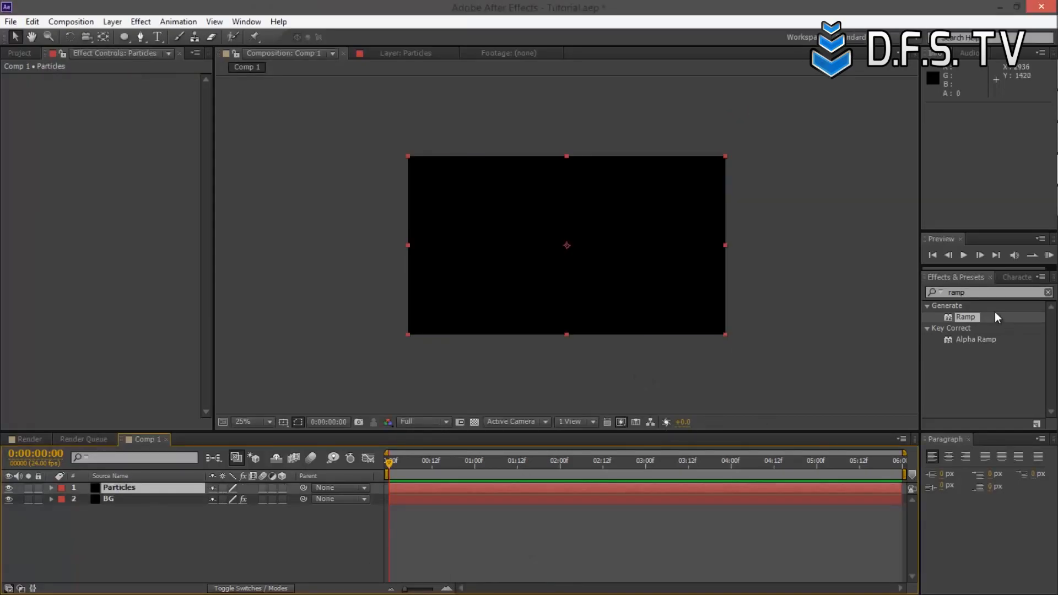
Step: Apply CC Particle World to the Particles layer and zoom the preview to 50%
key(Backspace)
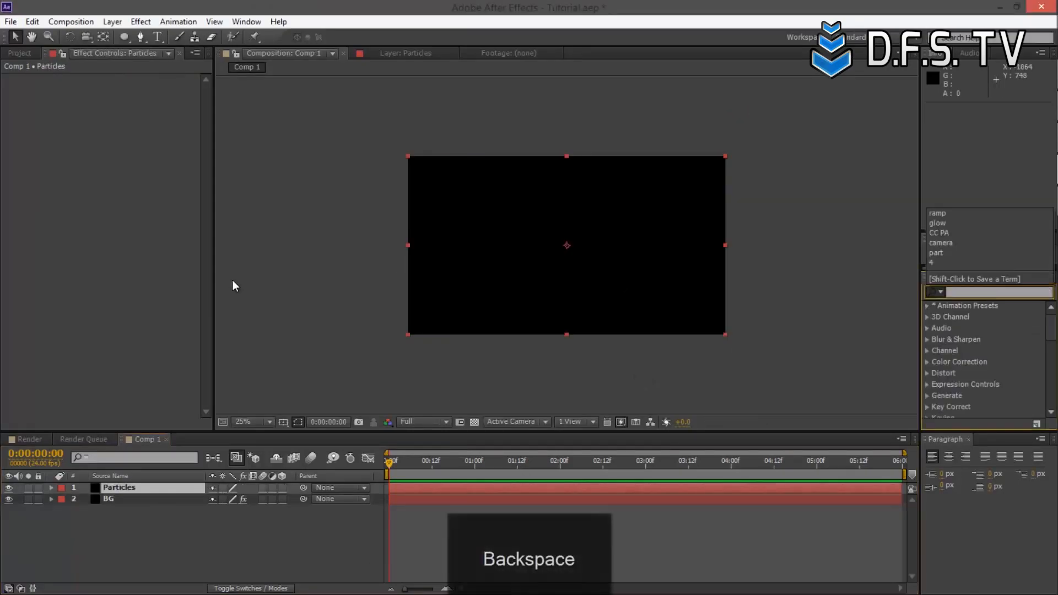
text(Particle)
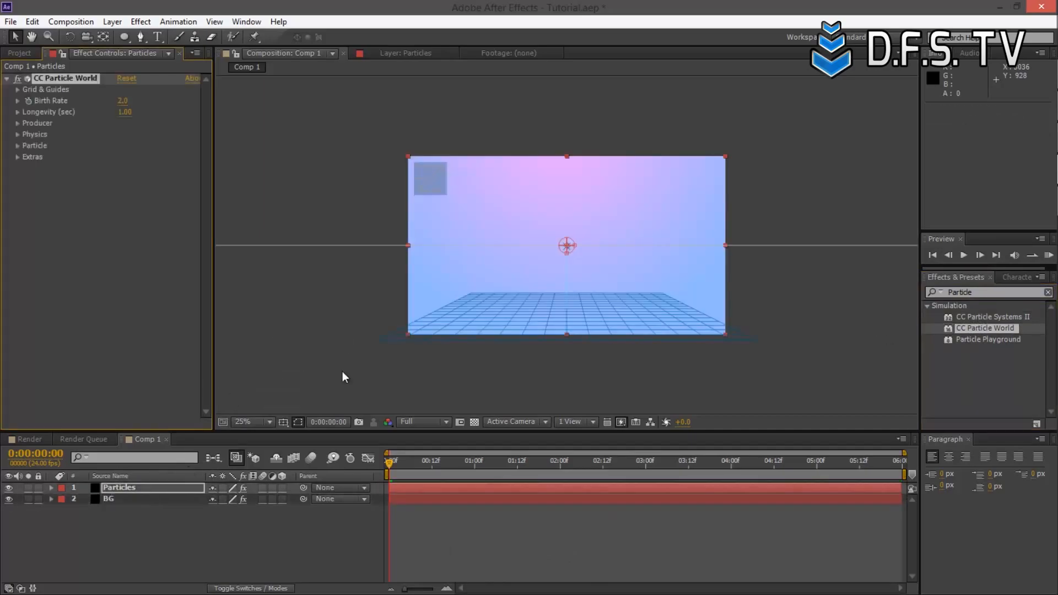
click(265, 421)
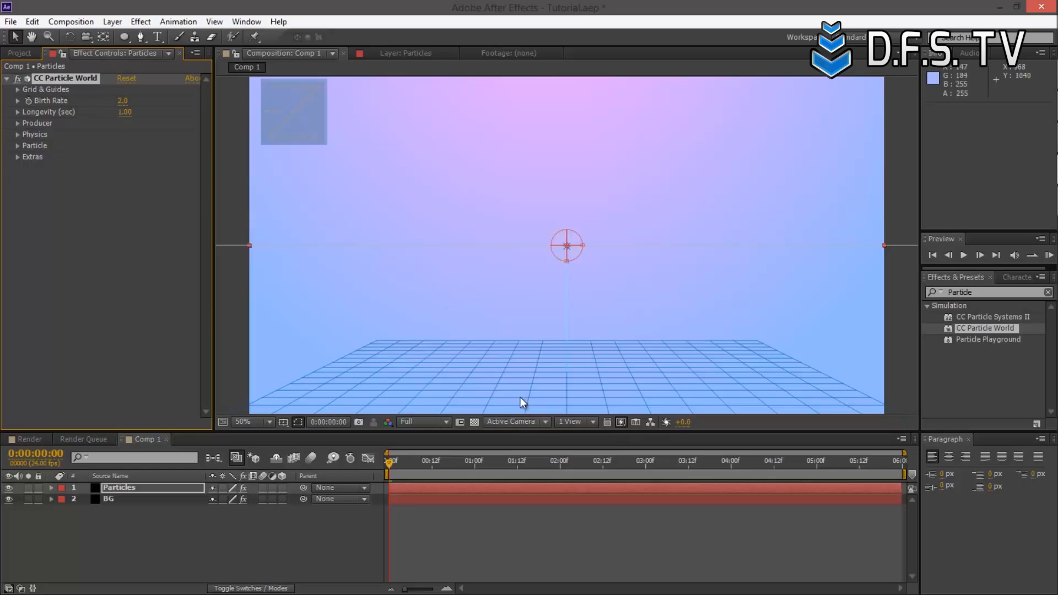
Step: Hide all Grid & Guides overlays of CC Particle World
click(15, 89)
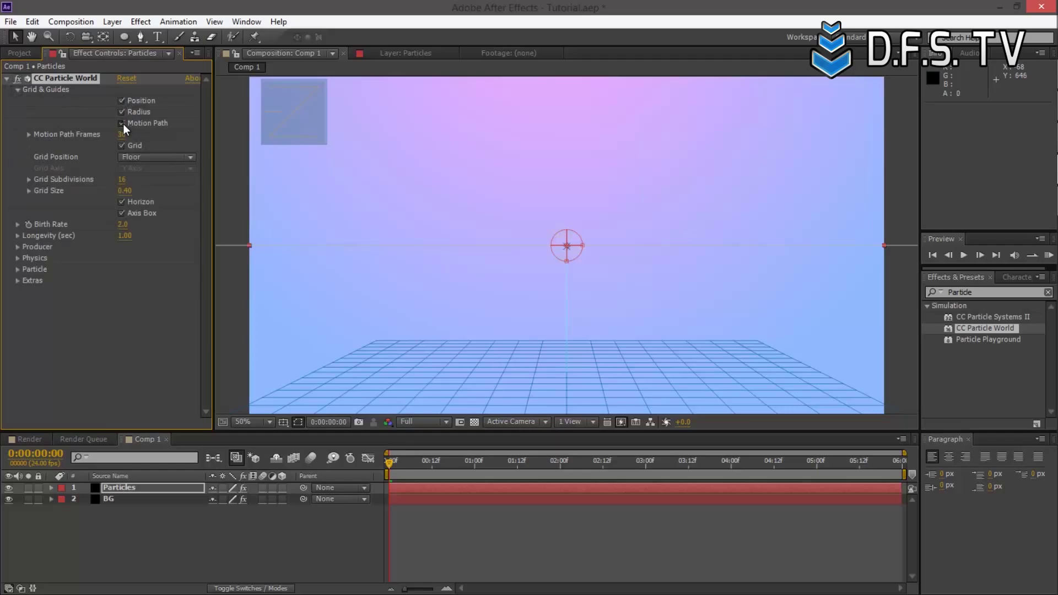
click(121, 145)
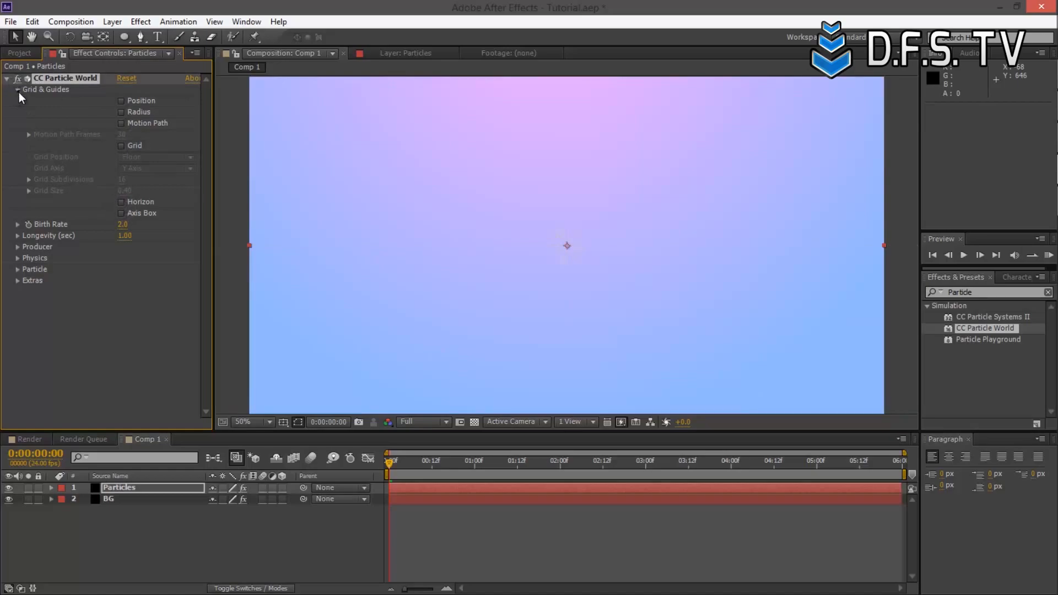
click(17, 90)
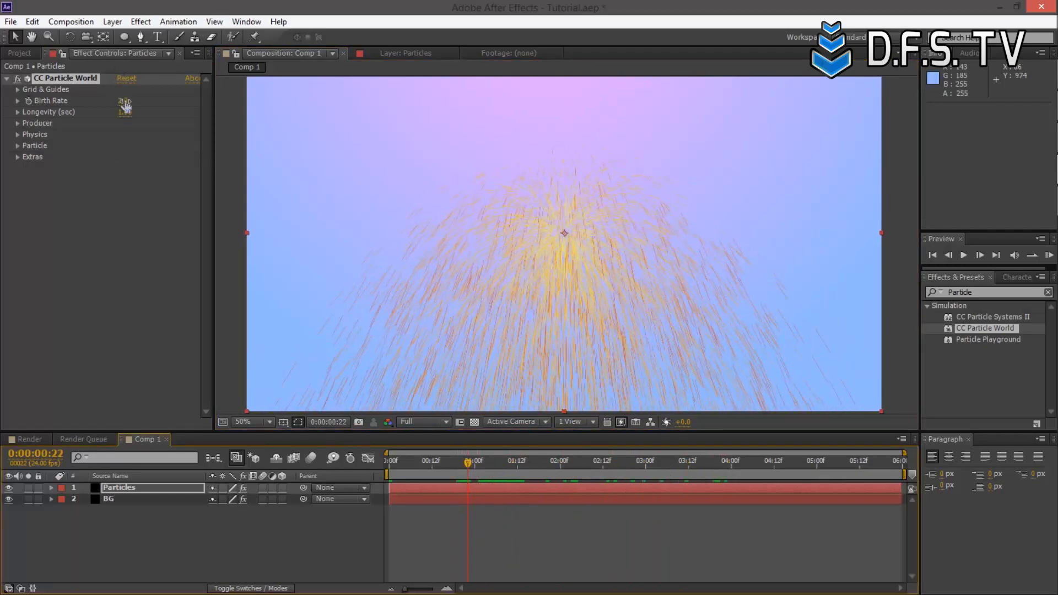
Step: Set the particle birth rate to 0.6 and longevity to 2.6
click(125, 100)
text(0.6)
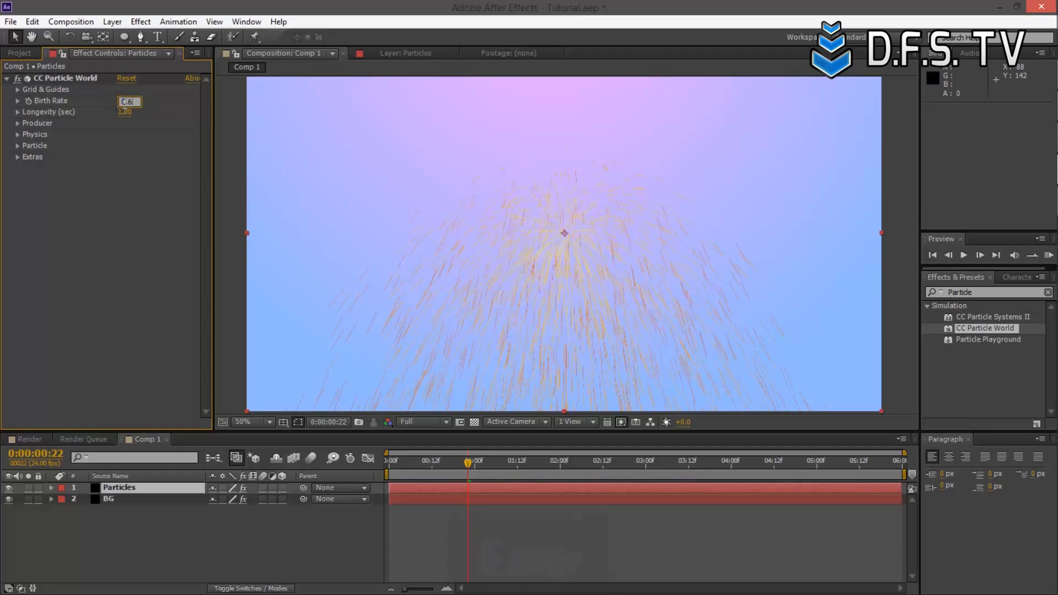
key(Enter)
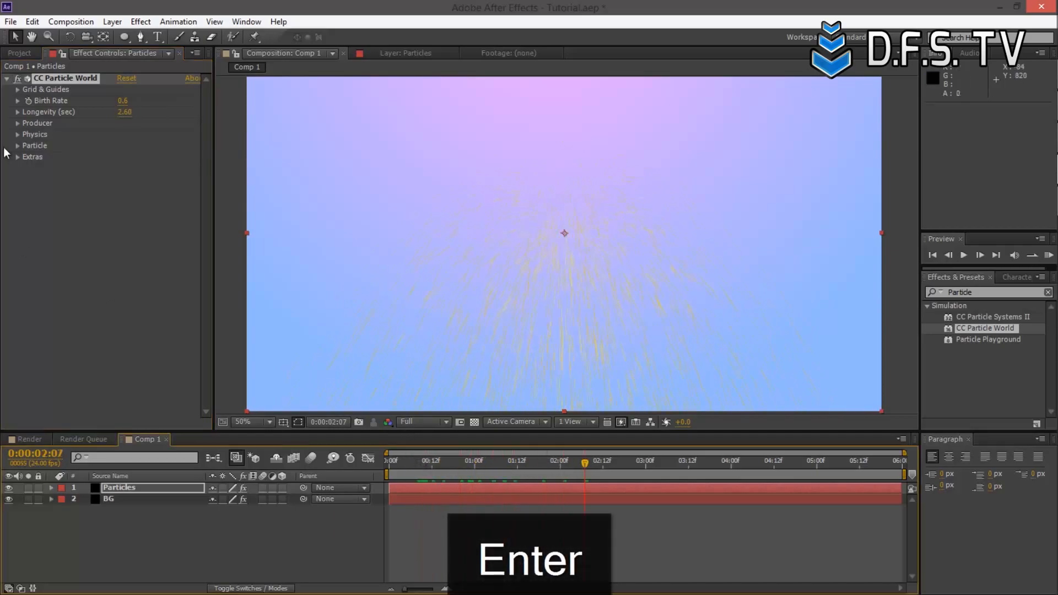
key(Enter)
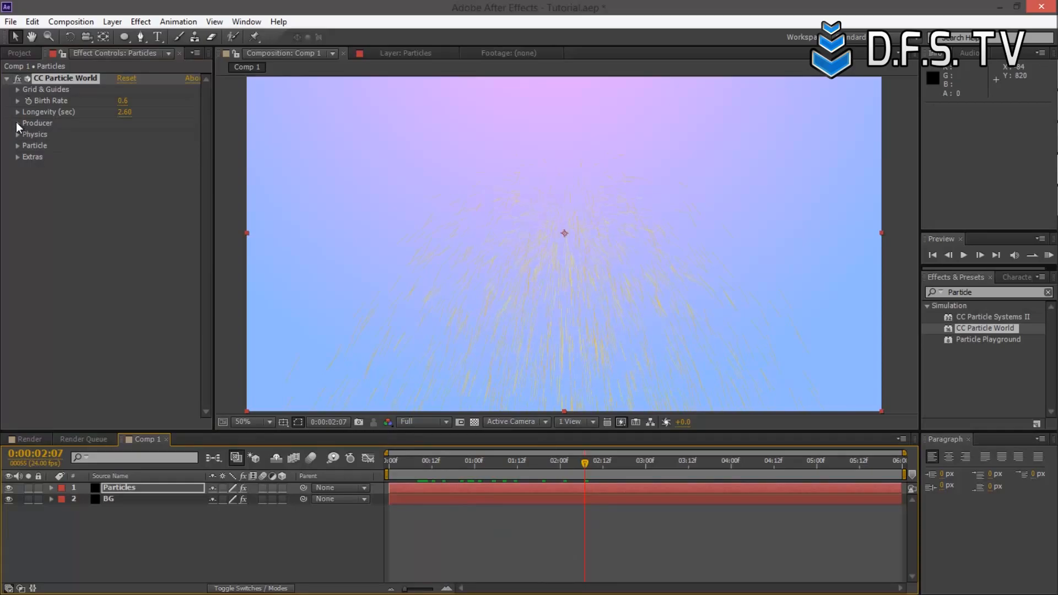
Step: Set the producer's Radius X, Y and Z all to 0.555
click(17, 124)
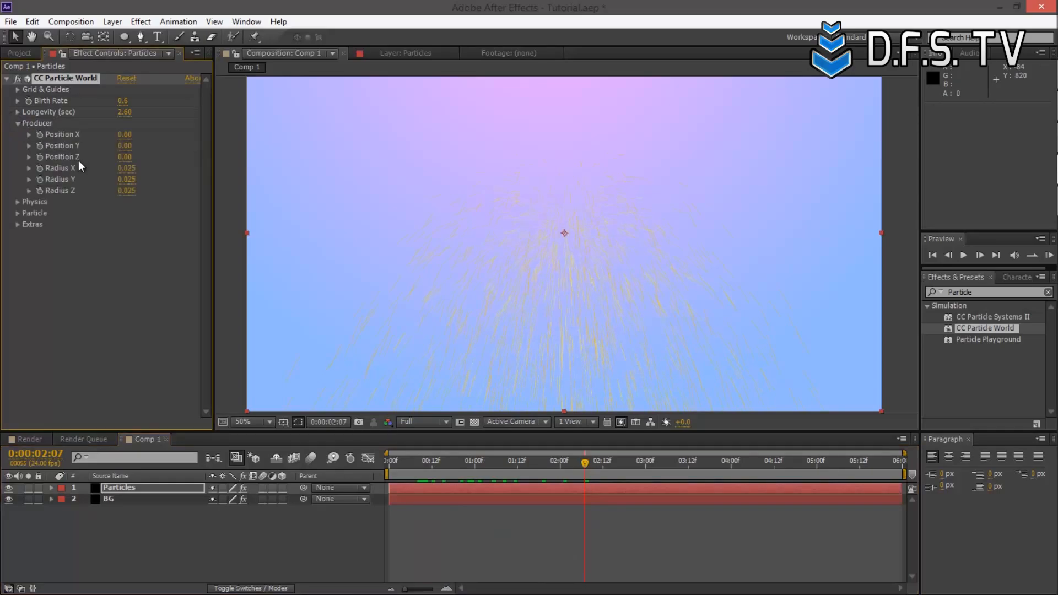
mouse_move(77, 196)
text(0.)
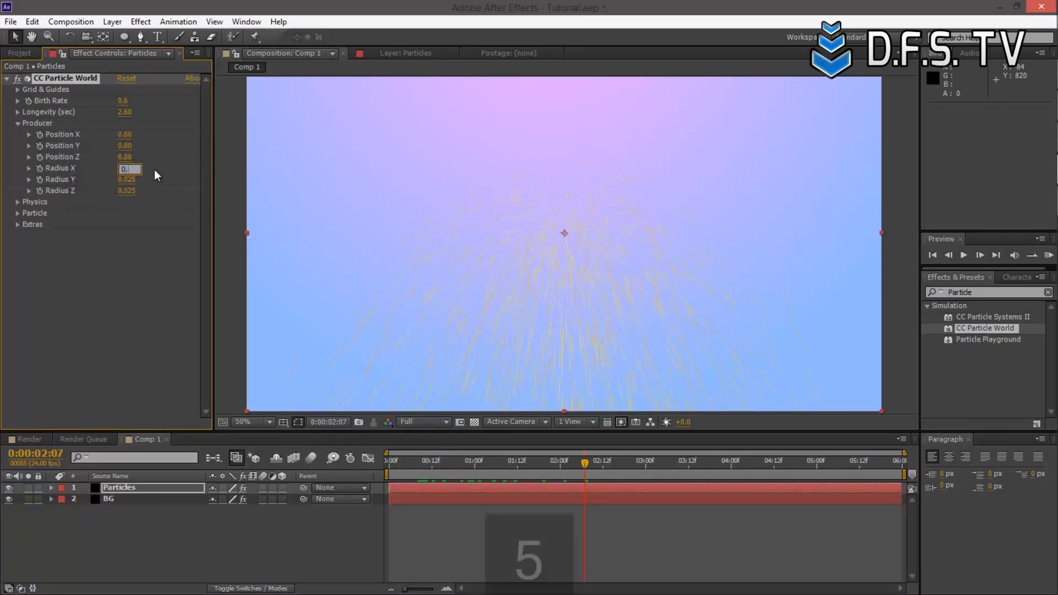
click(129, 179)
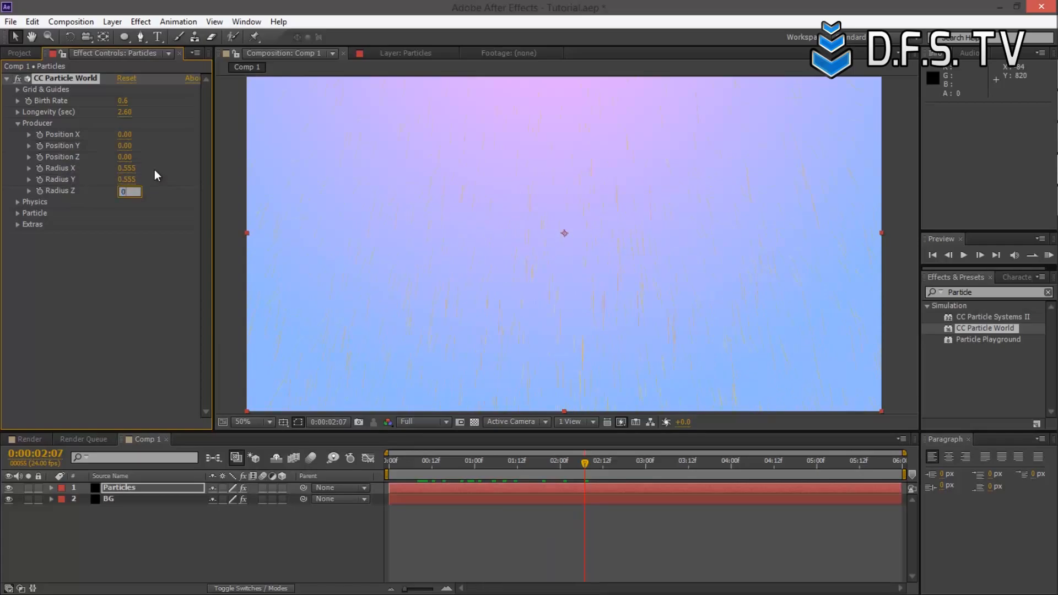
text(0.555)
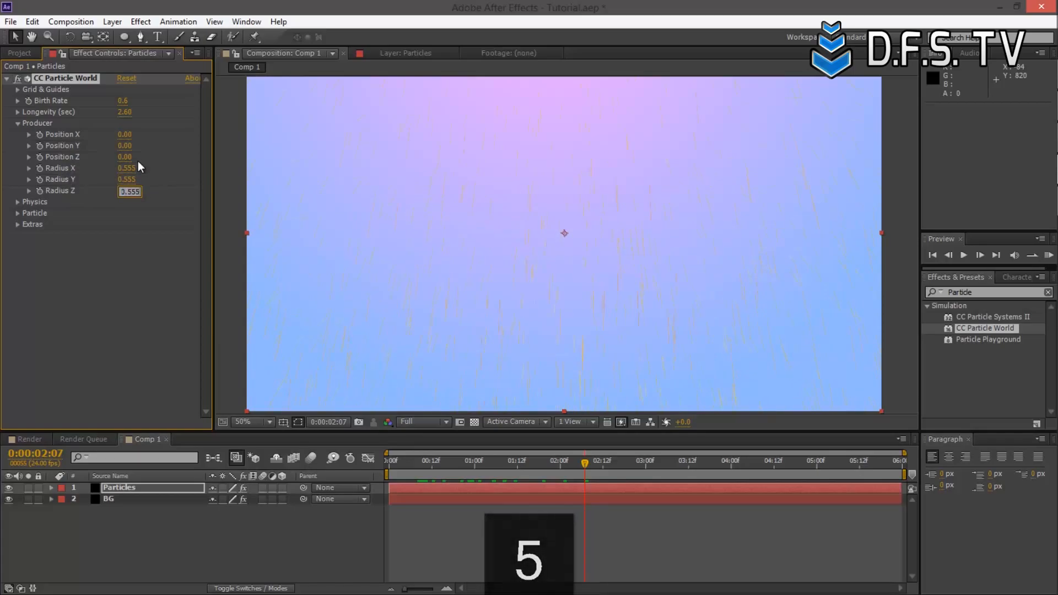
key(Tab)
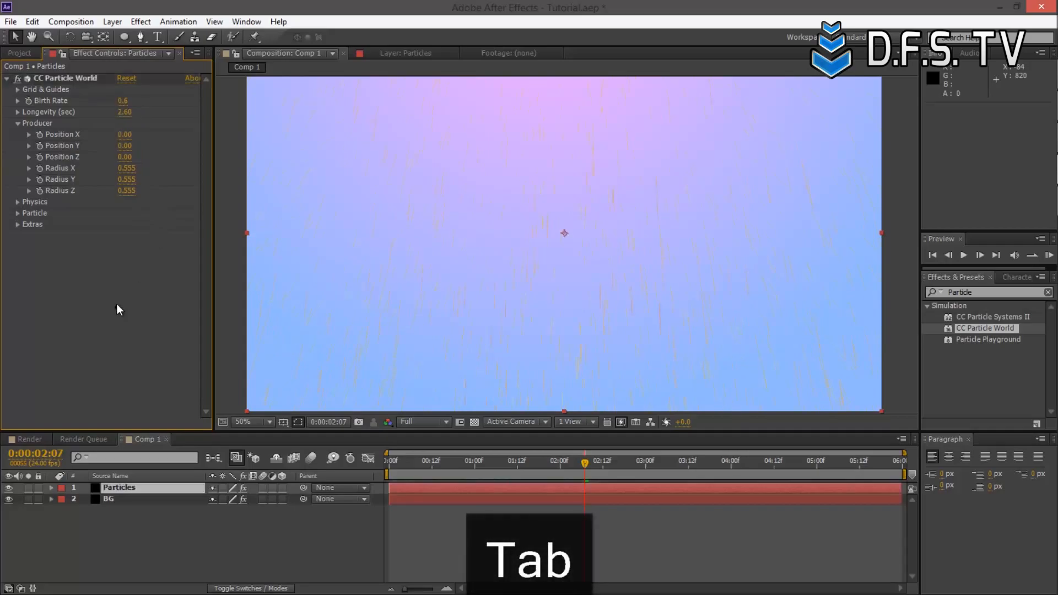
click(19, 124)
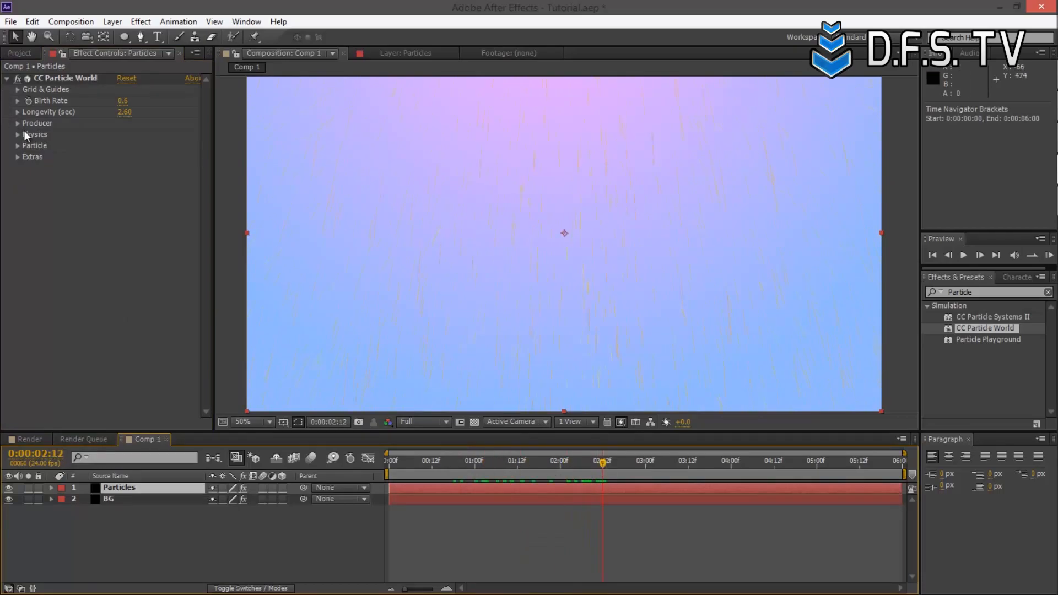
Step: Set the Physics animation type to Twirl
click(15, 134)
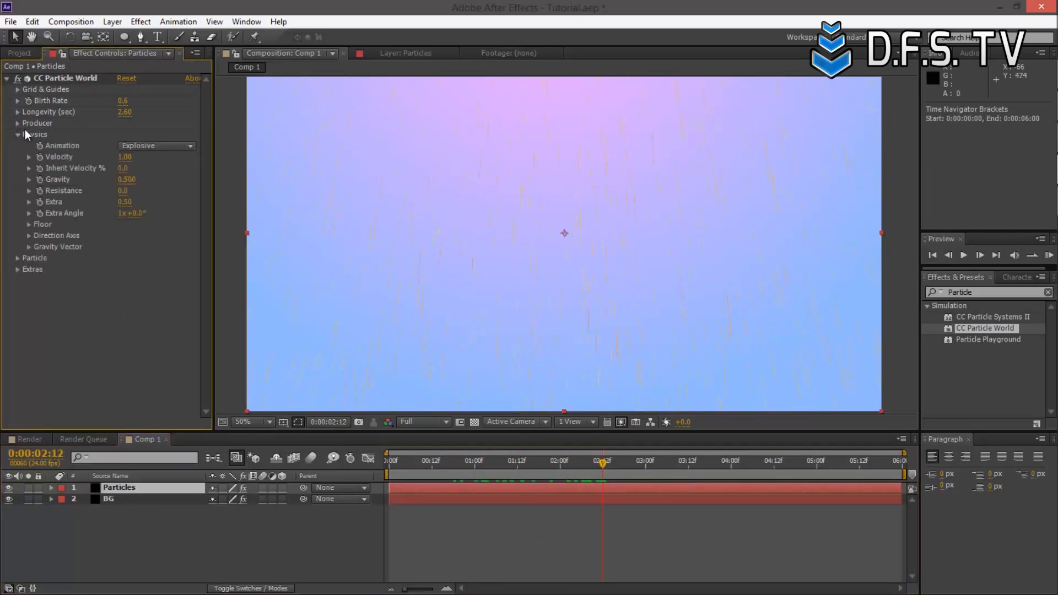
click(156, 146)
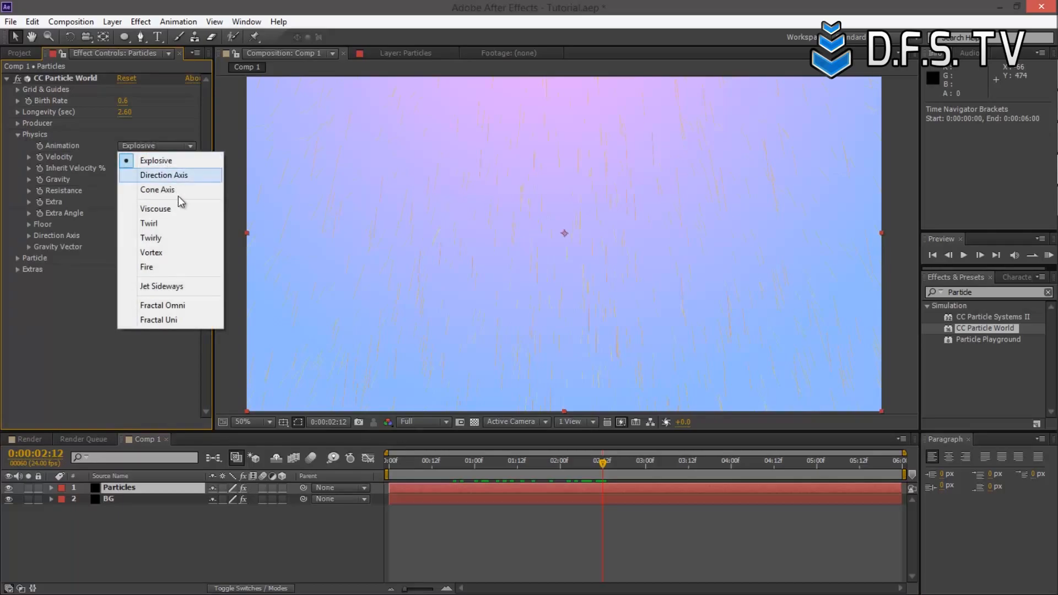
click(148, 222)
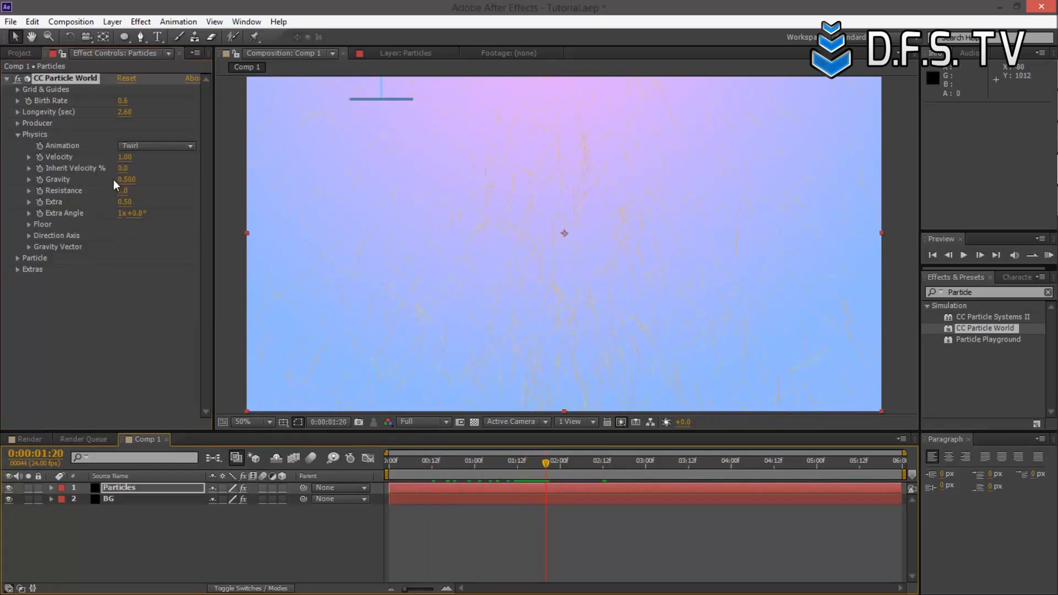
Step: Set particle velocity to 0.01 and gravity to 0
double_click(124, 156)
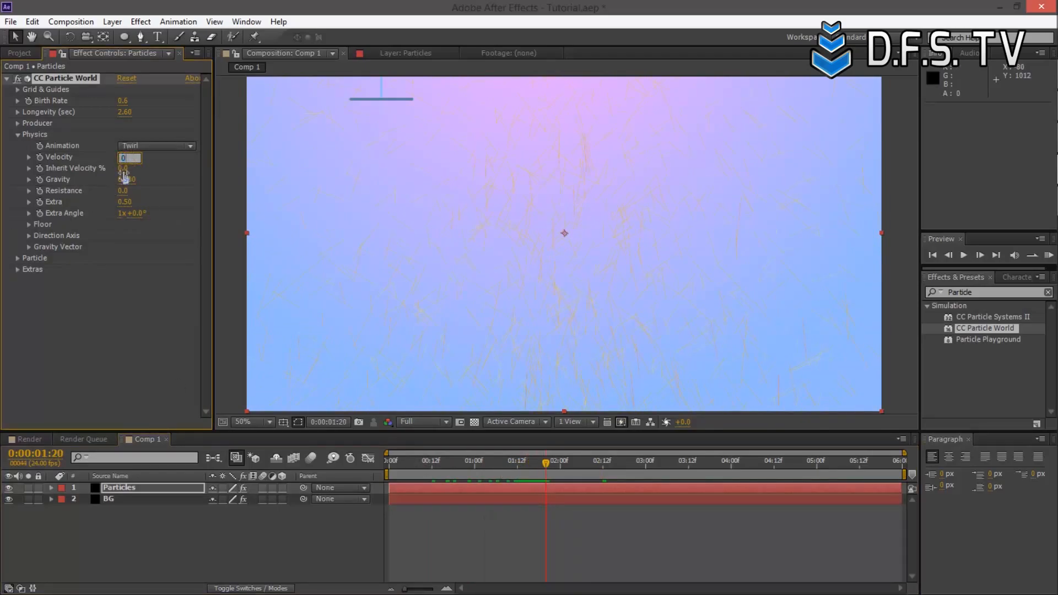
key(Enter)
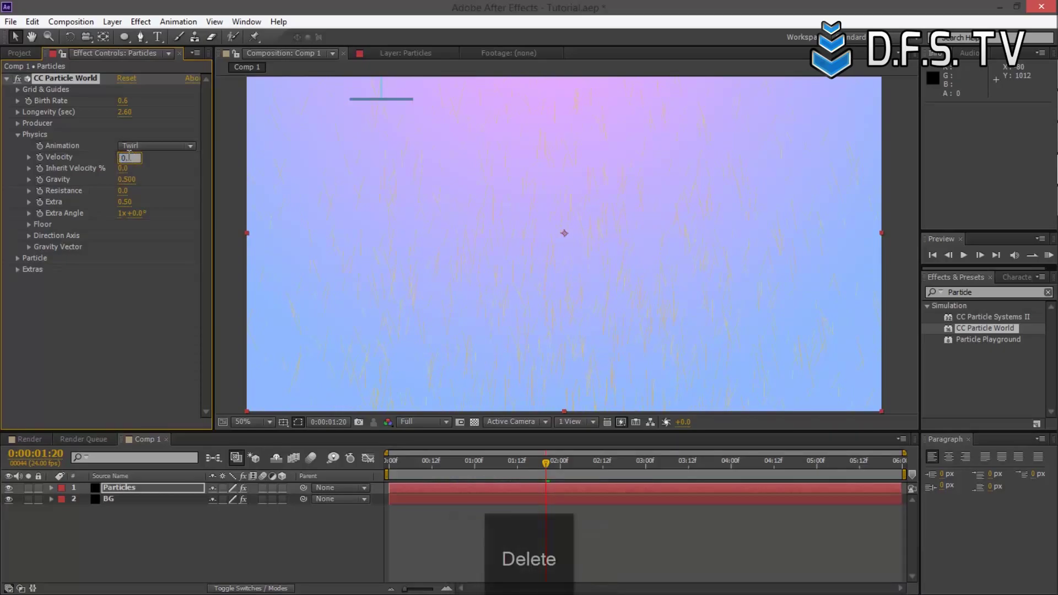
text(1)
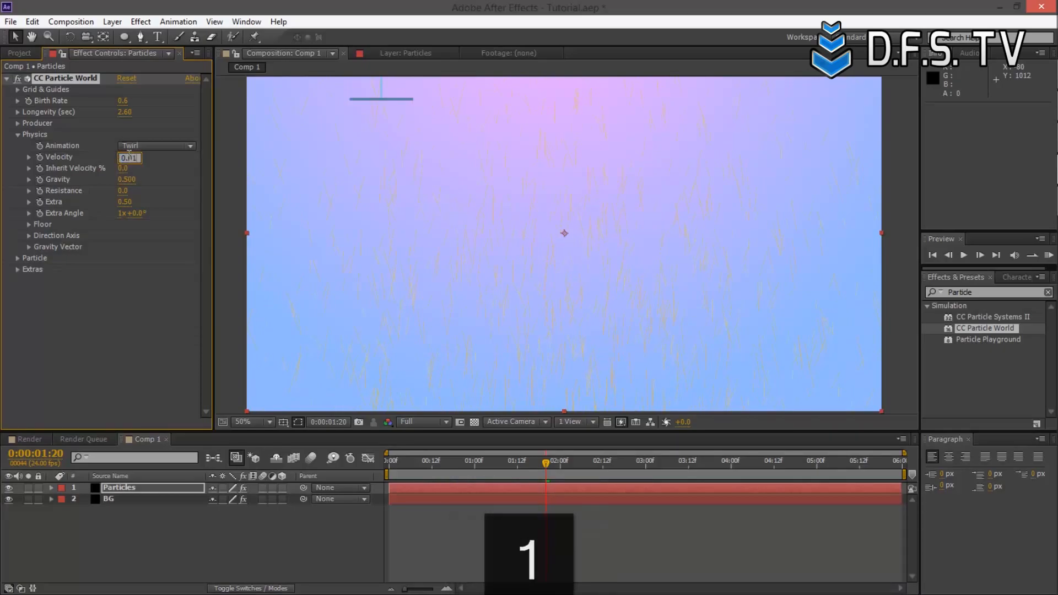
key(Enter)
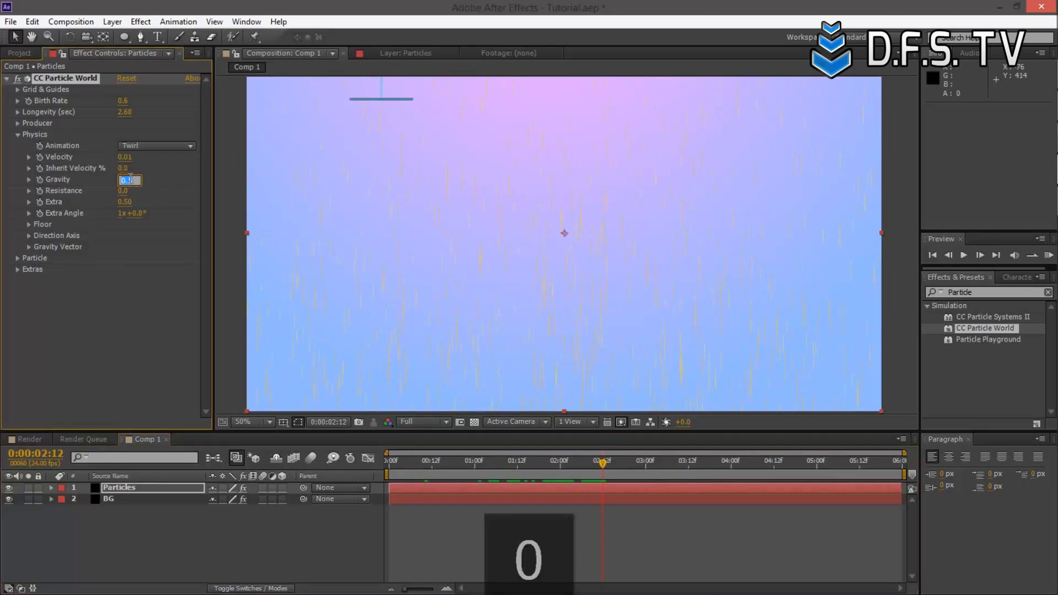
key(Enter)
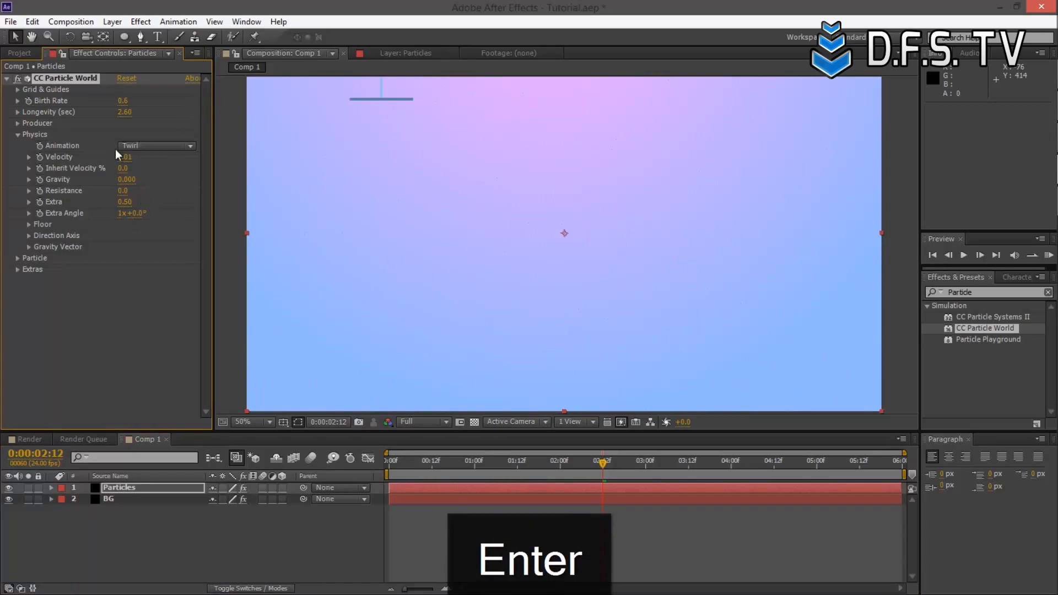
click(18, 133)
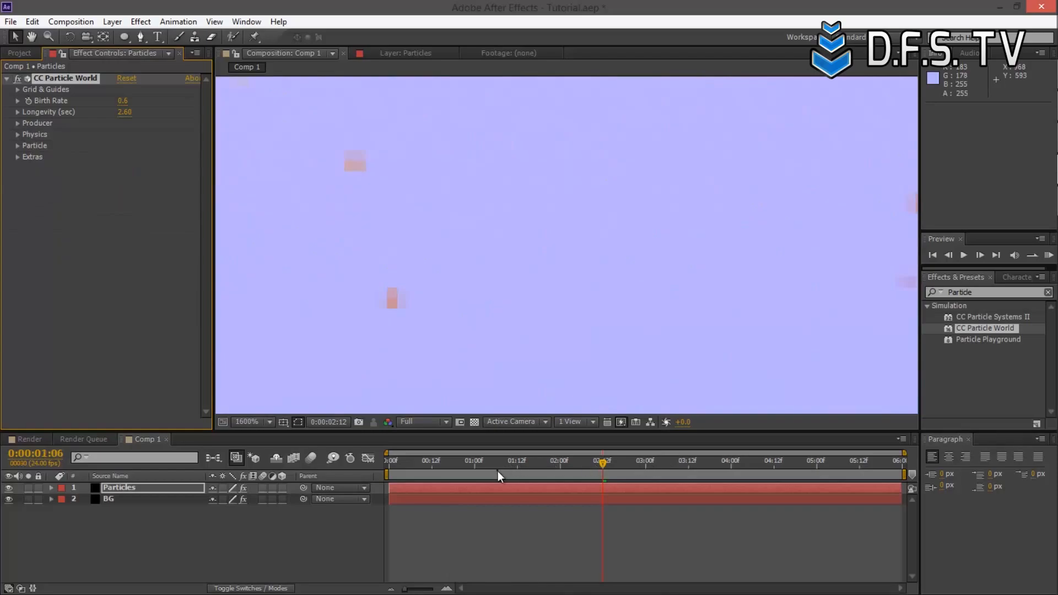
Step: Preview the particles and set Particle Type to Lens Convex
drag(603, 461, 720, 461)
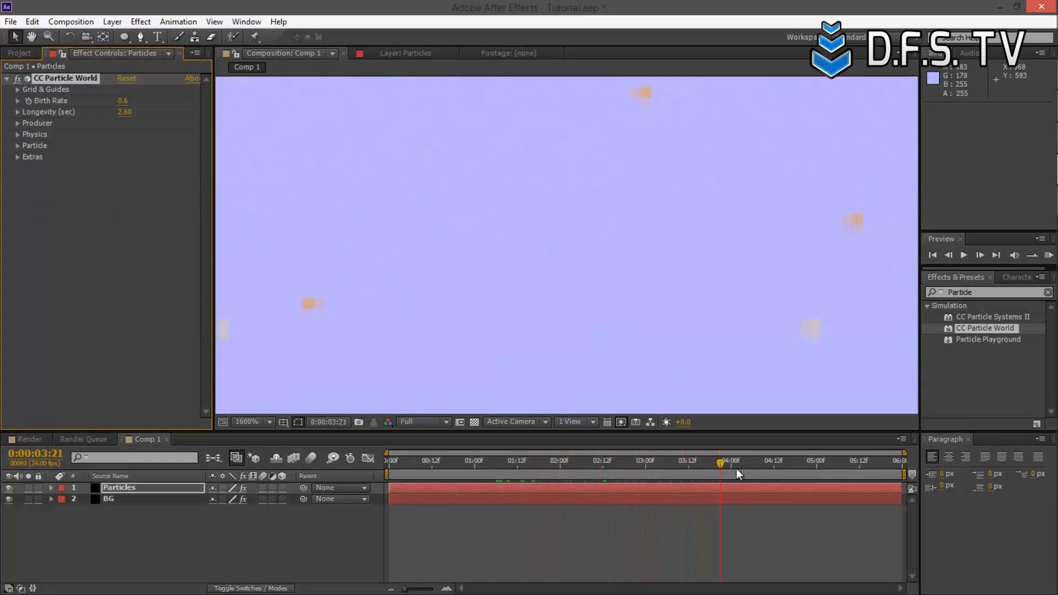
click(422, 421)
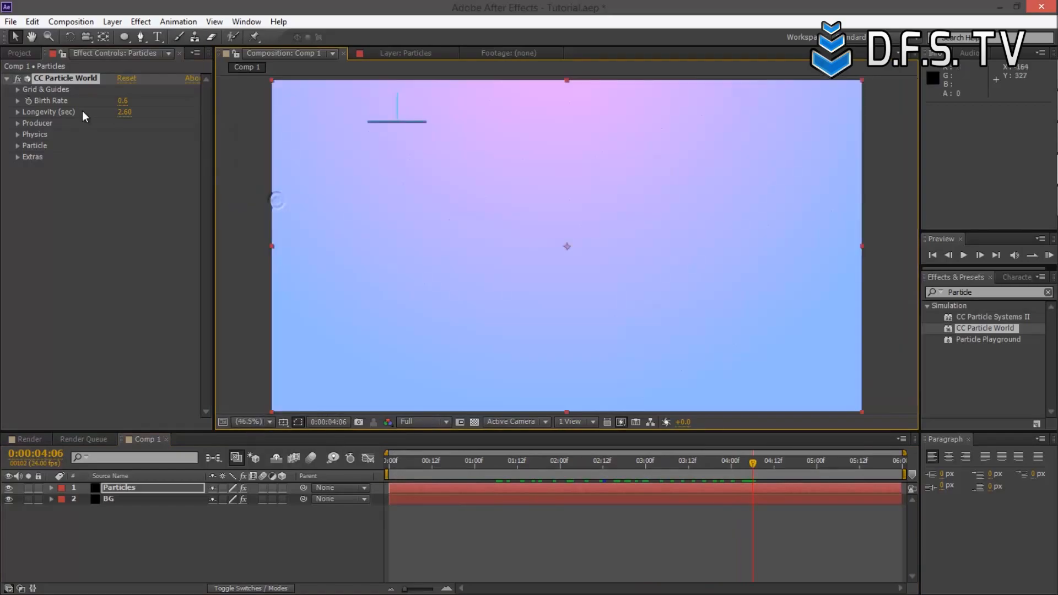
mouse_move(24, 150)
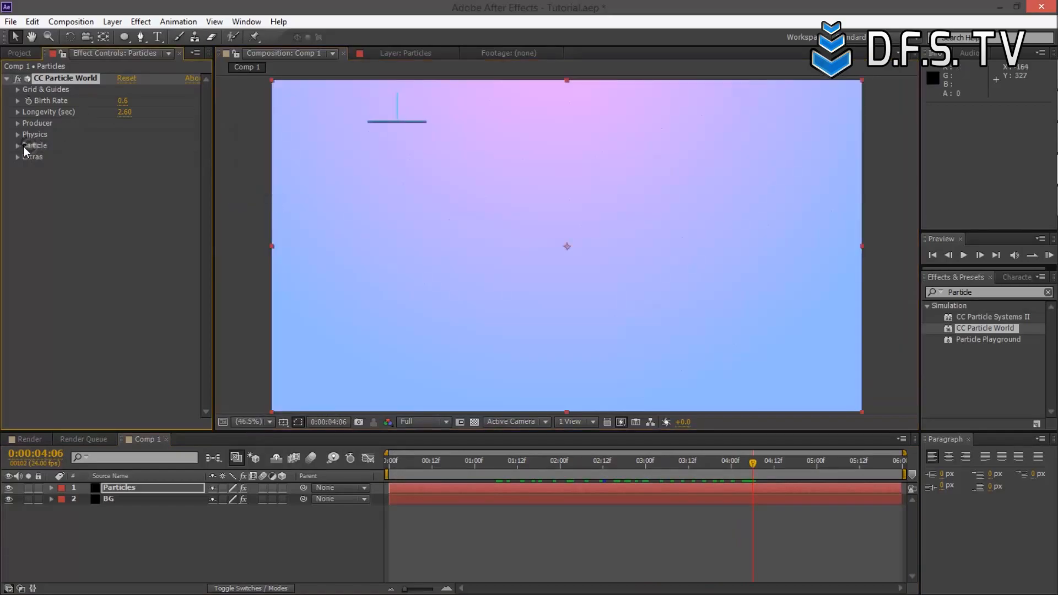
click(15, 145)
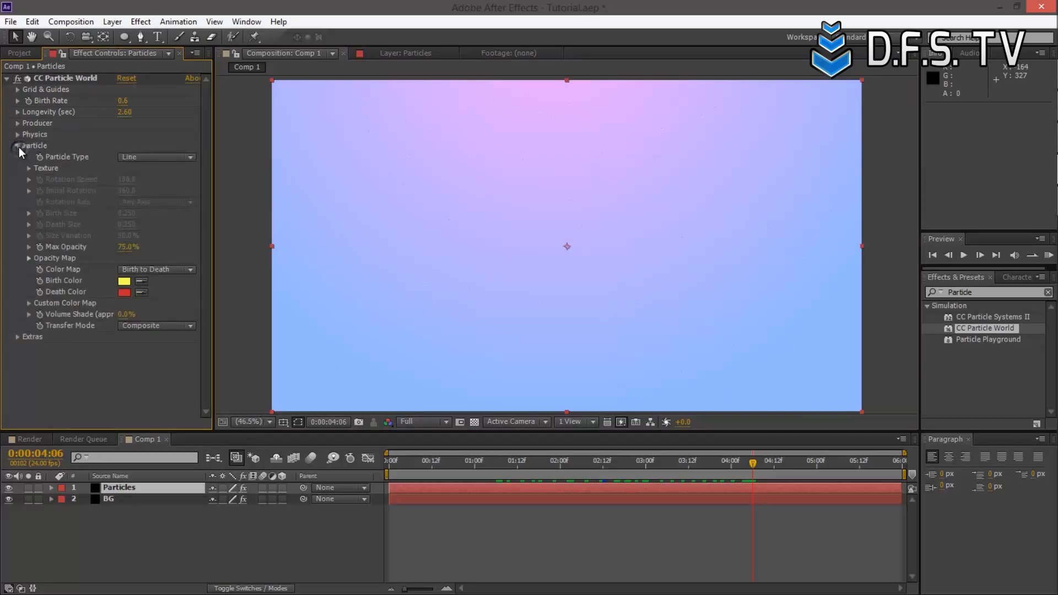
click(157, 157)
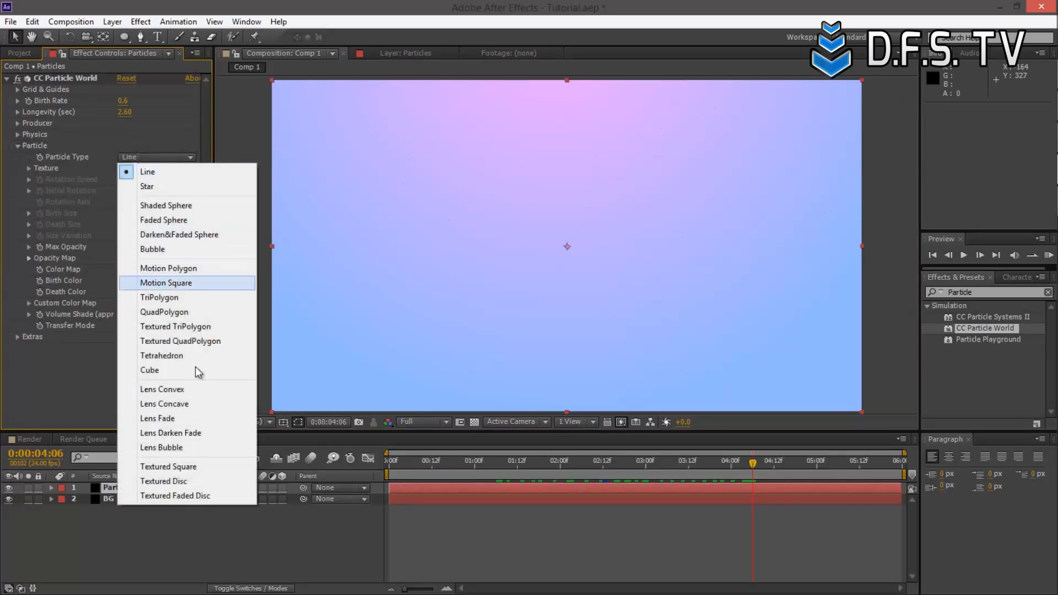
click(162, 389)
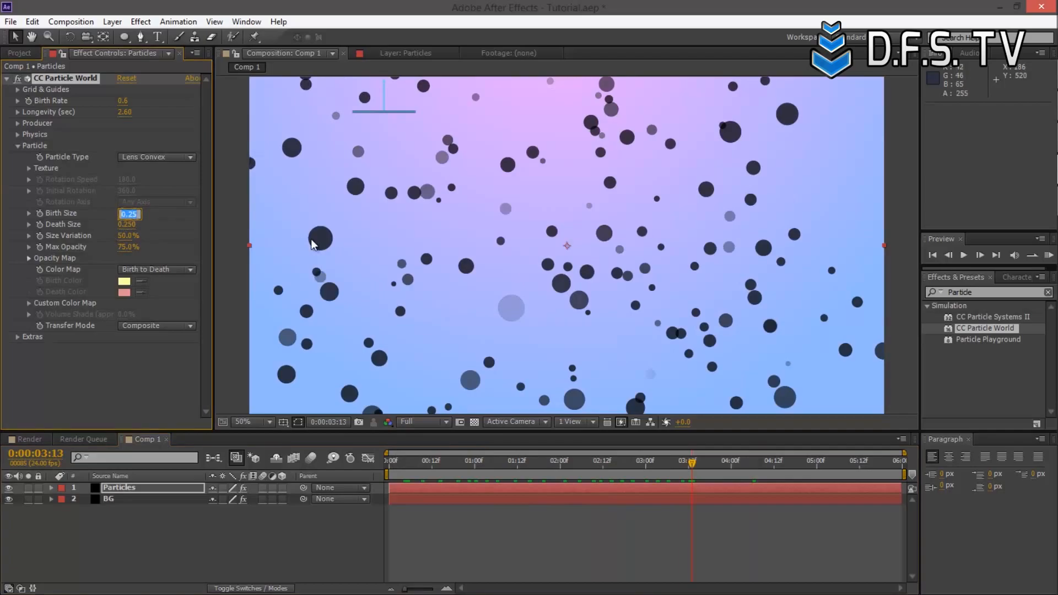
Step: Set birth size 0.15, death size 0.16, size variation 70% and max opacity 71%
key(Delete)
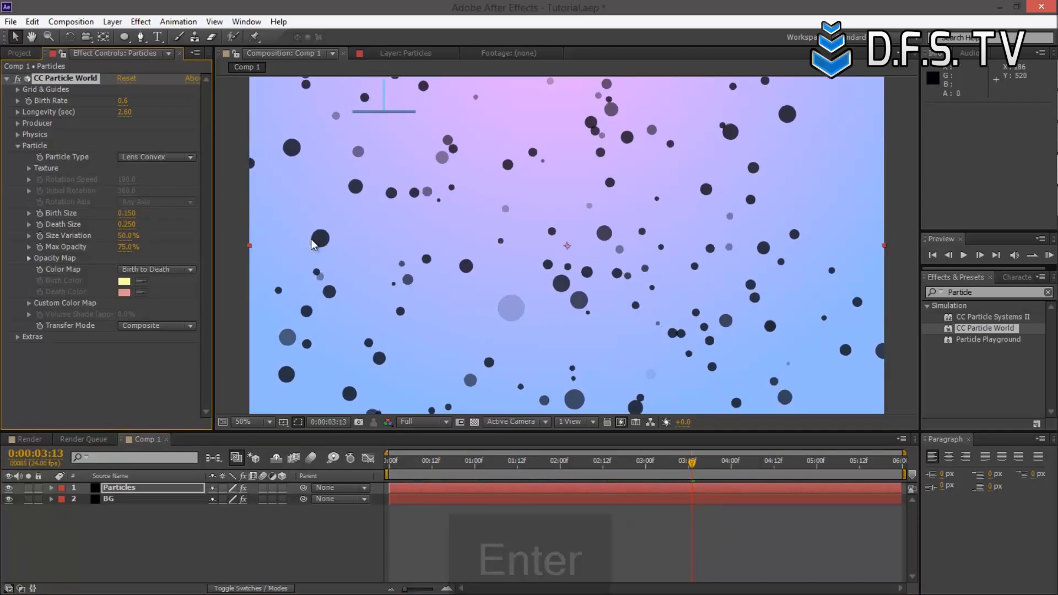
key(Tab)
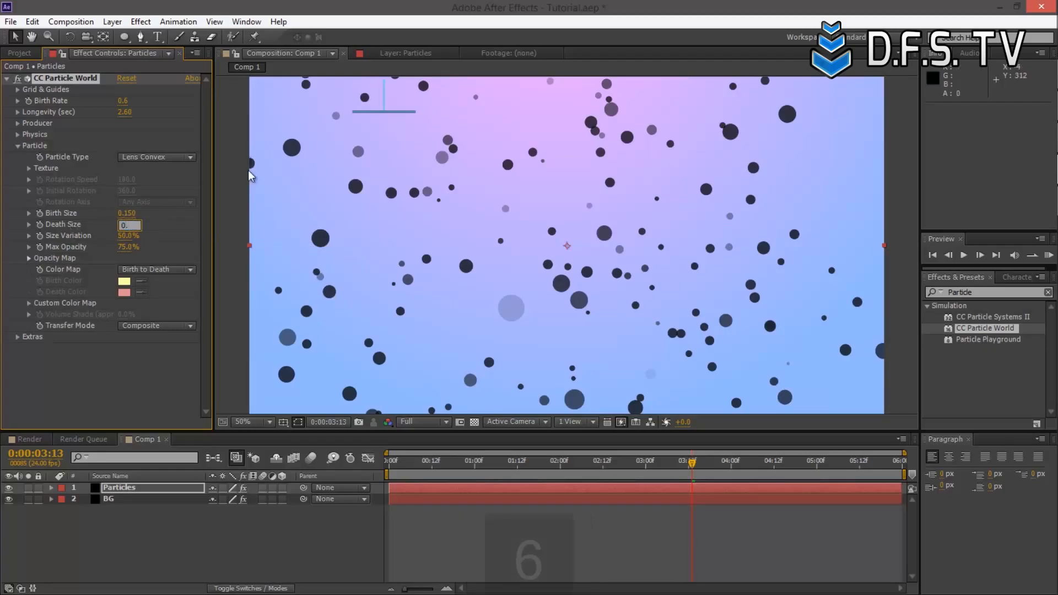
text(160)
key(Enter)
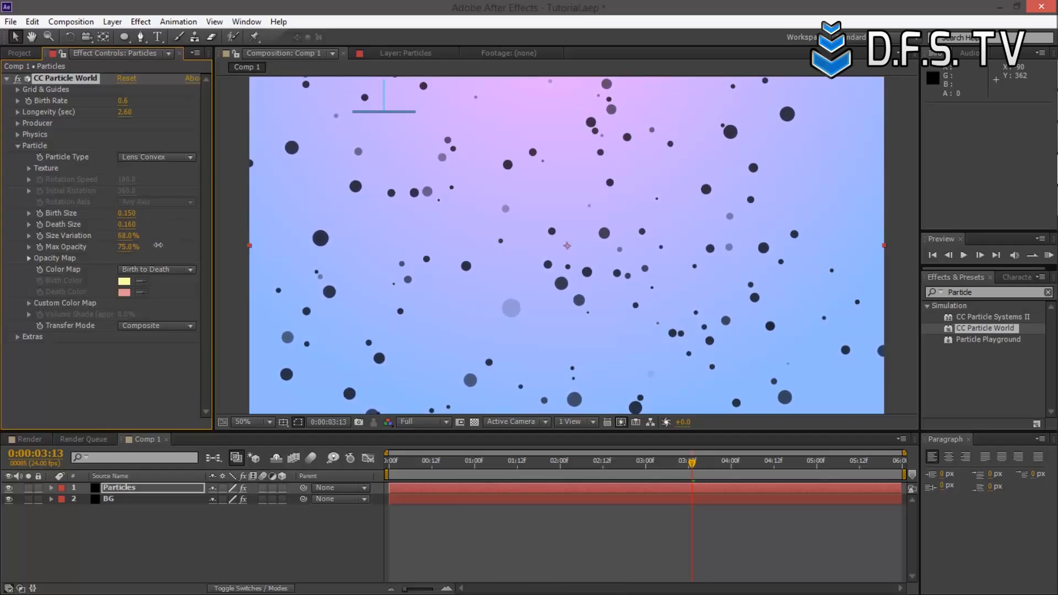
drag(128, 236, 131, 233)
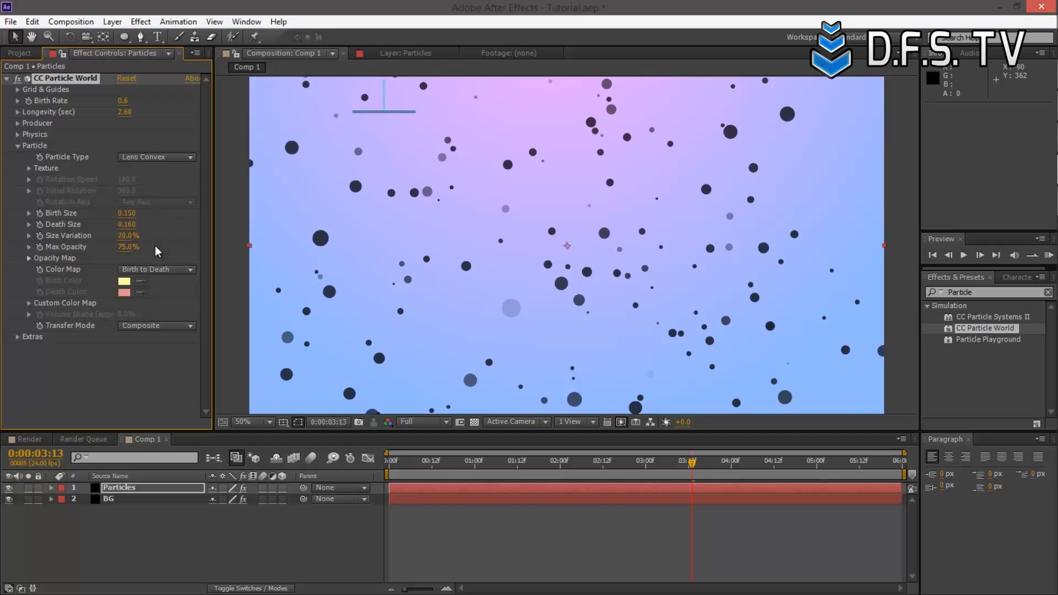
mouse_move(123, 261)
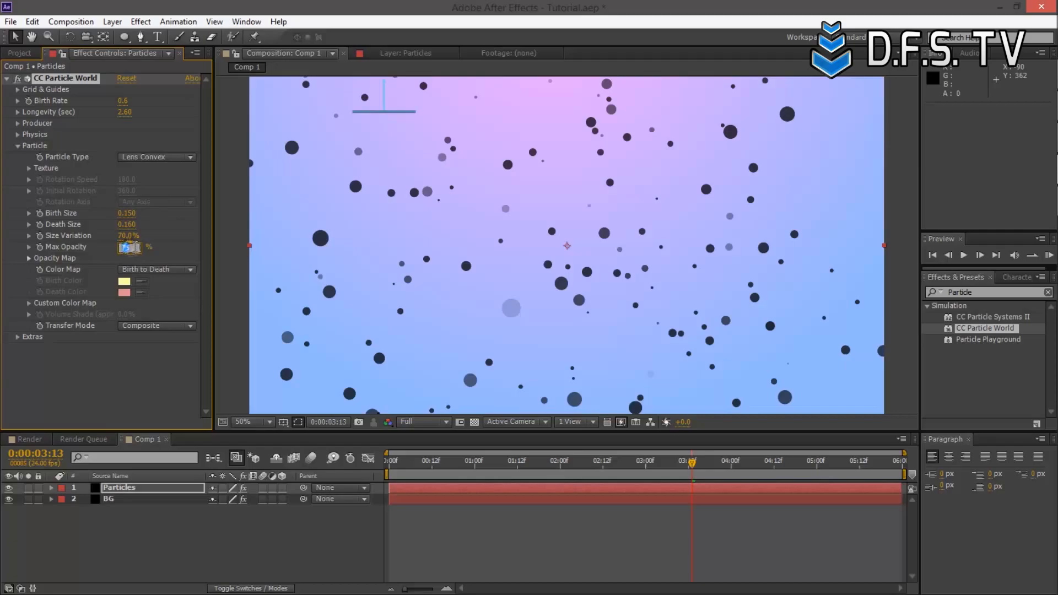
key(Backspace)
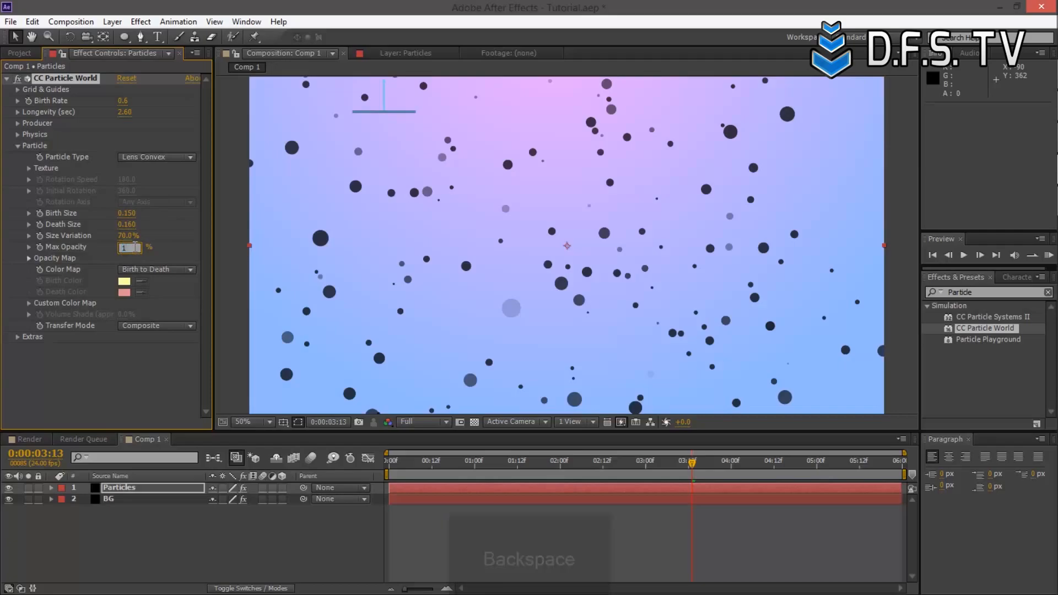
key(Enter)
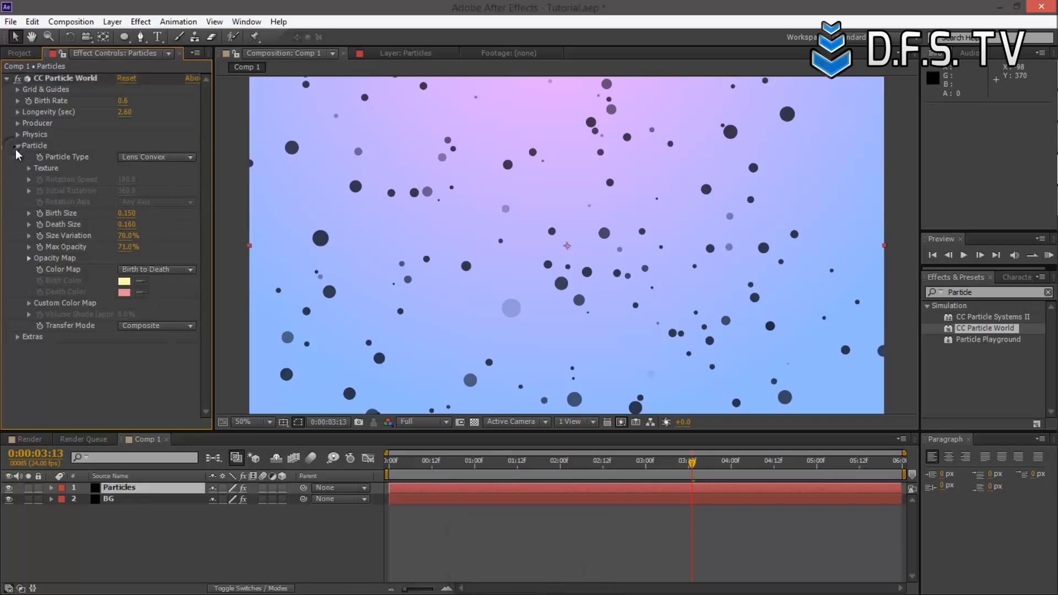
Step: Apply Ramp to Particles with pale-yellow FFED9A start and white end, and nudge the layer down
click(18, 145)
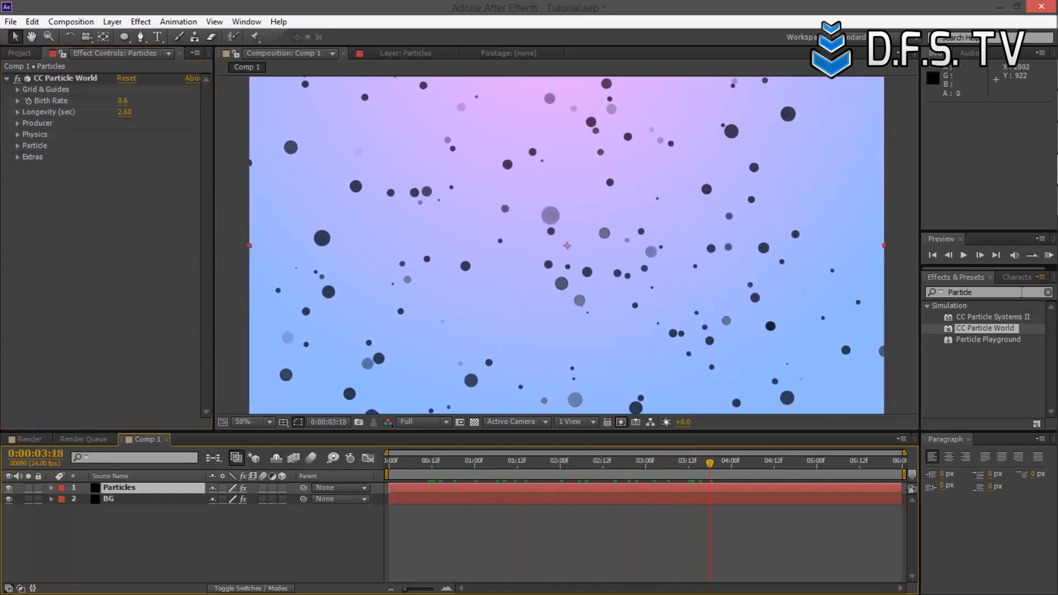
key(Backspace)
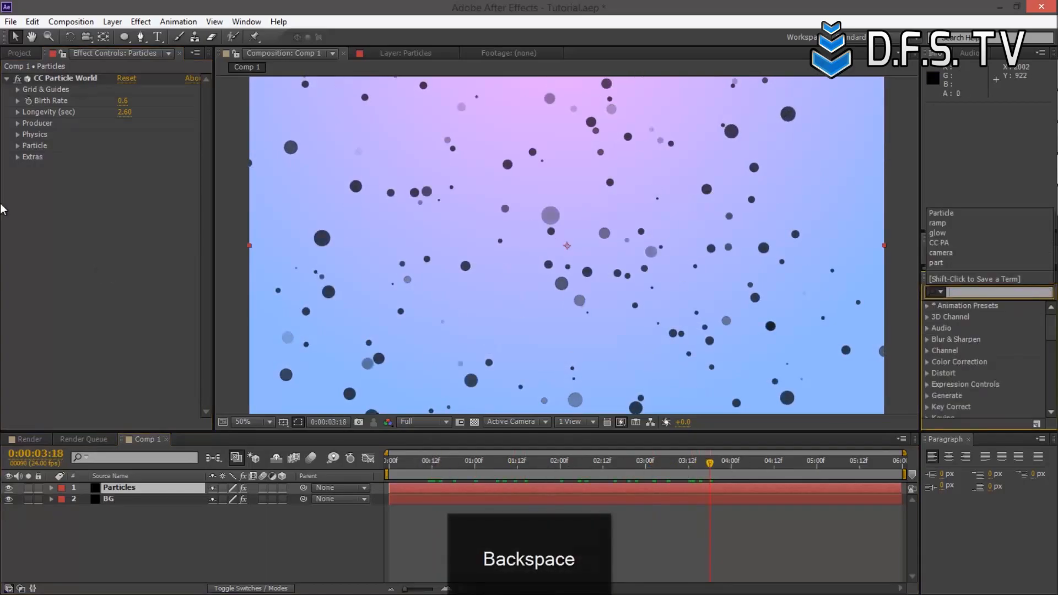
text(ramp)
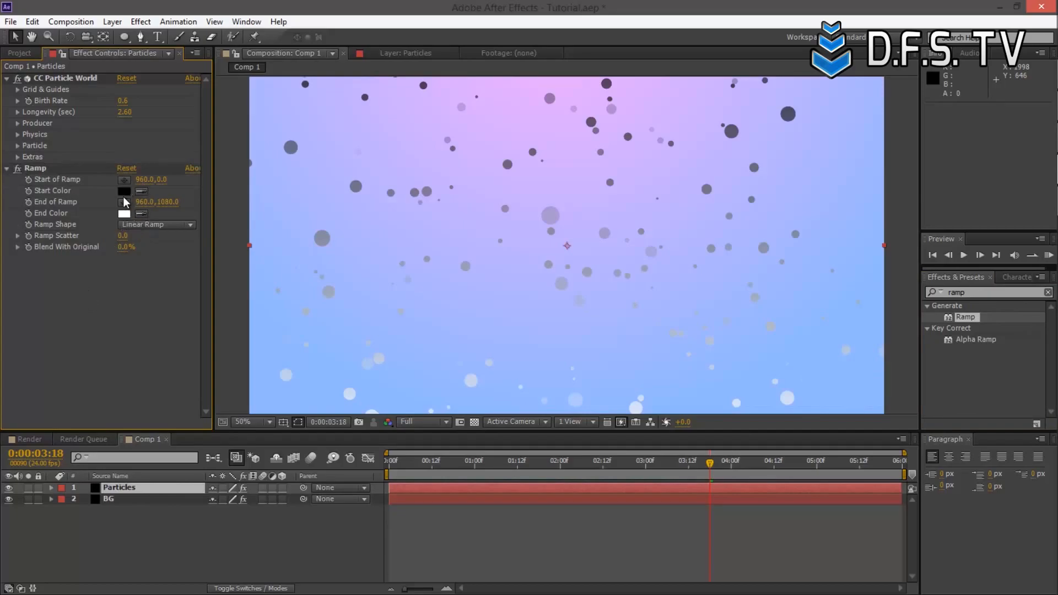
click(125, 191)
text(FFED9A)
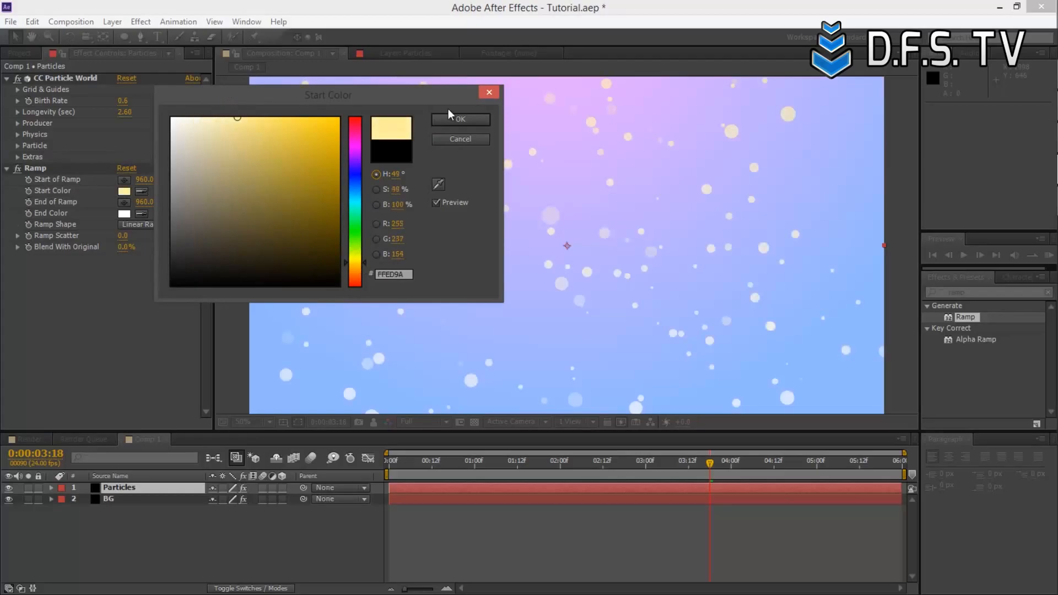
click(461, 119)
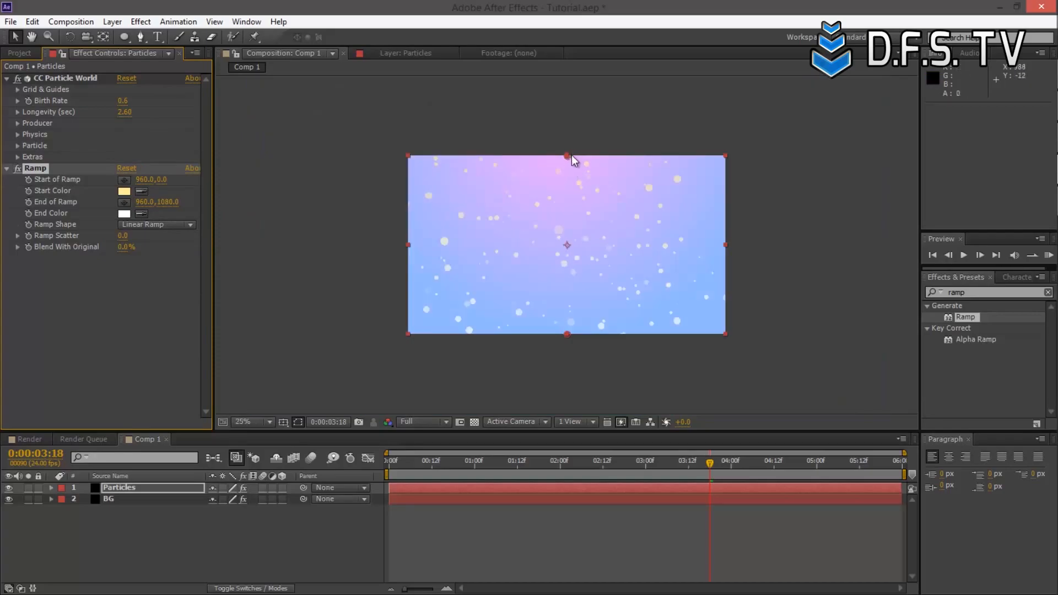
drag(567, 157, 567, 61)
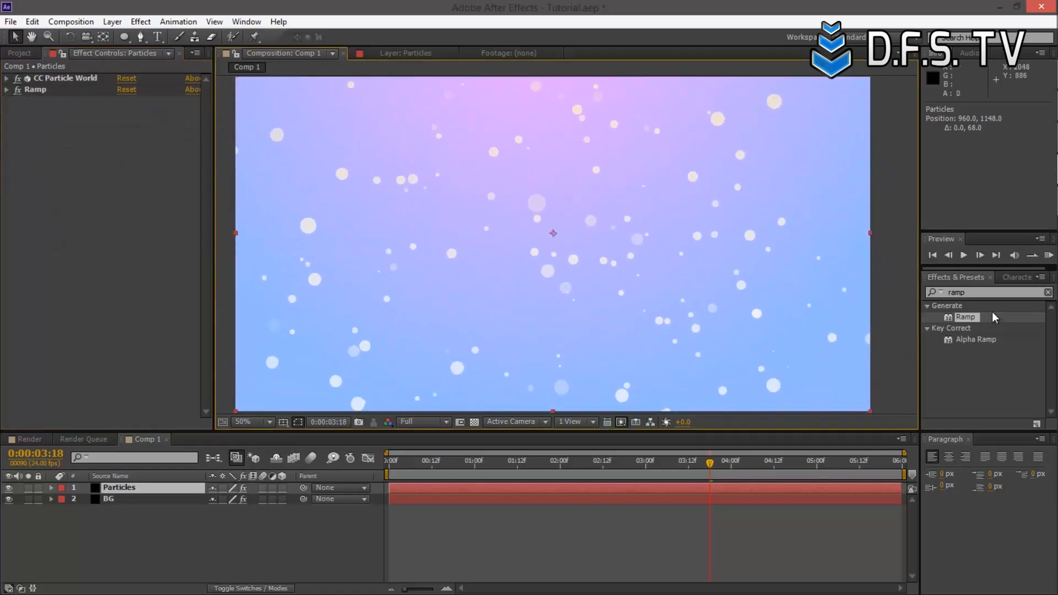
Step: Apply Glow to Particles with threshold about 76.8% and radius 20
text(glow)
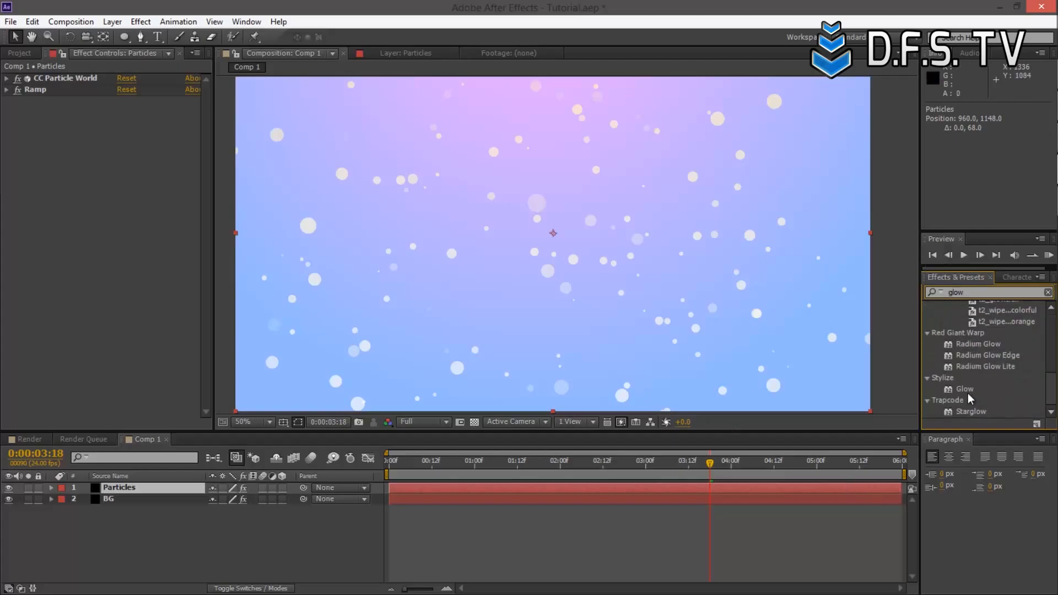
double_click(965, 389)
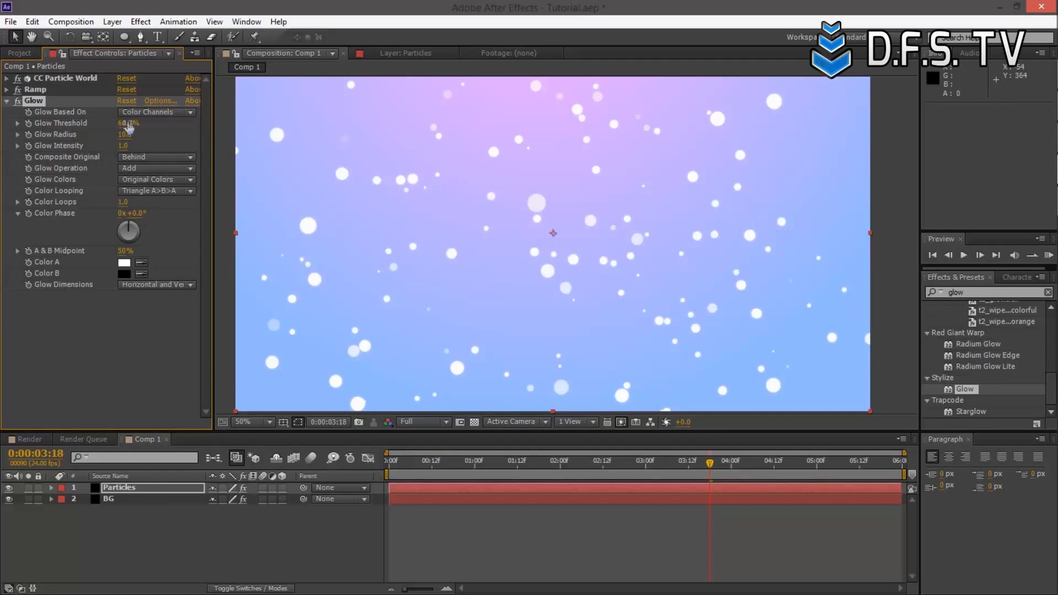
drag(128, 123, 134, 123)
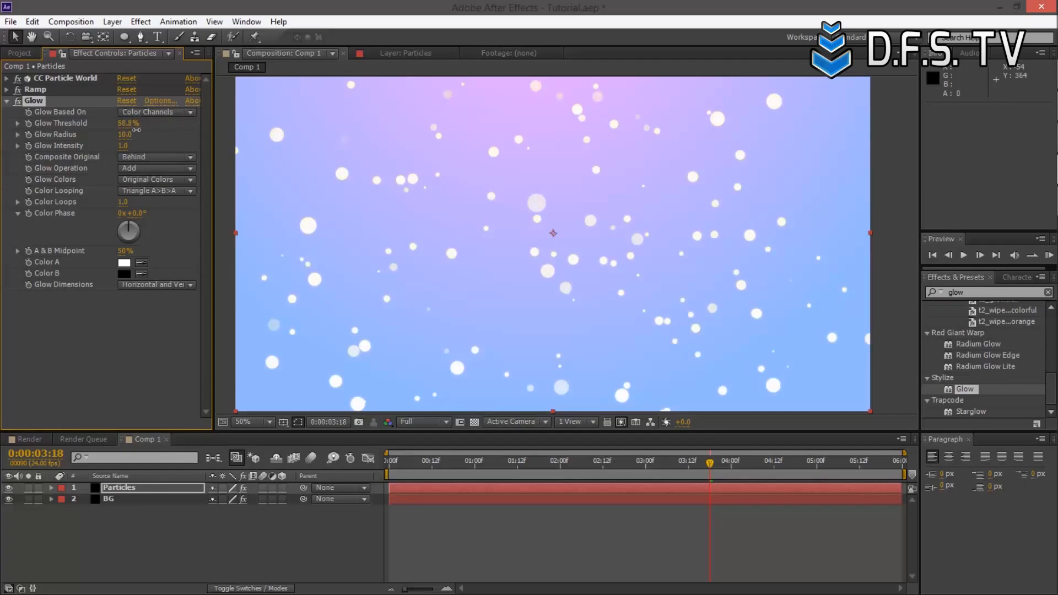
drag(127, 123, 162, 125)
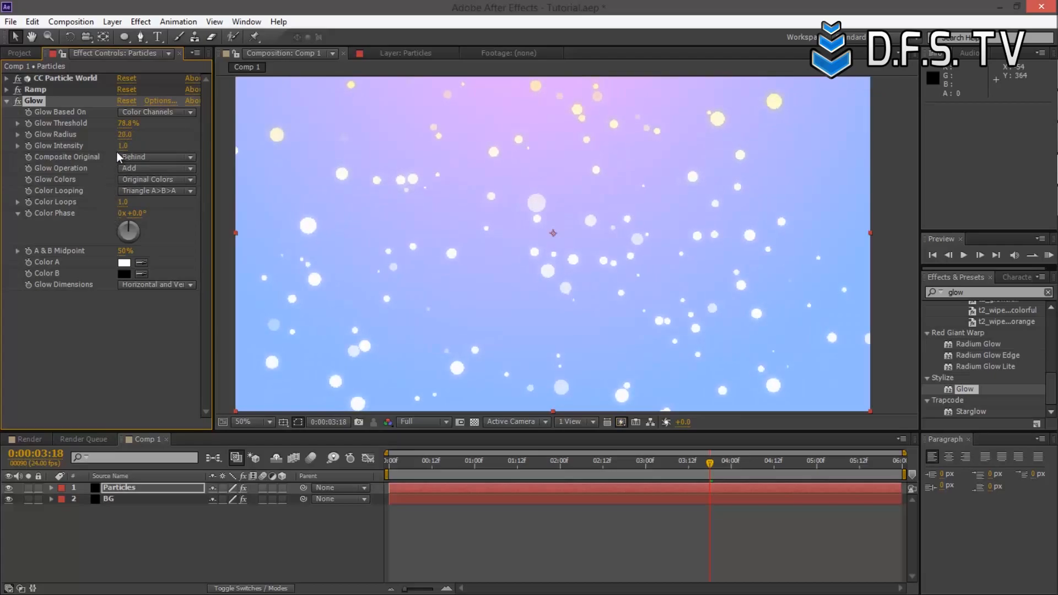
drag(122, 145, 134, 142)
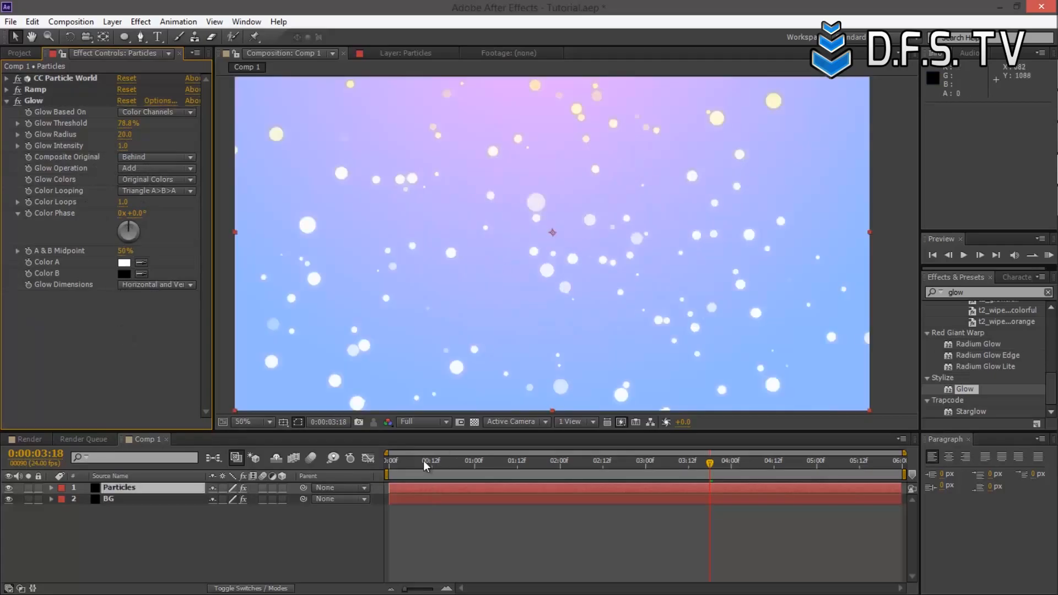
click(505, 461)
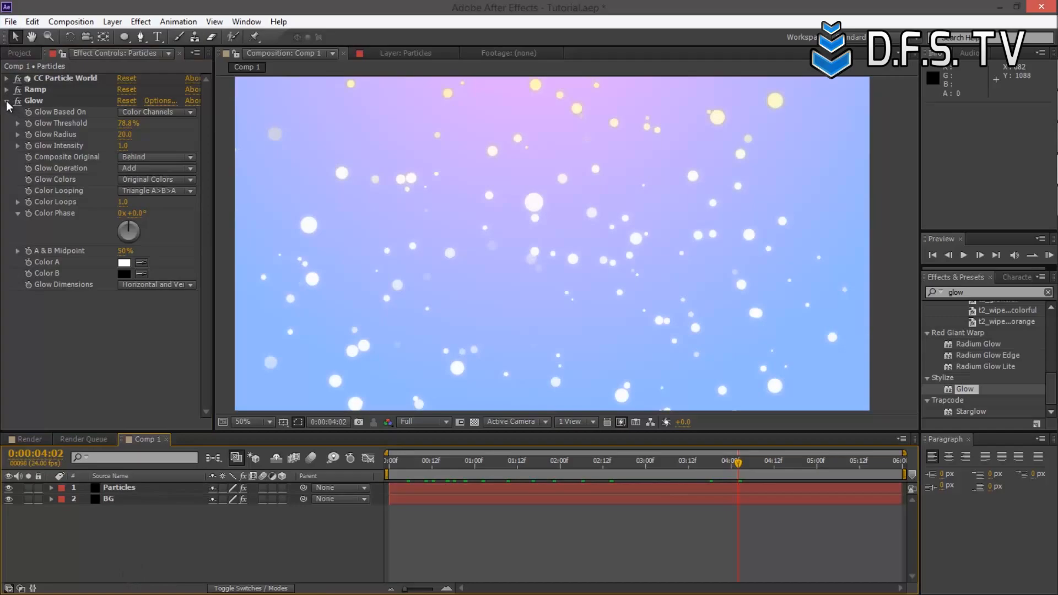
Step: Create a new adjustment layer named DOF above the Particles and BG layers
click(7, 101)
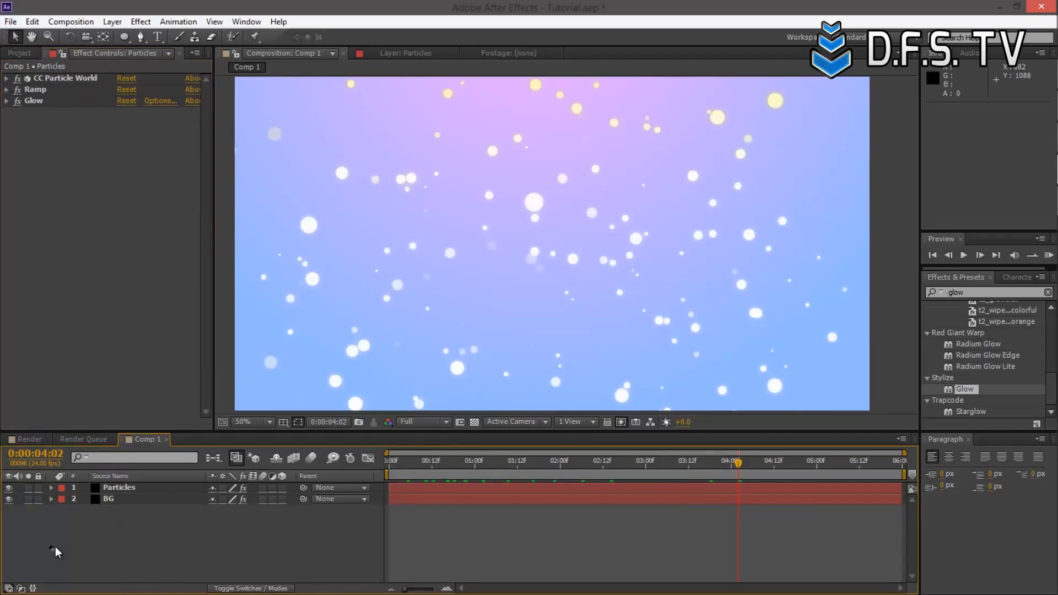
key(Ctrl+Alt+Y)
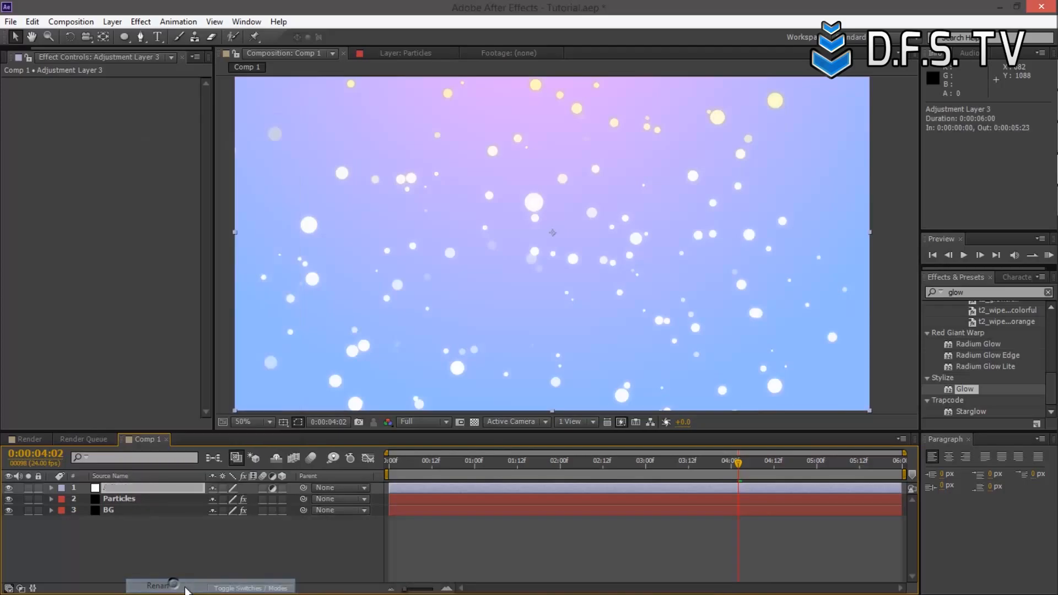
text(DOF)
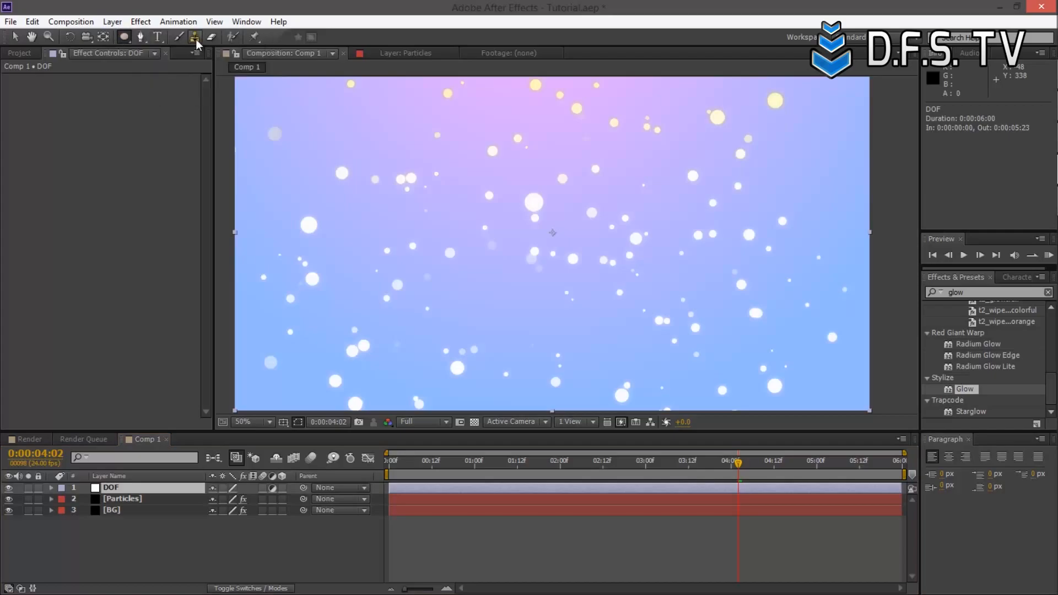
Step: Draw an elliptical mask on the DOF layer and begin free-transforming it
click(124, 36)
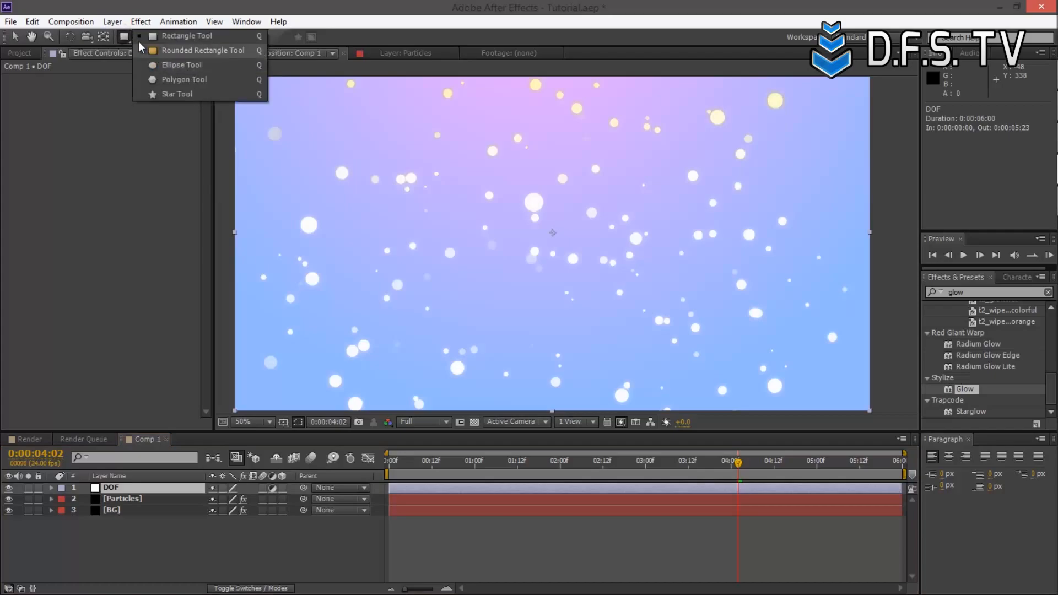
mouse_move(208, 67)
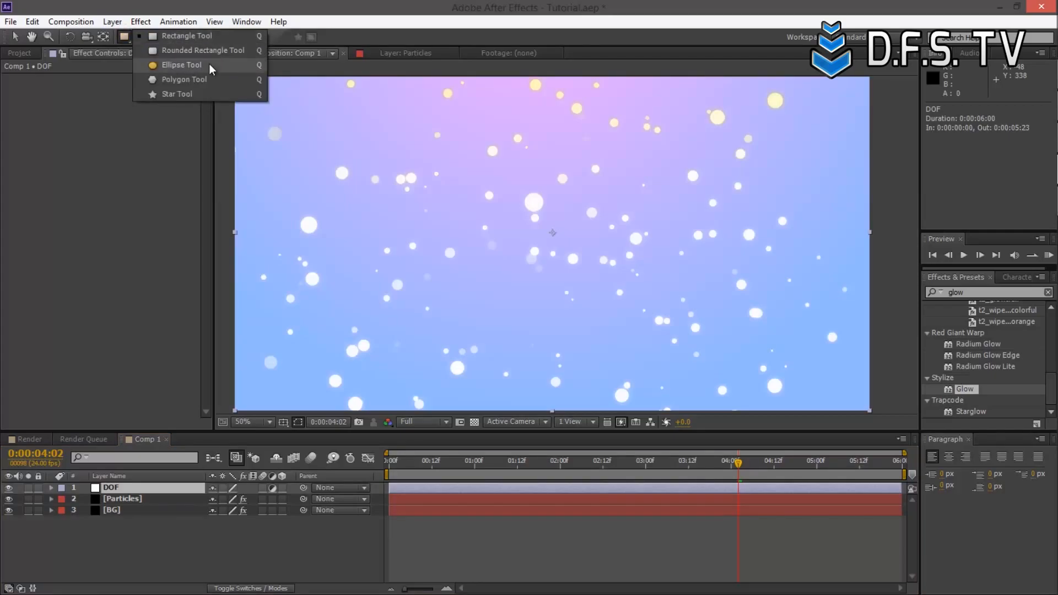
click(181, 64)
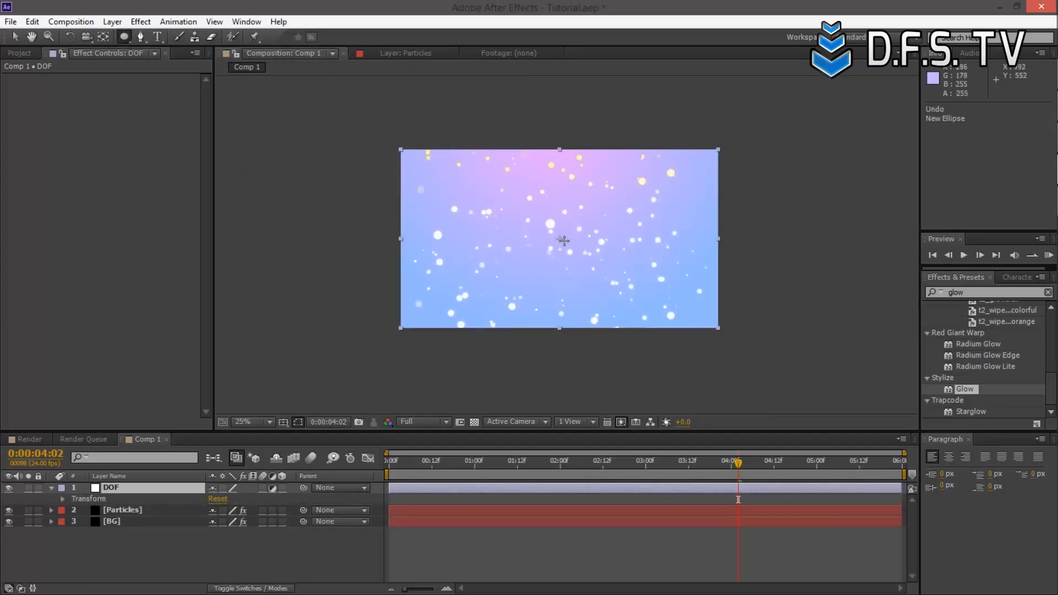
drag(439, 121, 560, 236)
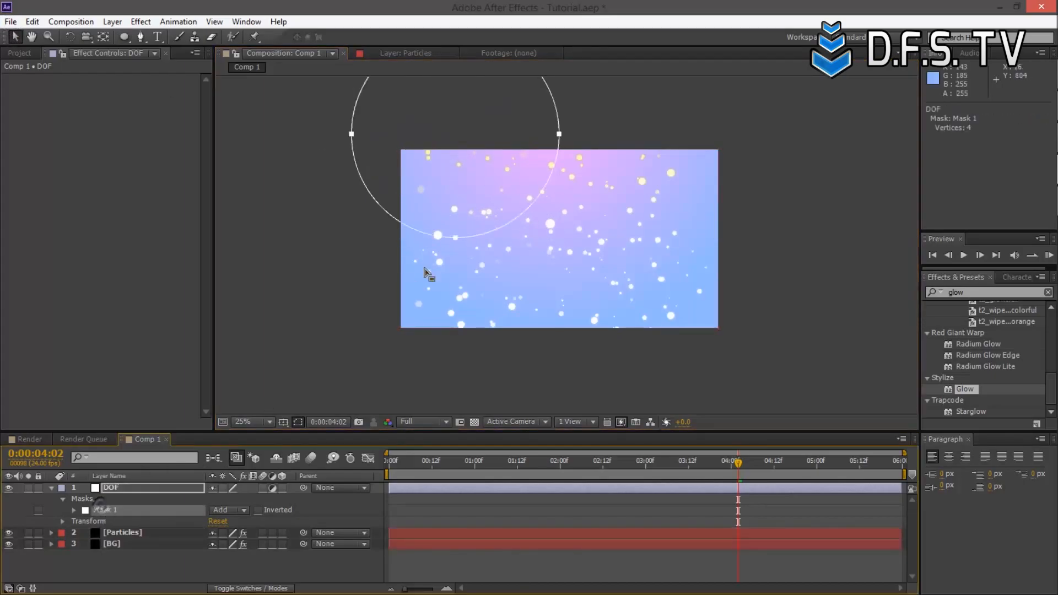
key(ctrl+t)
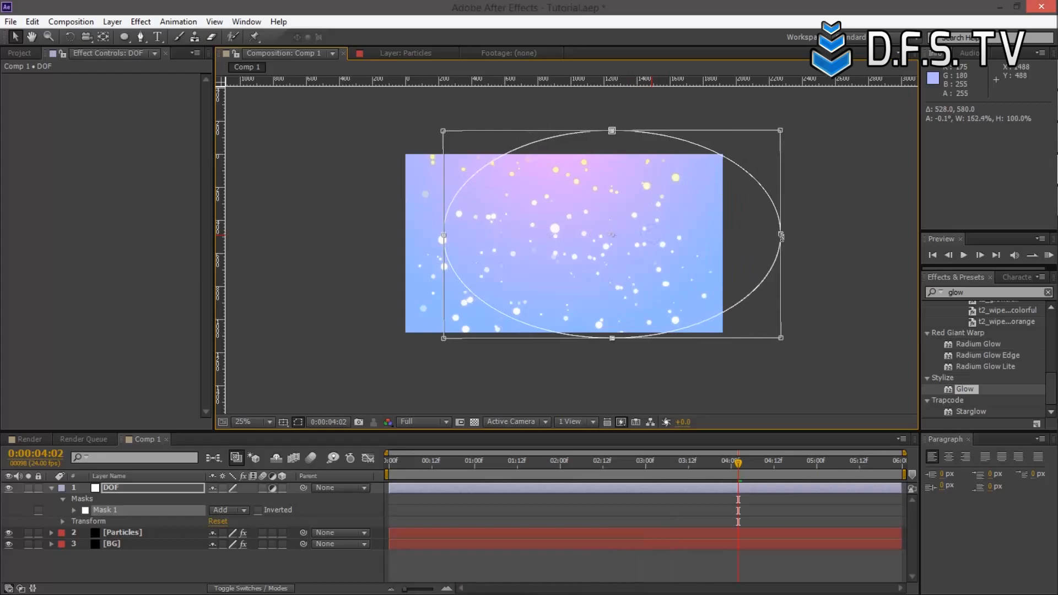
Step: Fit the oval mask just inside the frame edges and set it to Inverted
drag(780, 238, 739, 255)
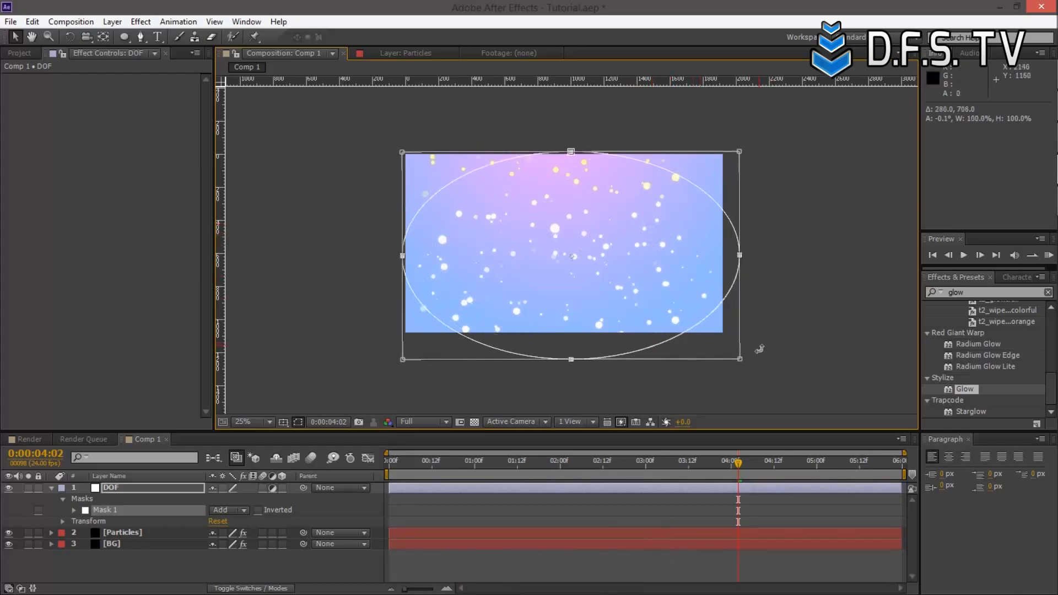
drag(570, 360, 570, 332)
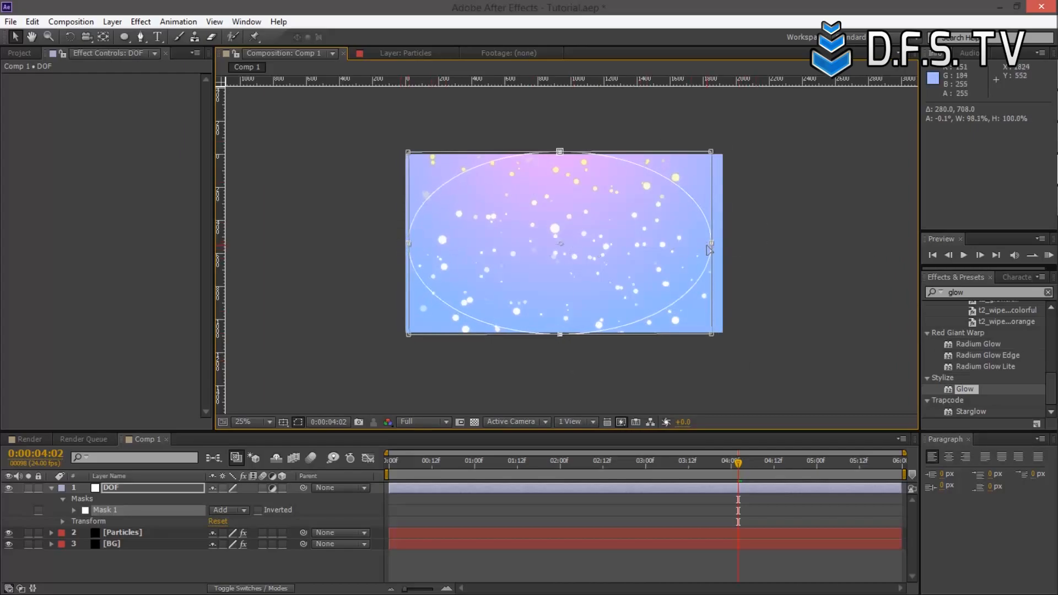
drag(710, 242, 720, 242)
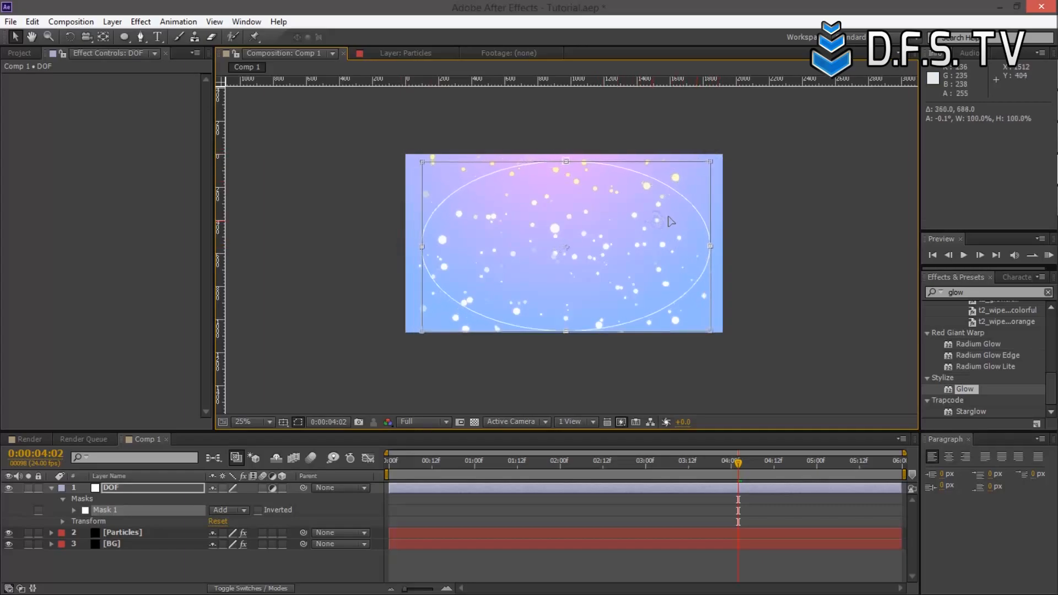
mouse_move(615, 315)
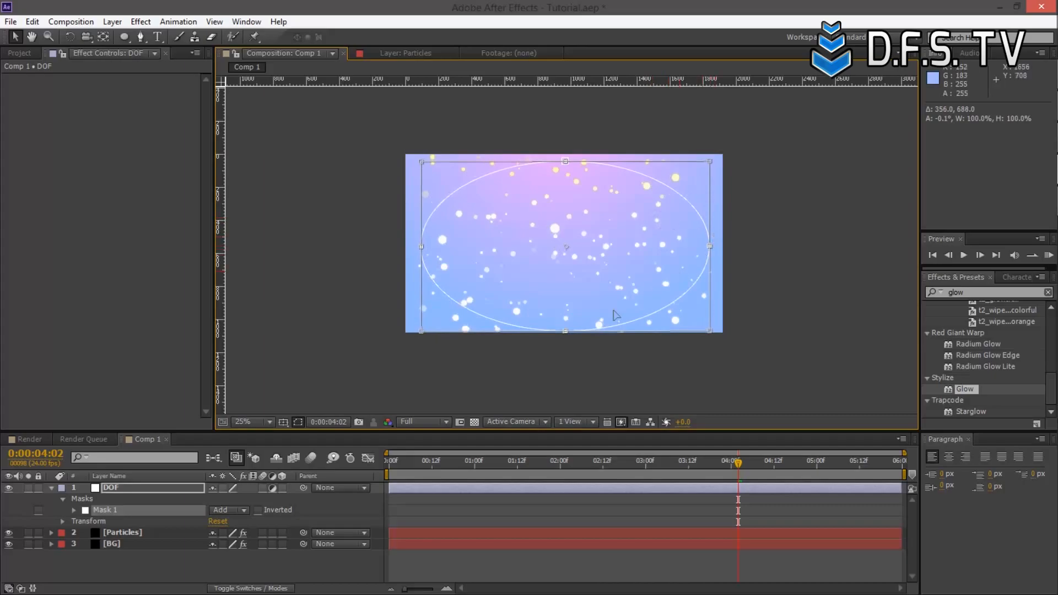
drag(565, 331, 565, 327)
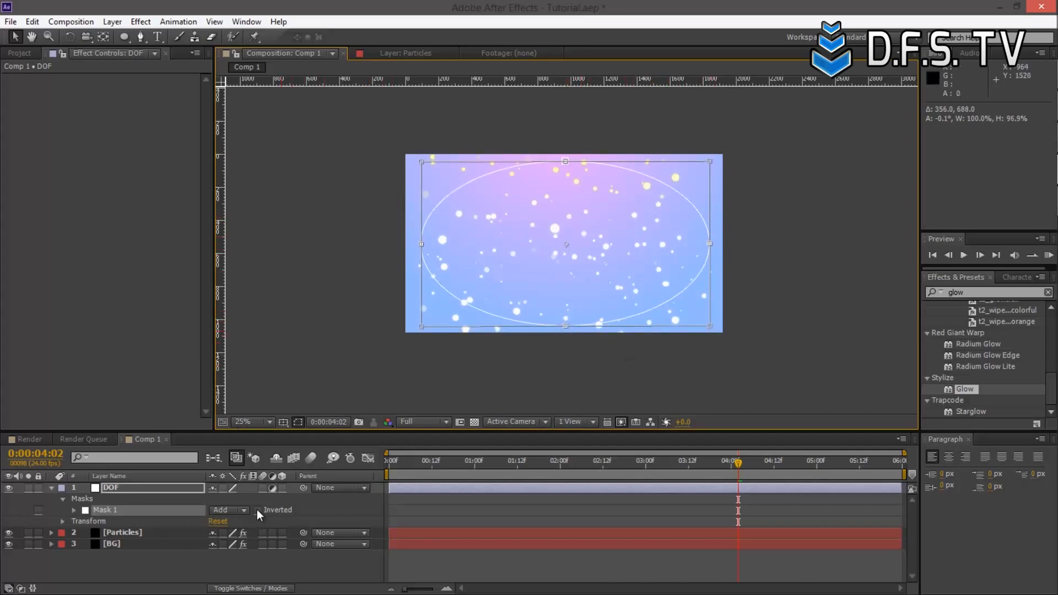
click(258, 510)
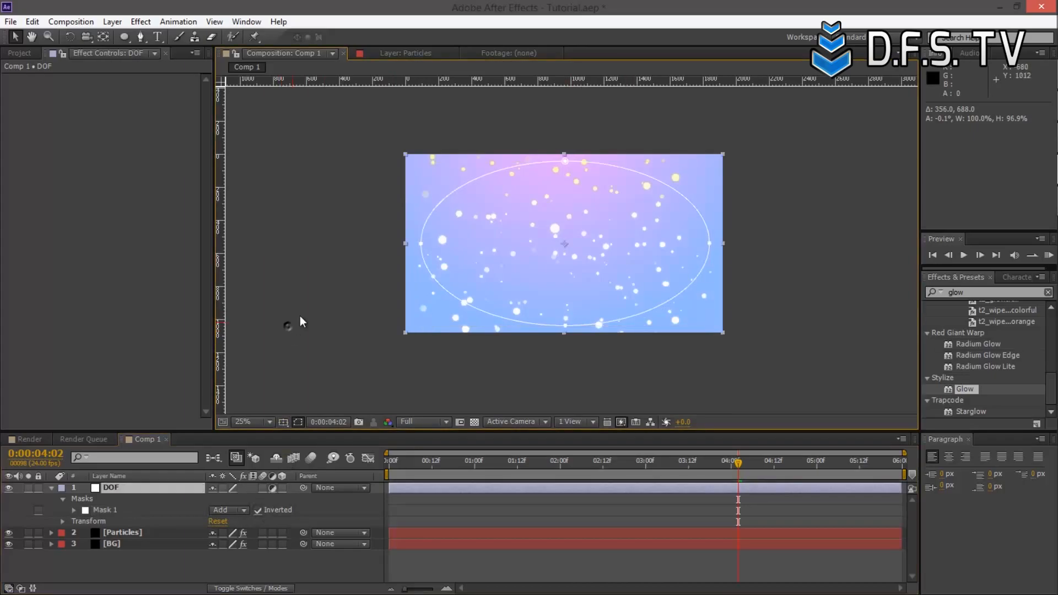
Step: Apply Camera Lens Blur to the DOF layer and inspect the blurred edge particles
key(Backspace)
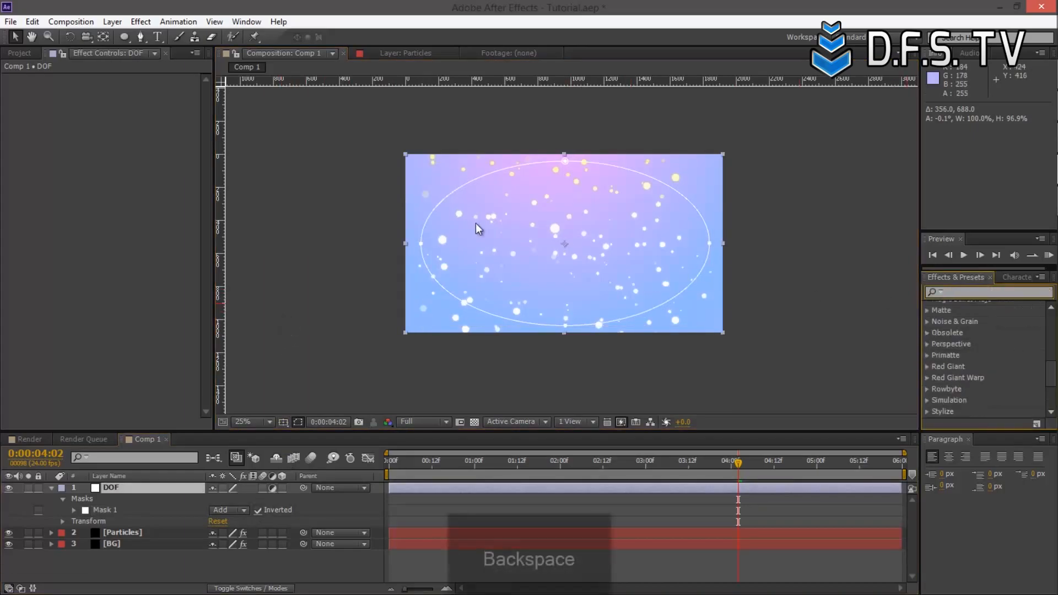
text(camera)
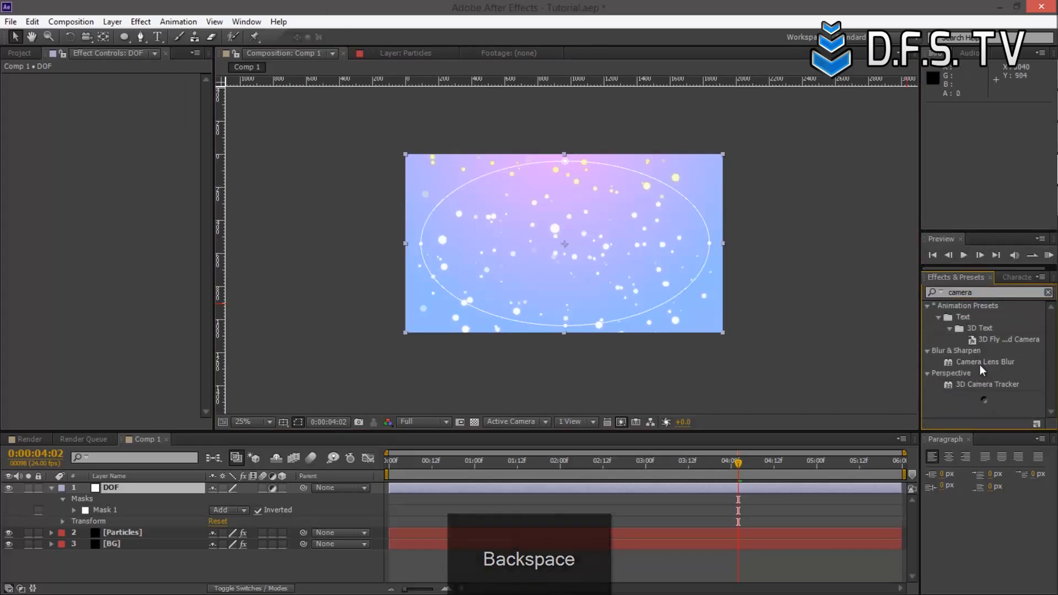
double_click(987, 362)
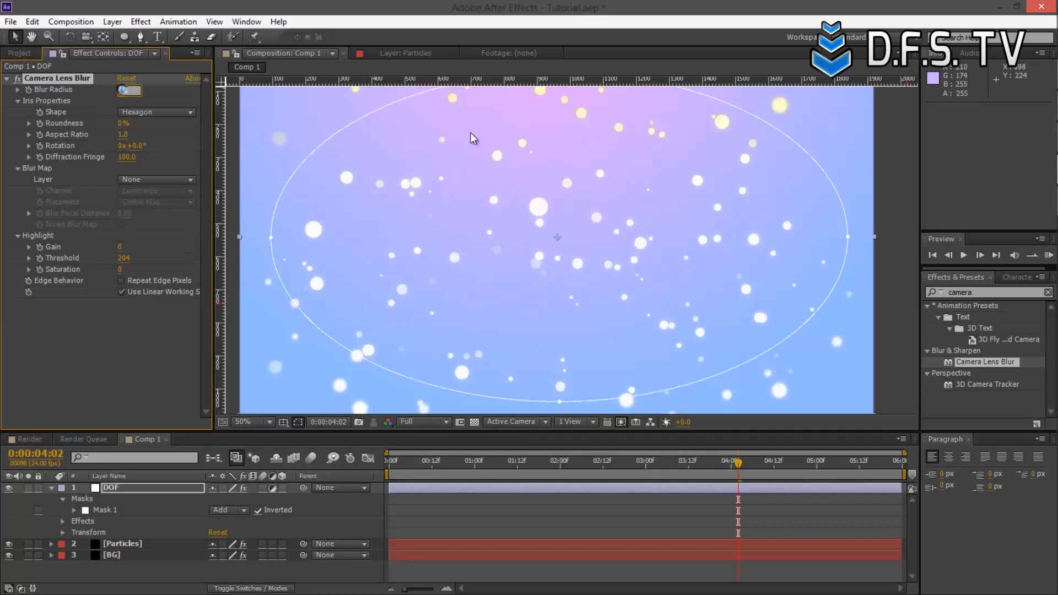
text(10)
key(Enter)
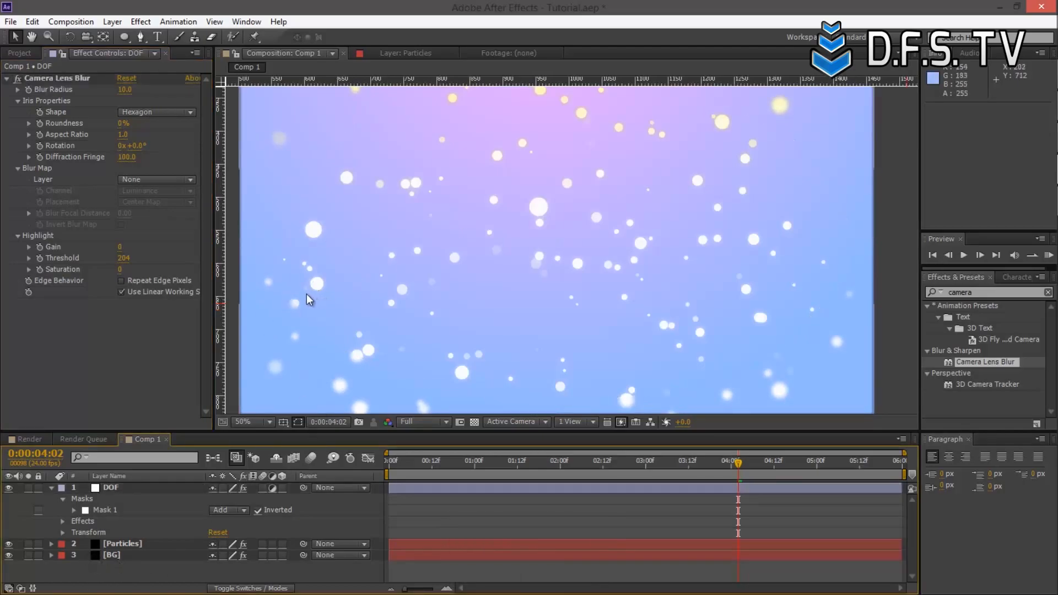
click(250, 421)
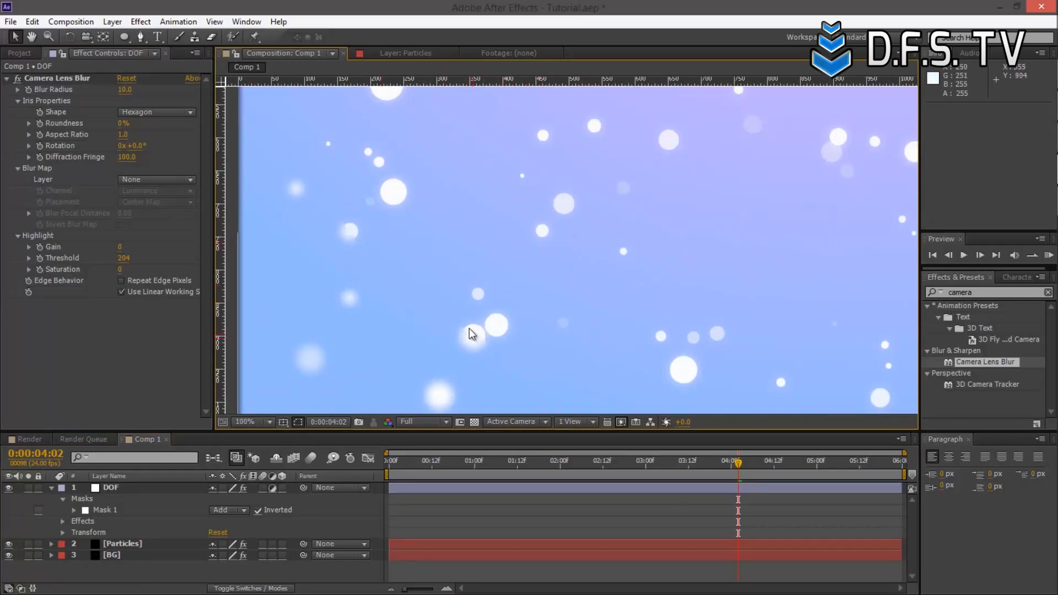
click(245, 421)
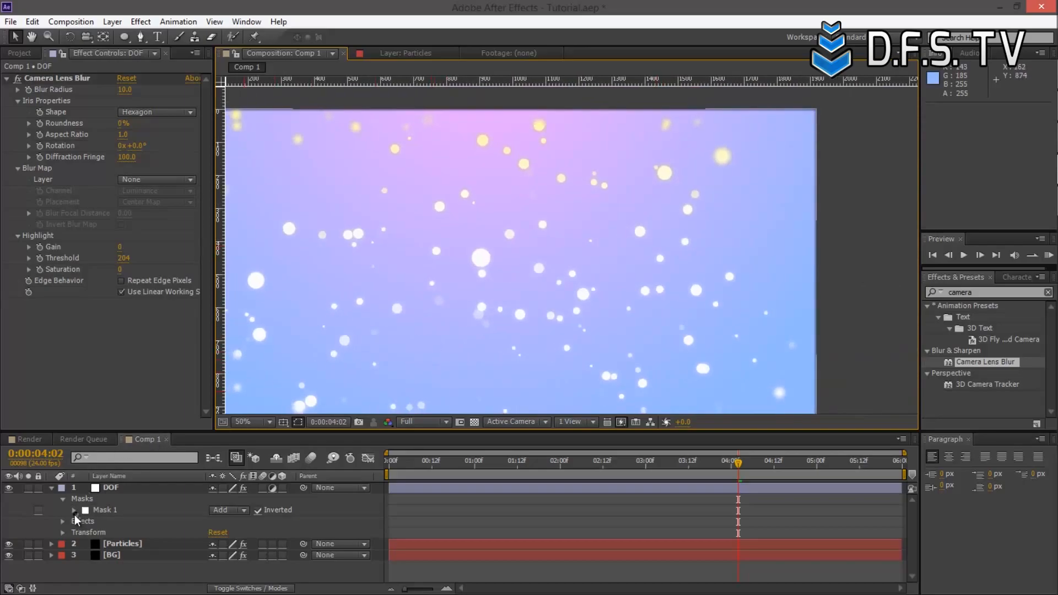
Step: Set Mask 1's feather to 250 pixels and preview the blur at different frames
click(72, 509)
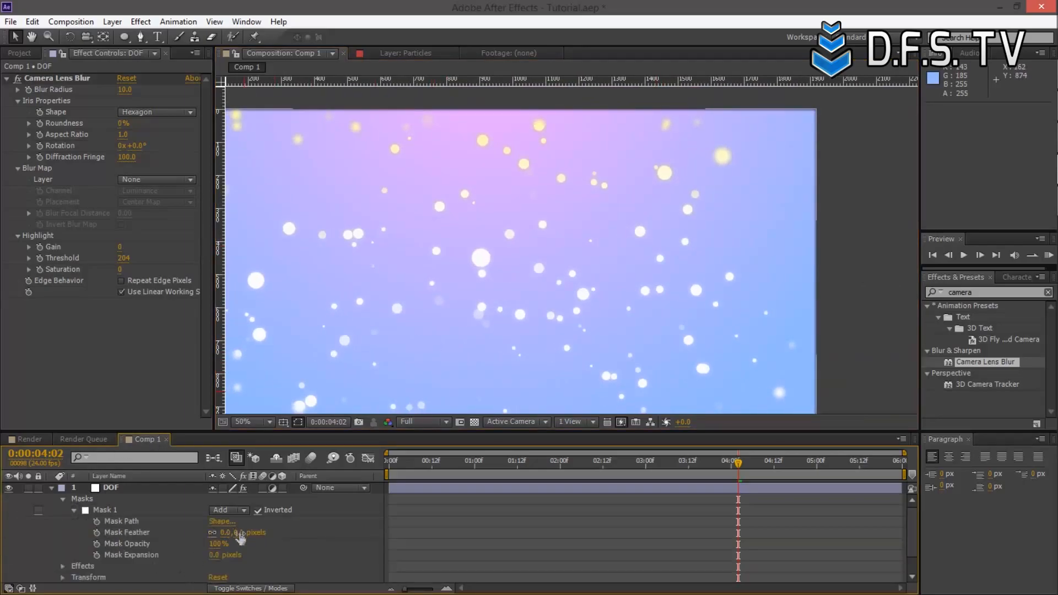
text(250)
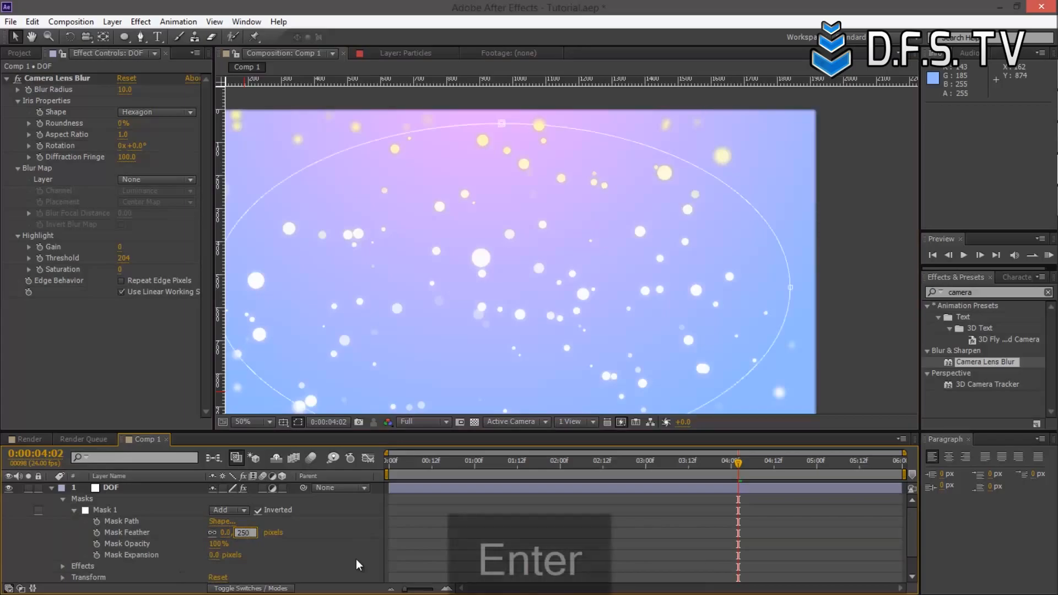
key(Enter)
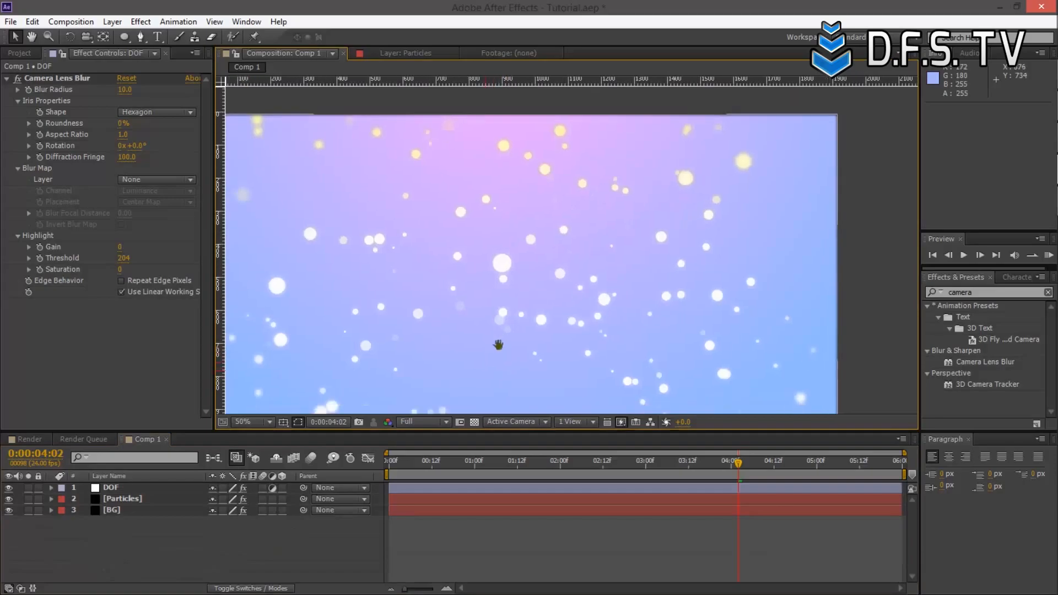
click(411, 460)
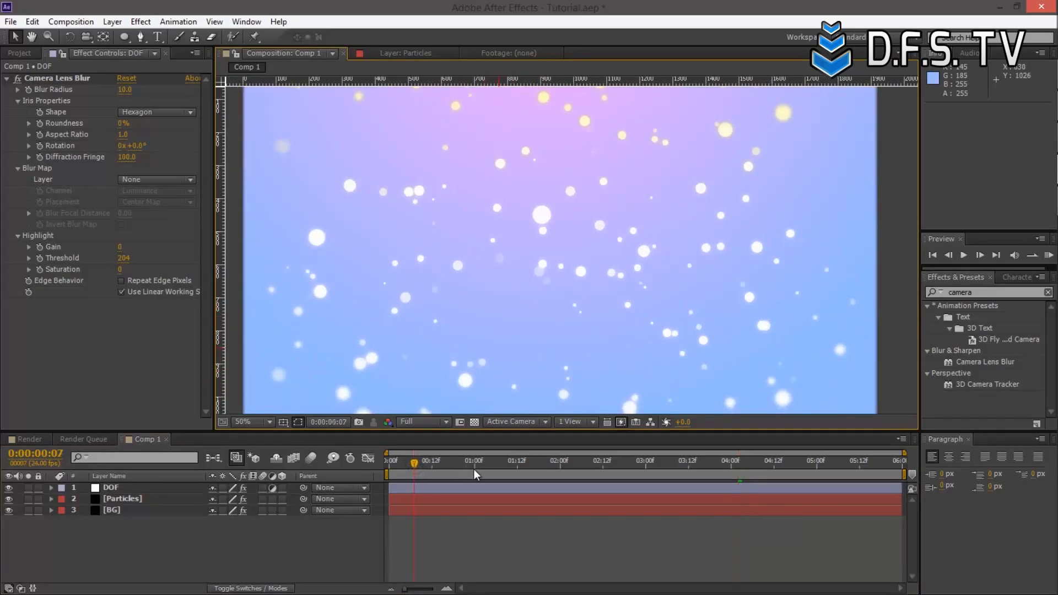
click(538, 463)
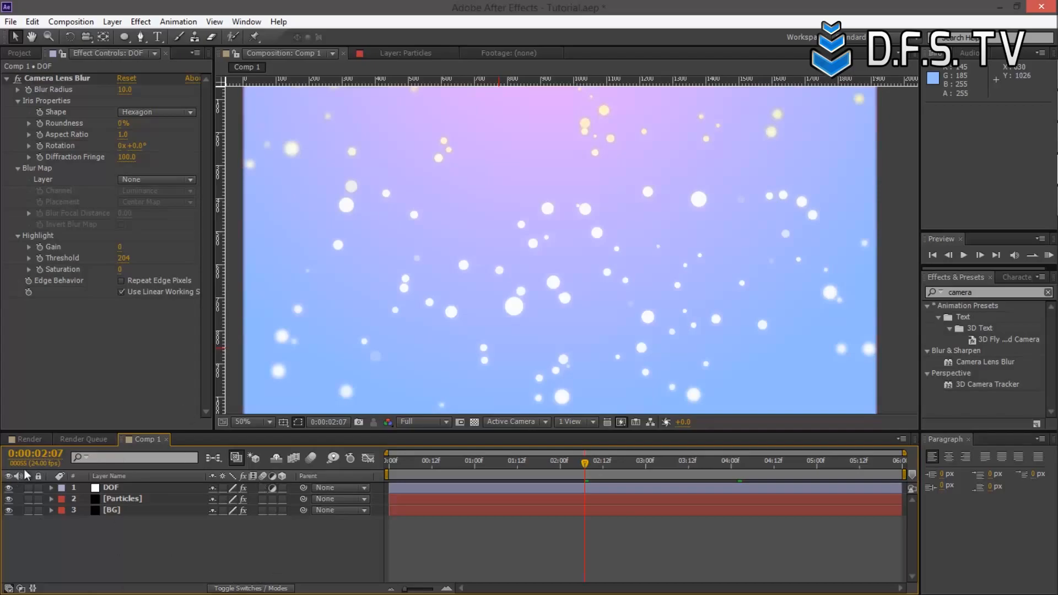
mouse_move(500, 468)
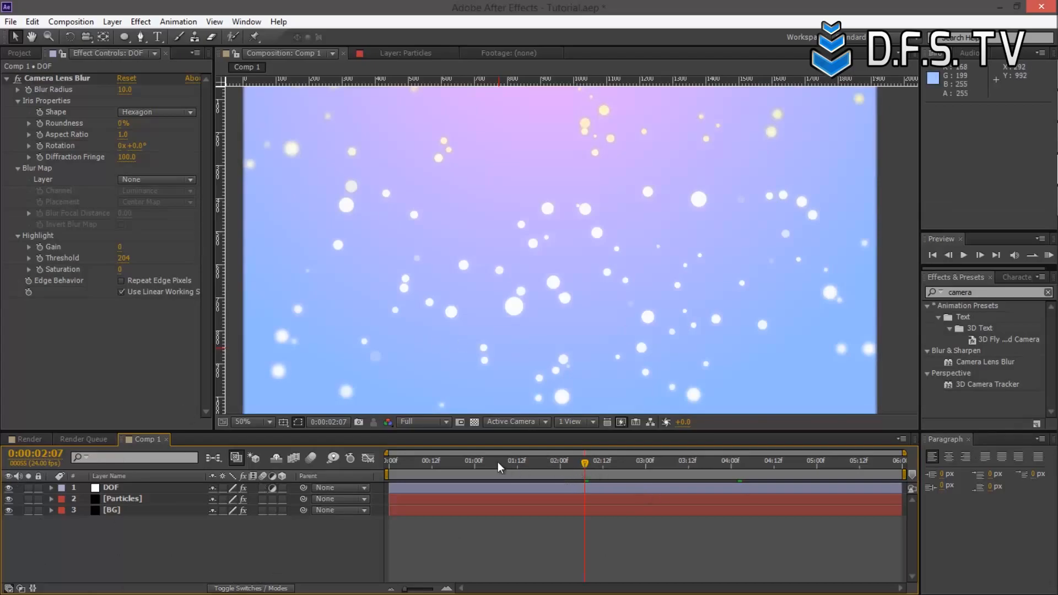
mouse_move(106, 563)
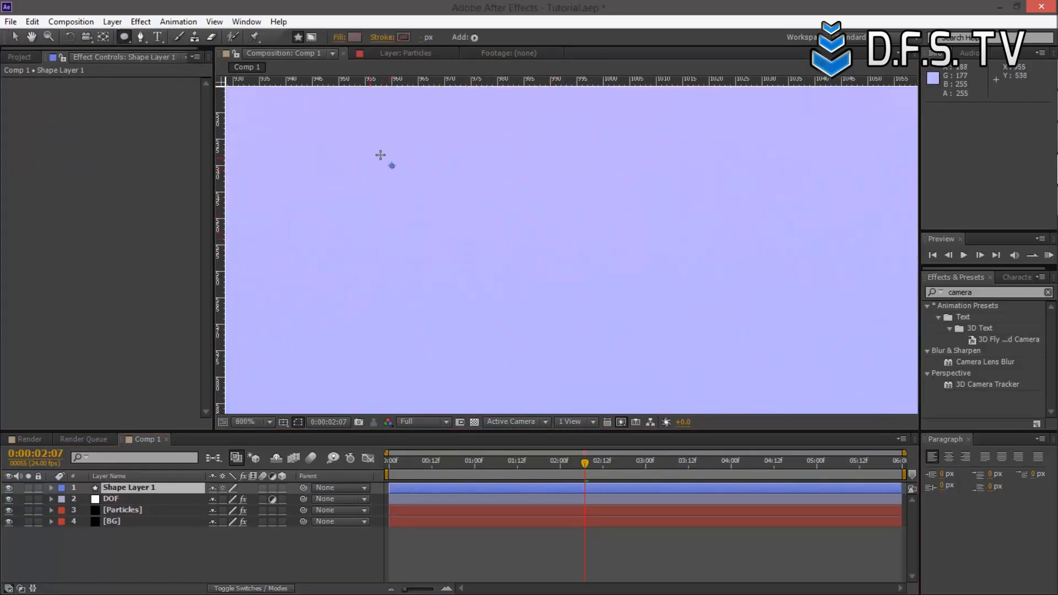
mouse_move(591, 282)
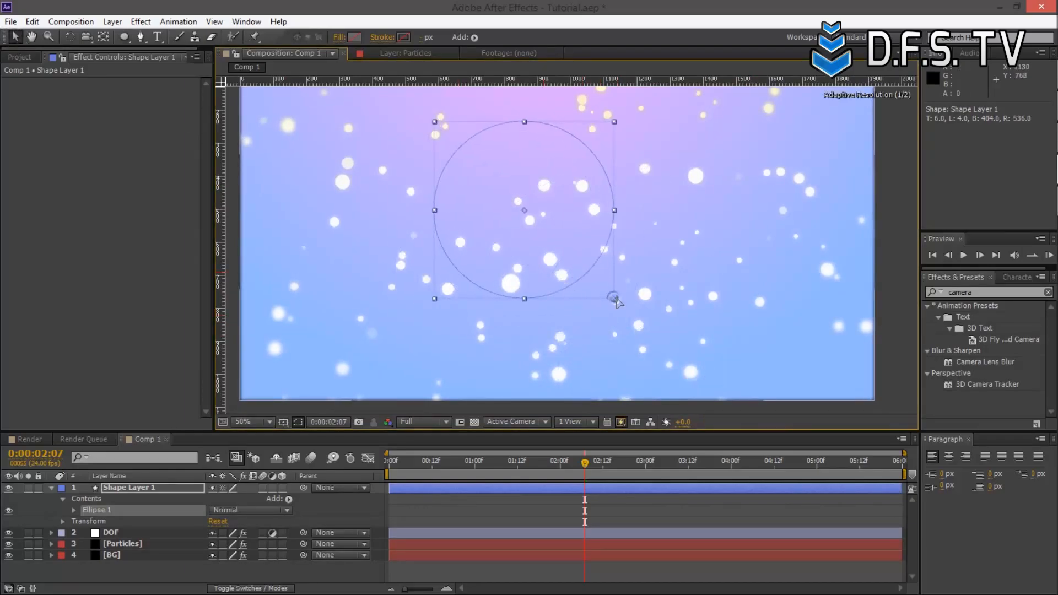
Step: Enlarge the drawn circle near the centre of the composition
drag(614, 297, 623, 317)
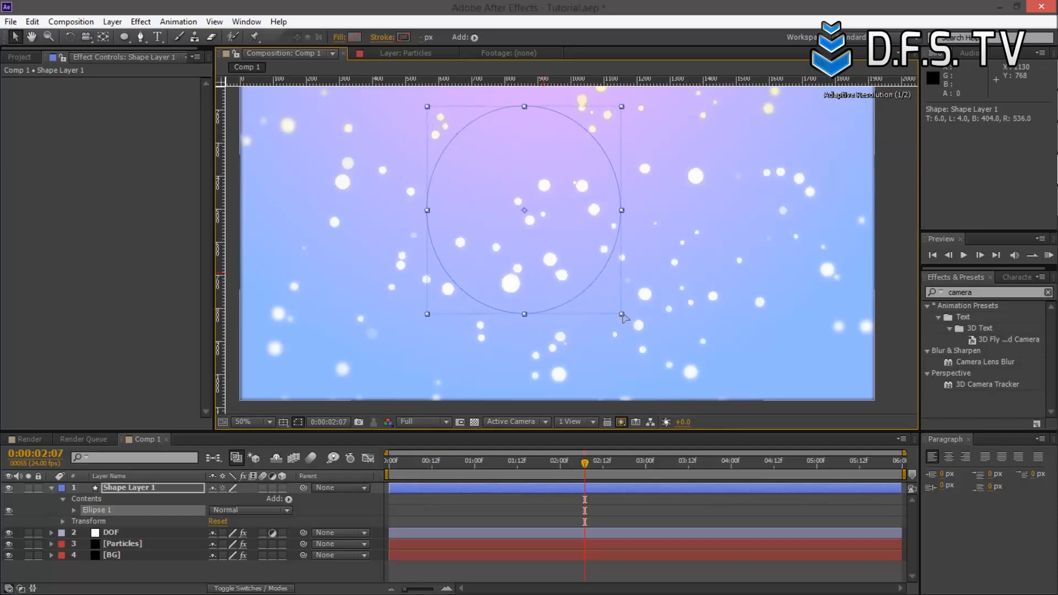
drag(621, 314, 626, 324)
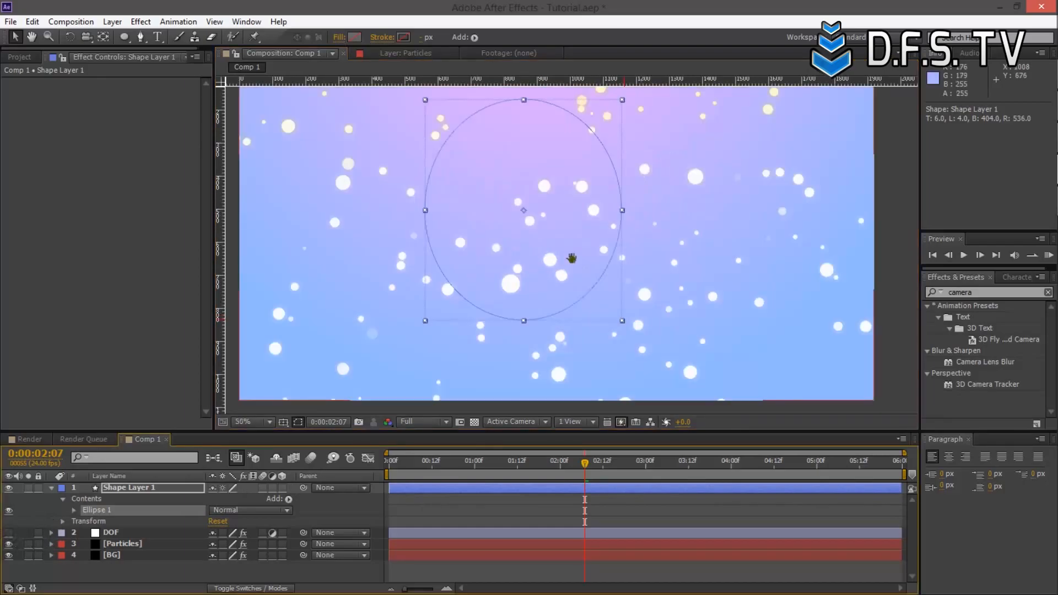
click(442, 422)
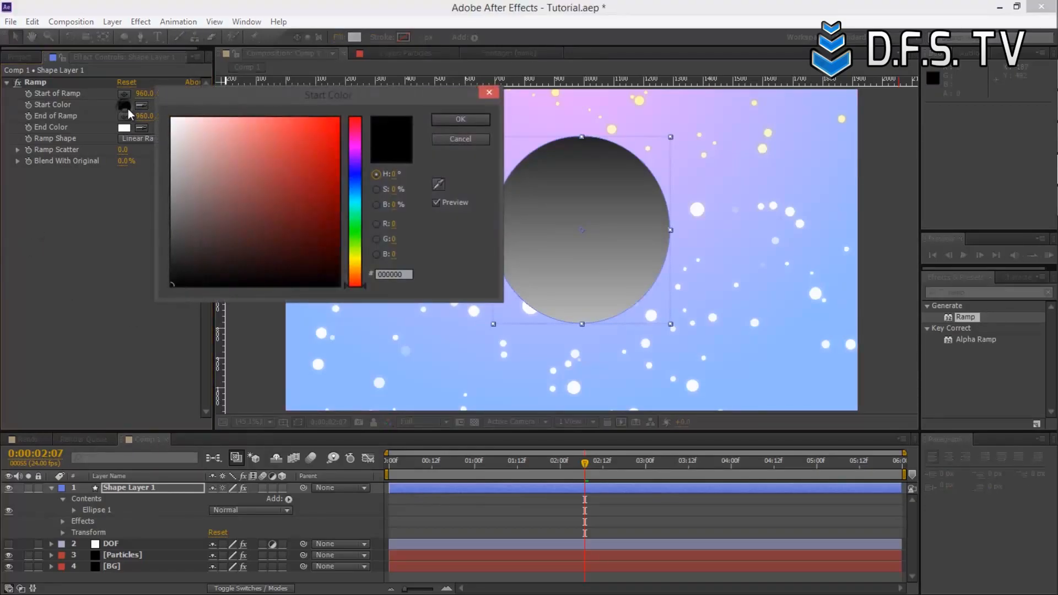
Step: Set the Ramp start colour red and end colour dark purple, angled diagonally across the circle
click(355, 151)
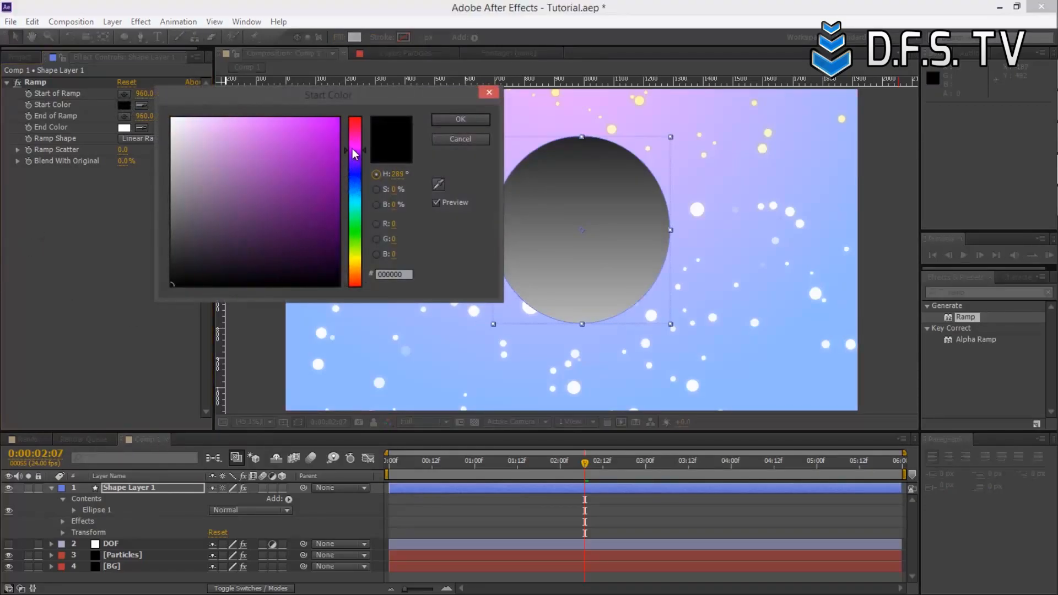
click(324, 154)
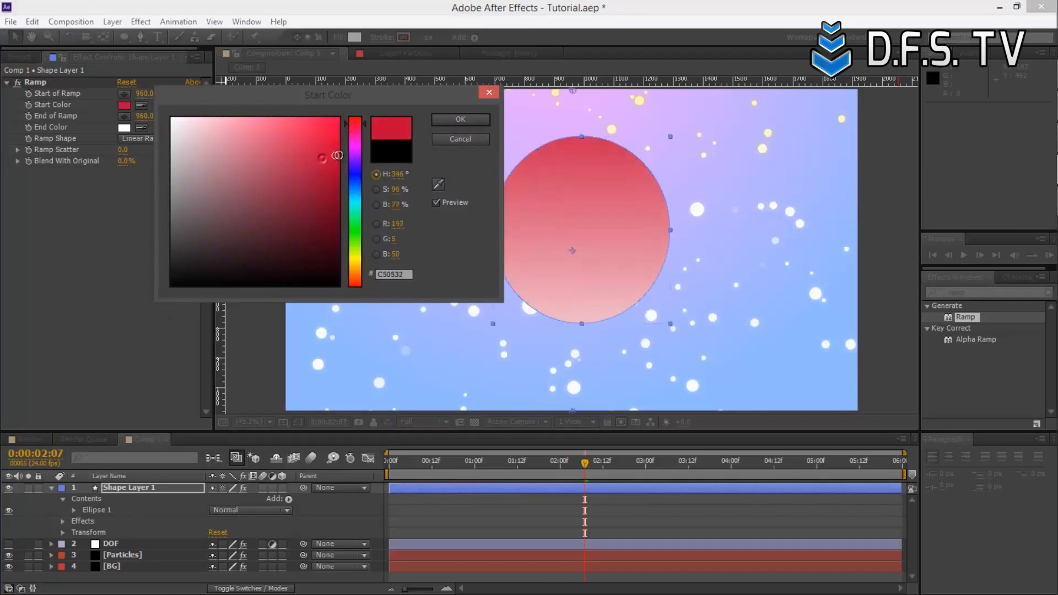
drag(340, 155, 340, 157)
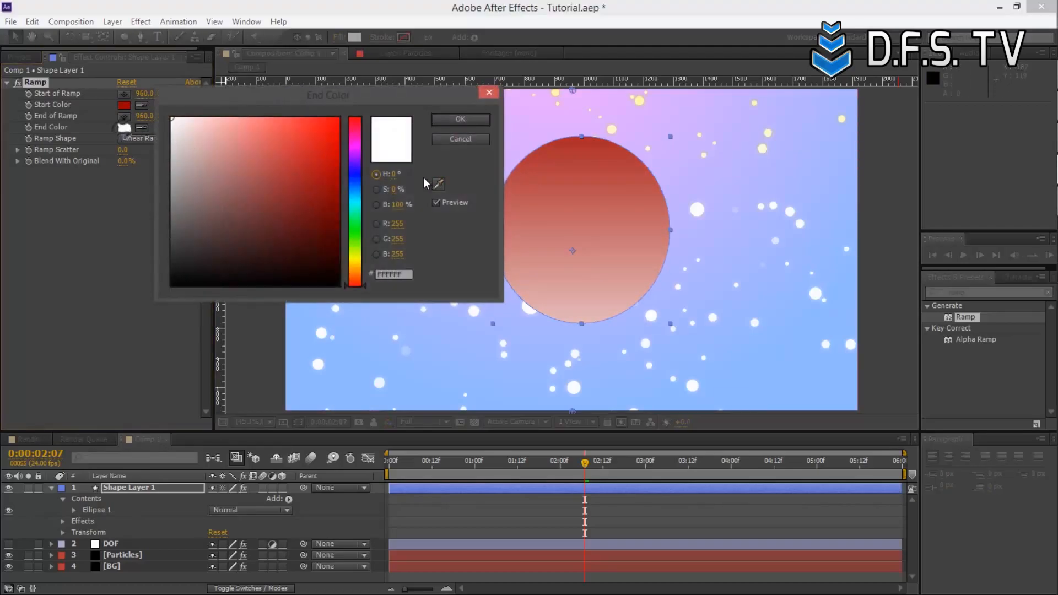
click(357, 150)
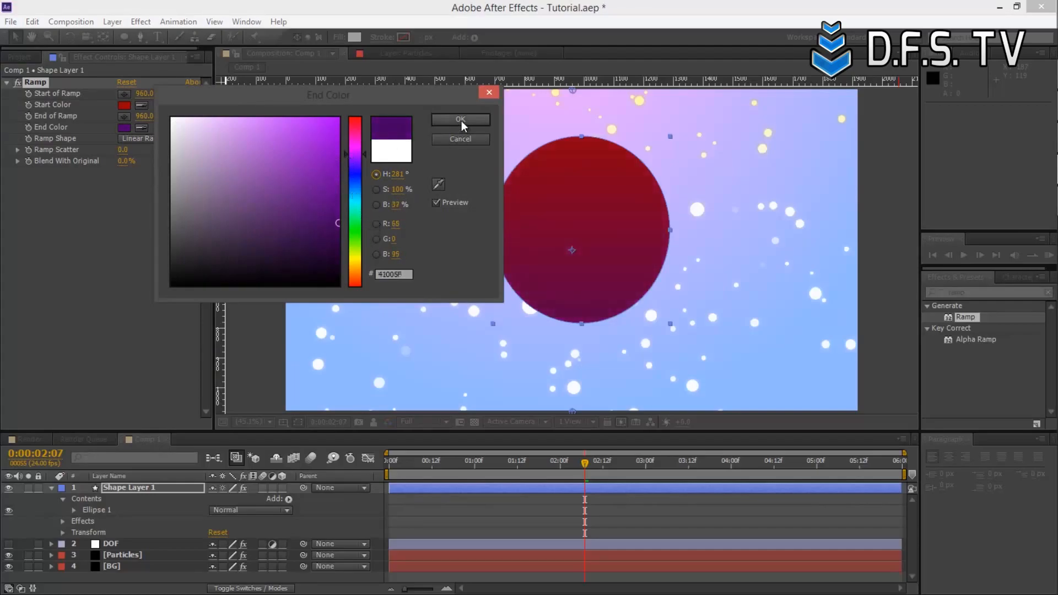
click(461, 120)
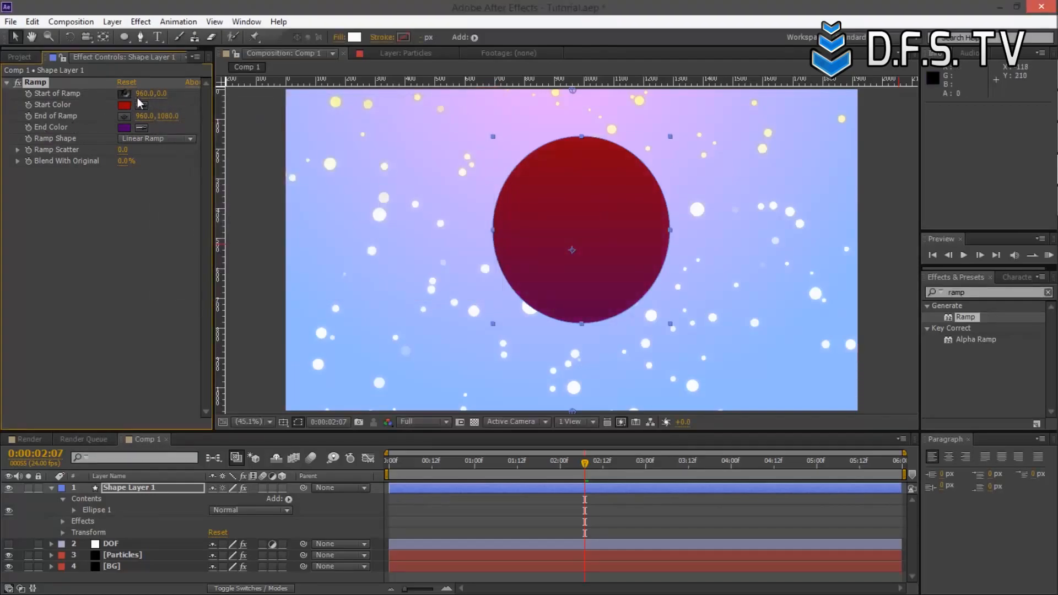
drag(572, 137, 744, 115)
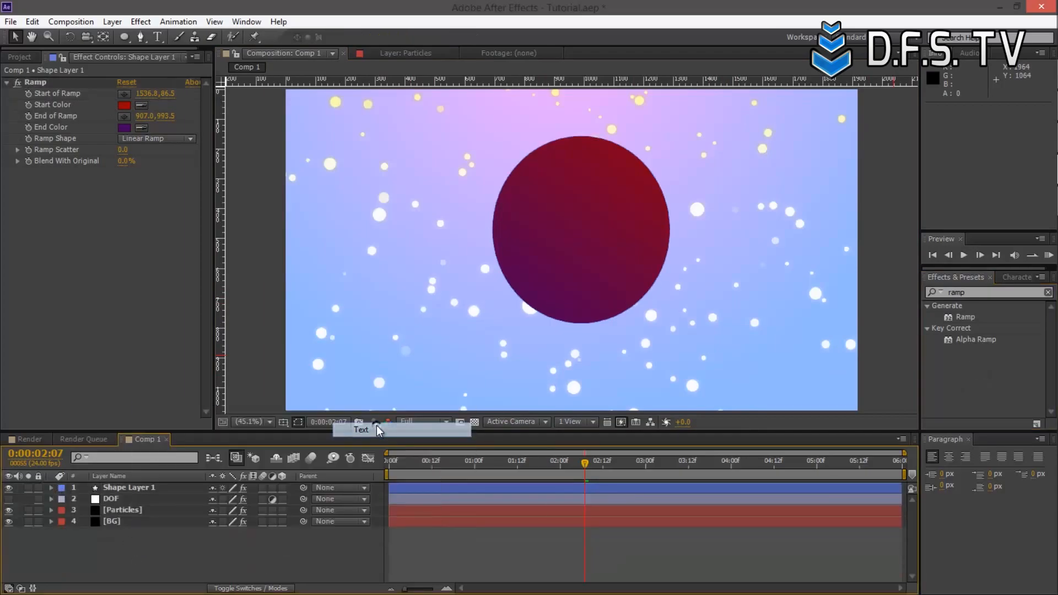
mouse_move(331, 341)
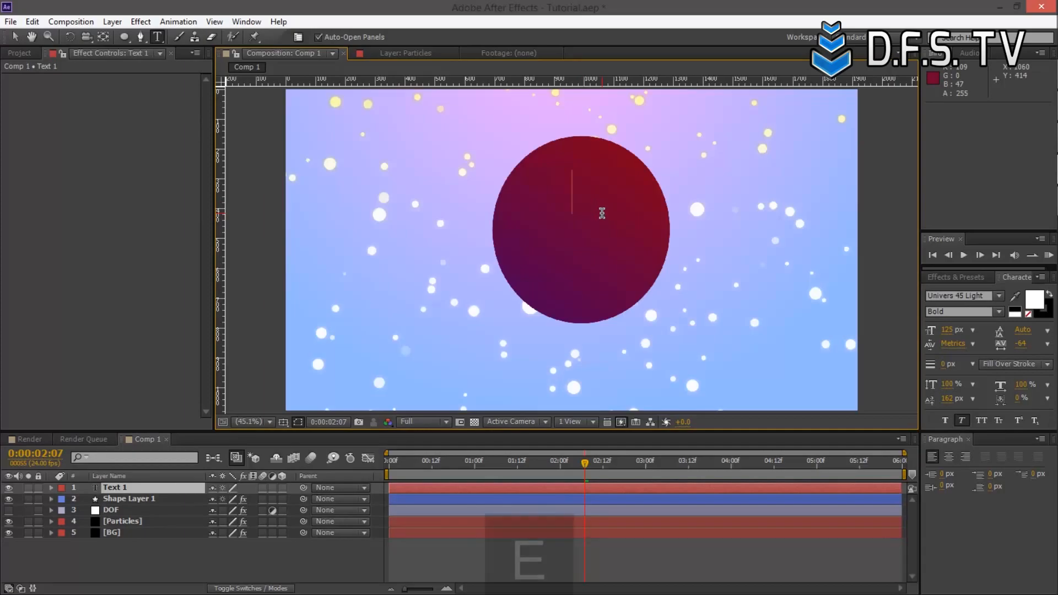
Step: Type the word tigger over the circle and select the circle's shape layer
text(tigger)
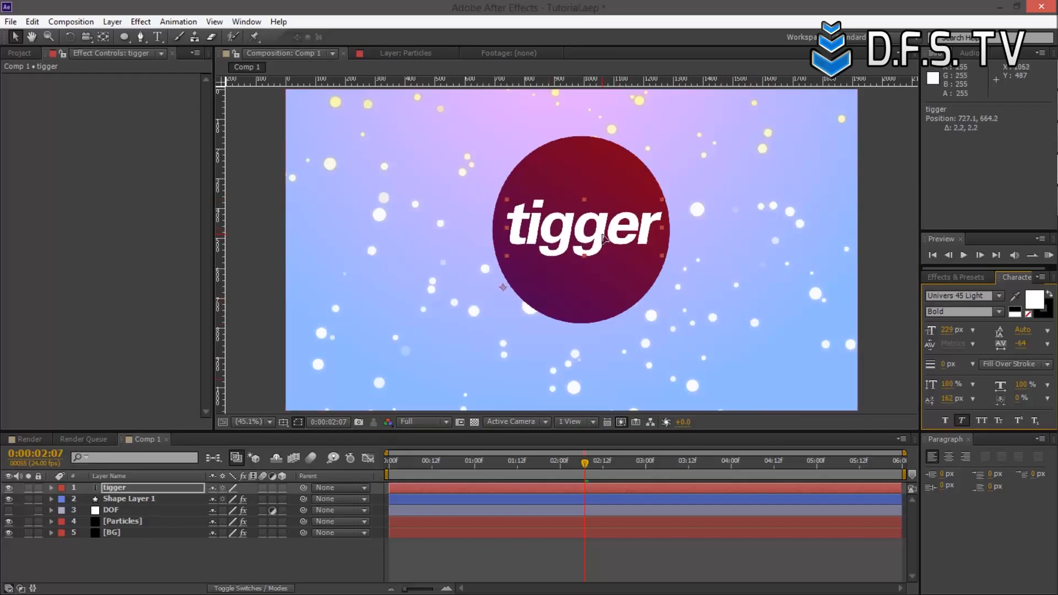
click(129, 500)
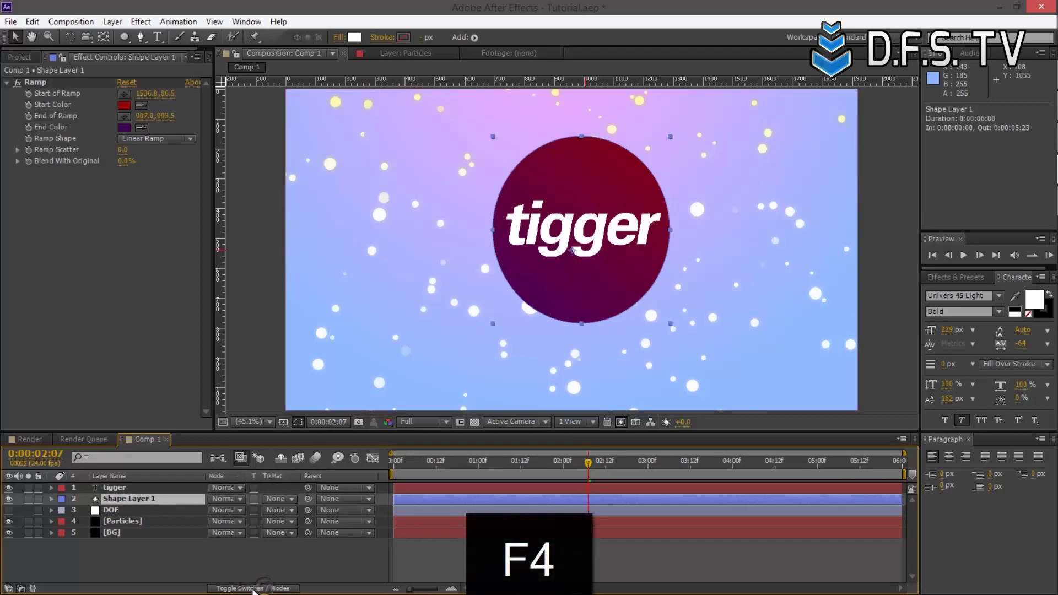
Step: Cycle the circle layer through Soft Light, Alpha, Darken, Color and Overlay blend modes toward Linear Light
click(250, 589)
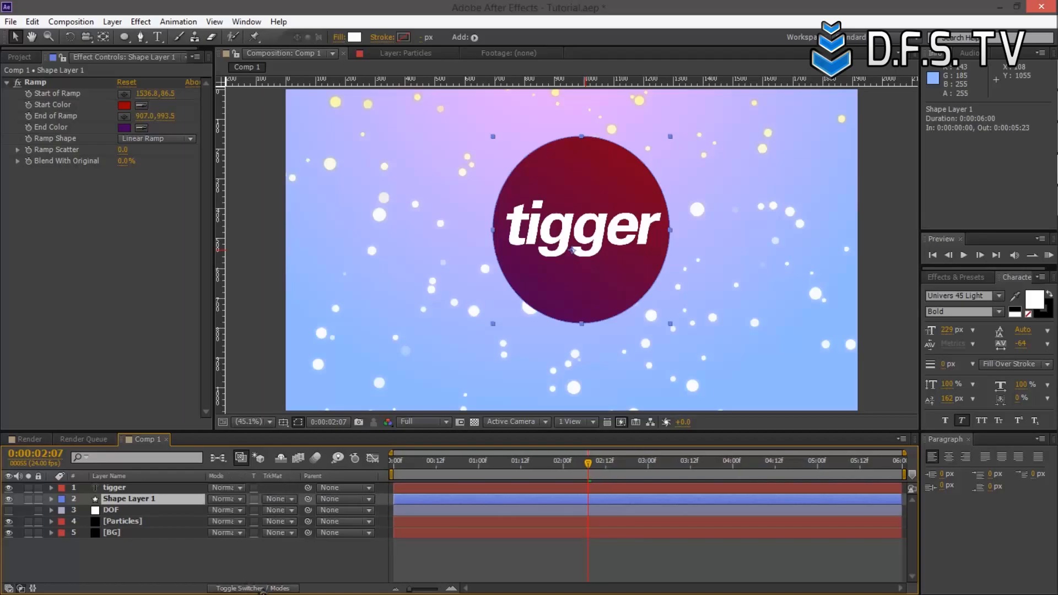
click(226, 499)
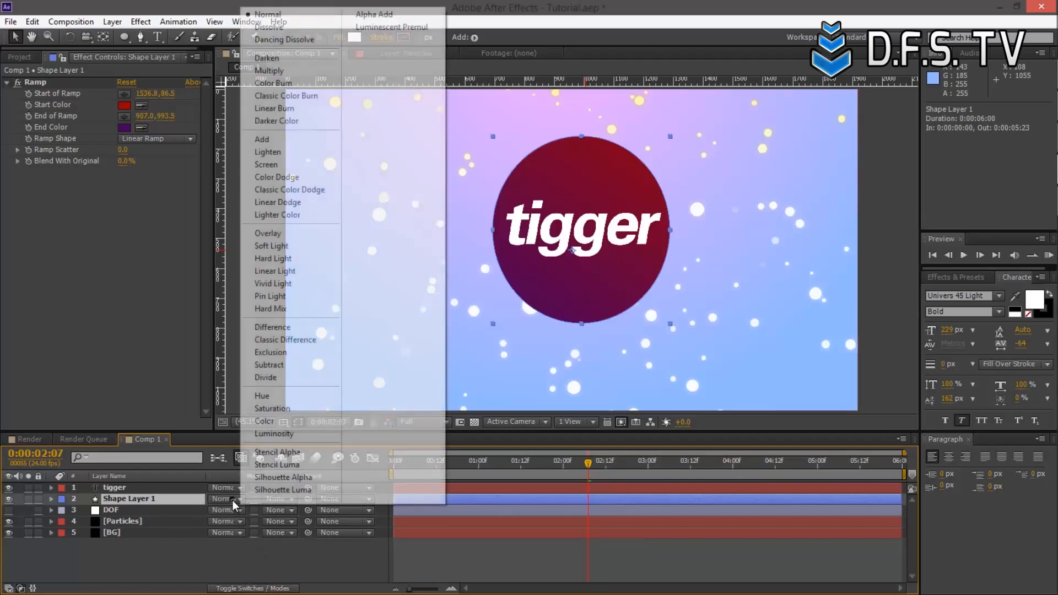
mouse_move(317, 357)
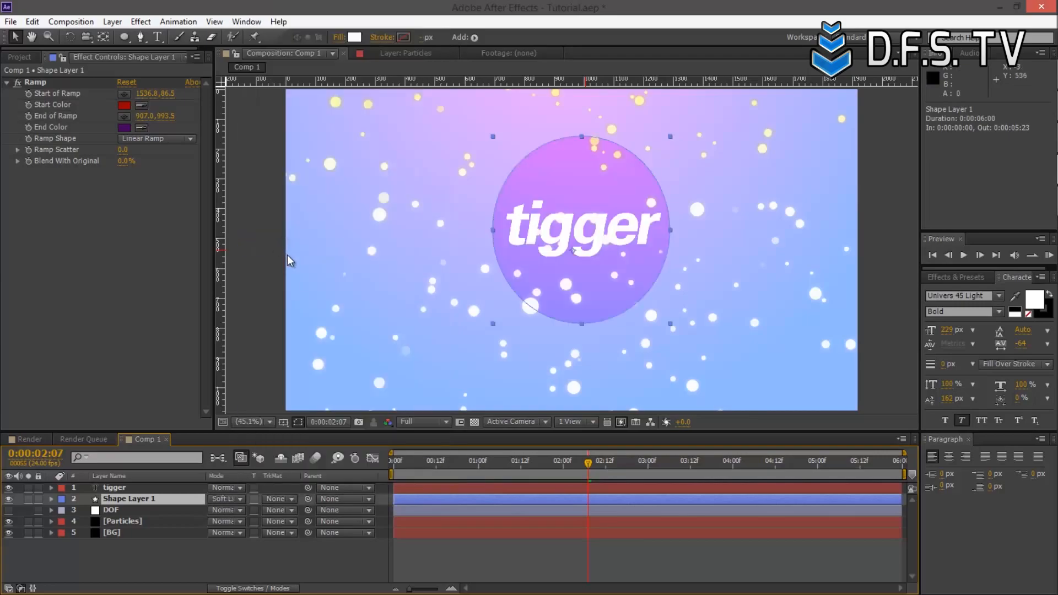
key(Shift+=)
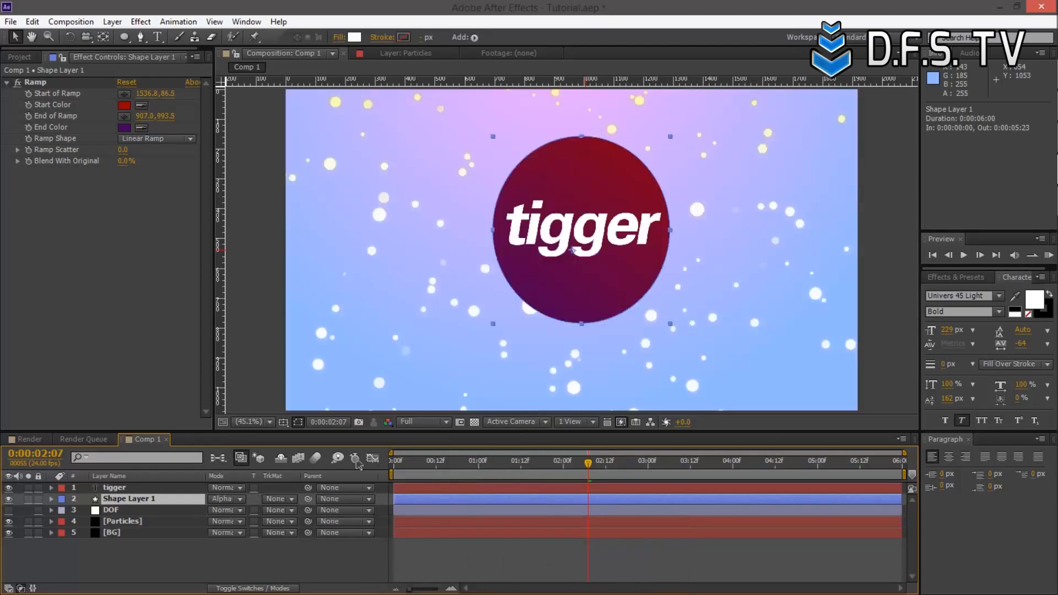
click(226, 500)
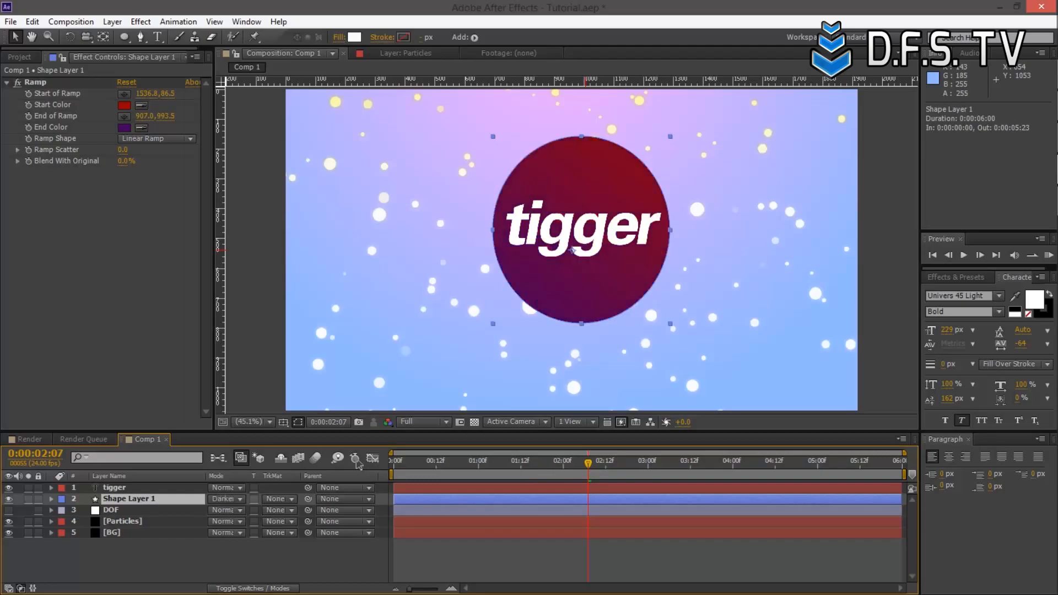
click(225, 499)
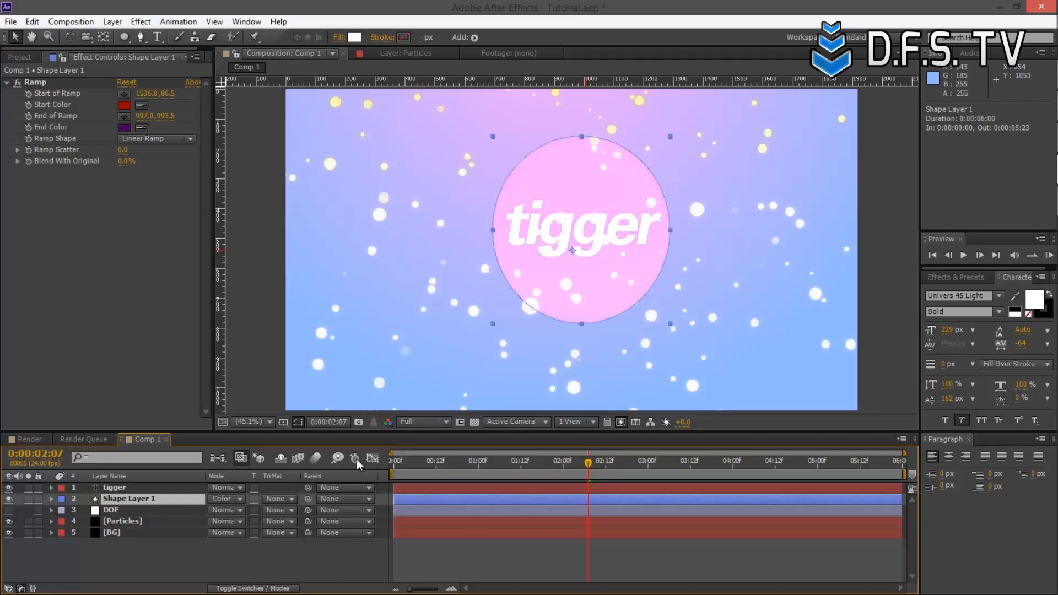
click(223, 499)
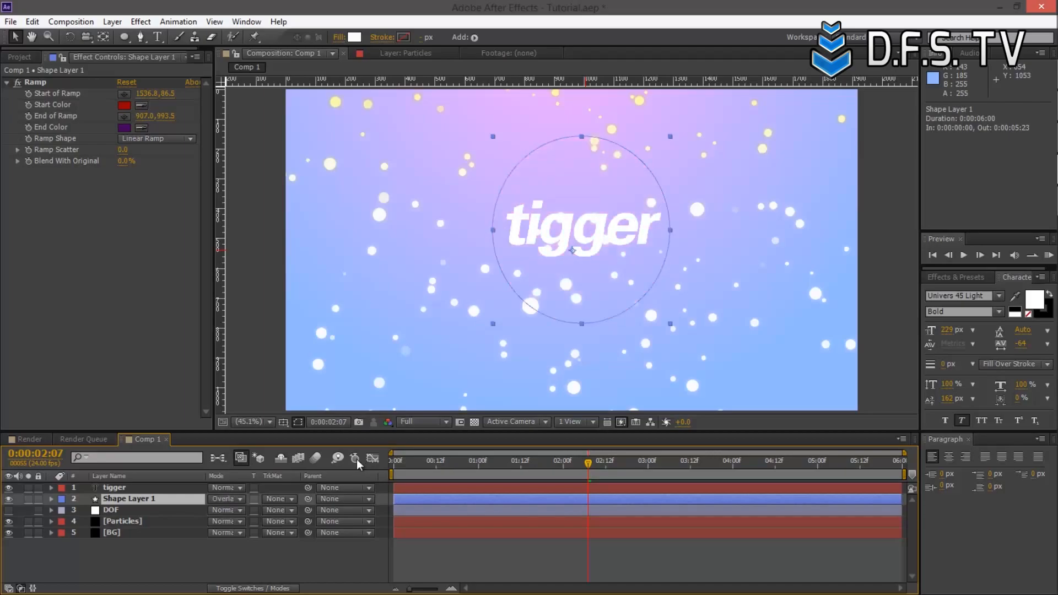
click(226, 499)
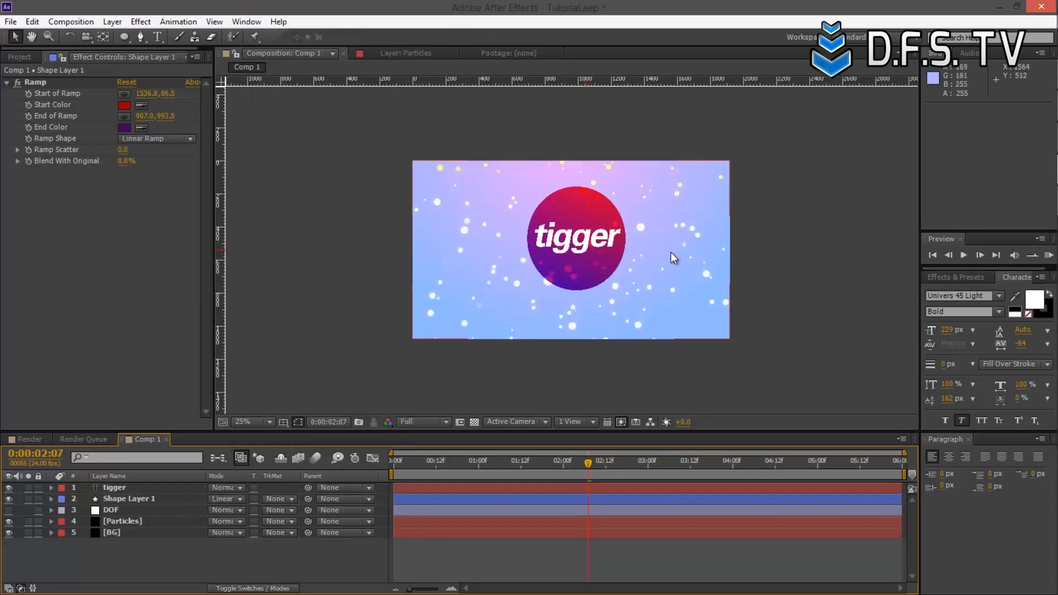
Step: Collapse the Ramp effect and select both the tigger text and circle shape layers
click(247, 422)
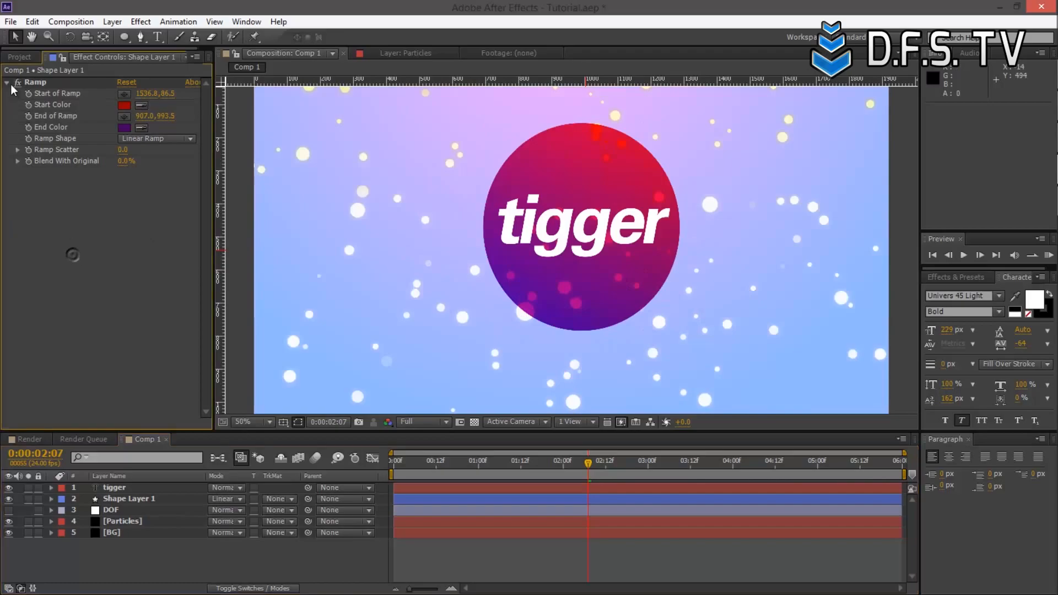
click(6, 82)
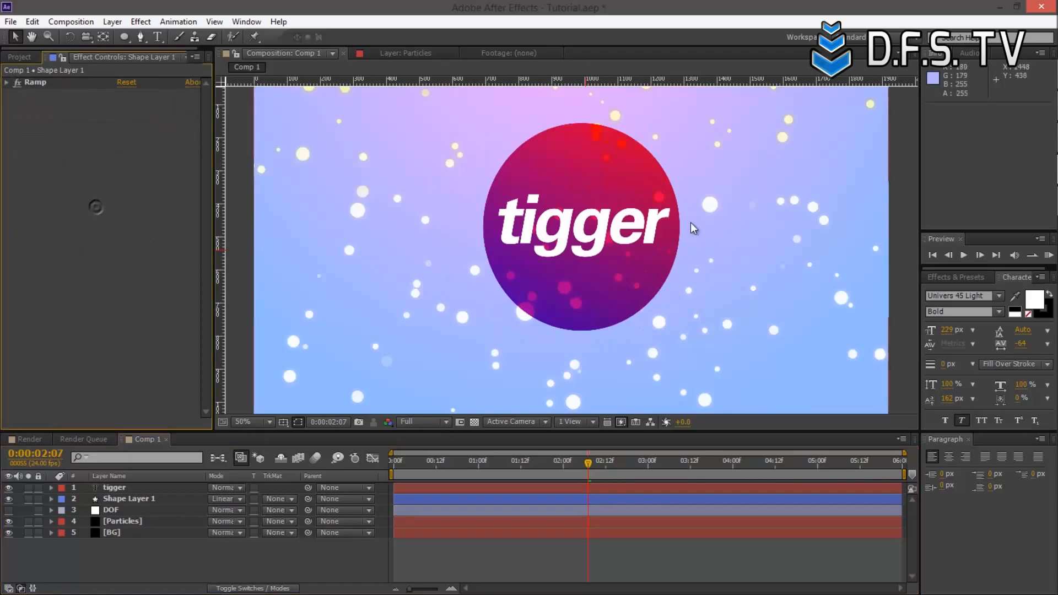
click(128, 499)
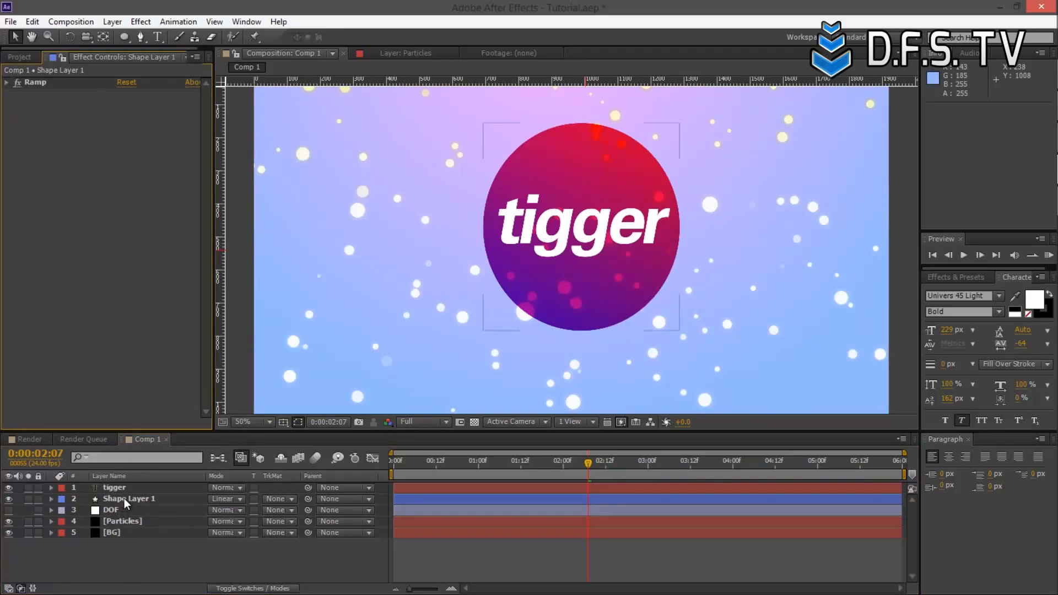
click(129, 499)
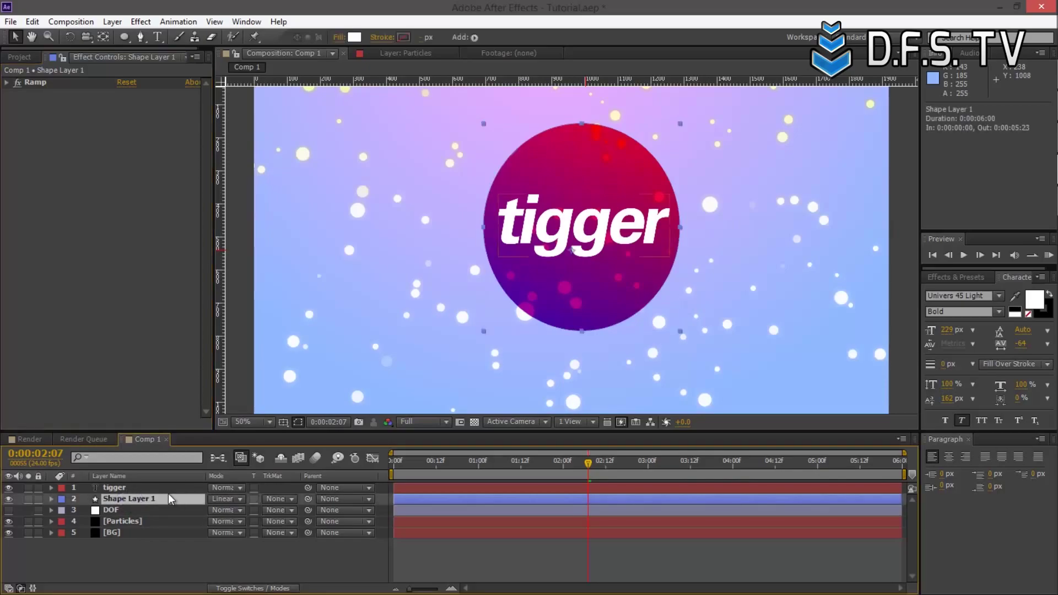
click(113, 487)
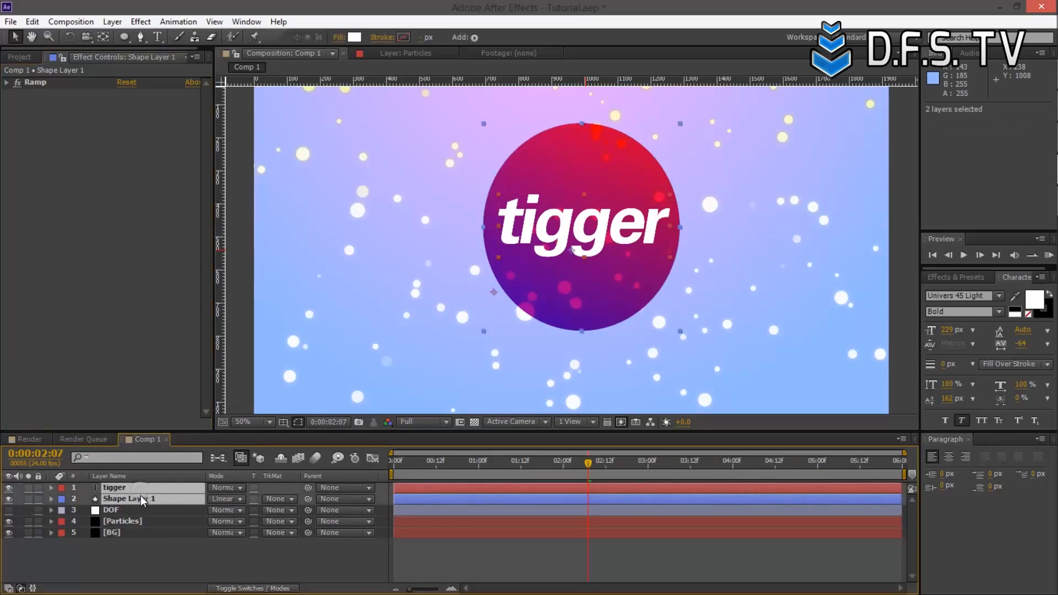
Step: Pre-compose the two selected layers into a composition named Text
right_click(142, 500)
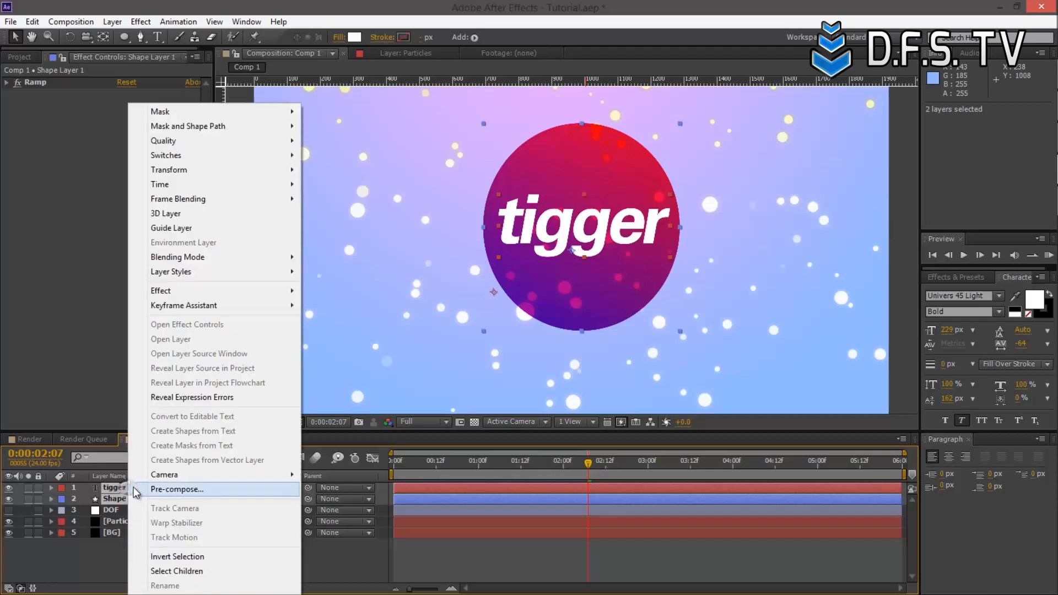
click(177, 490)
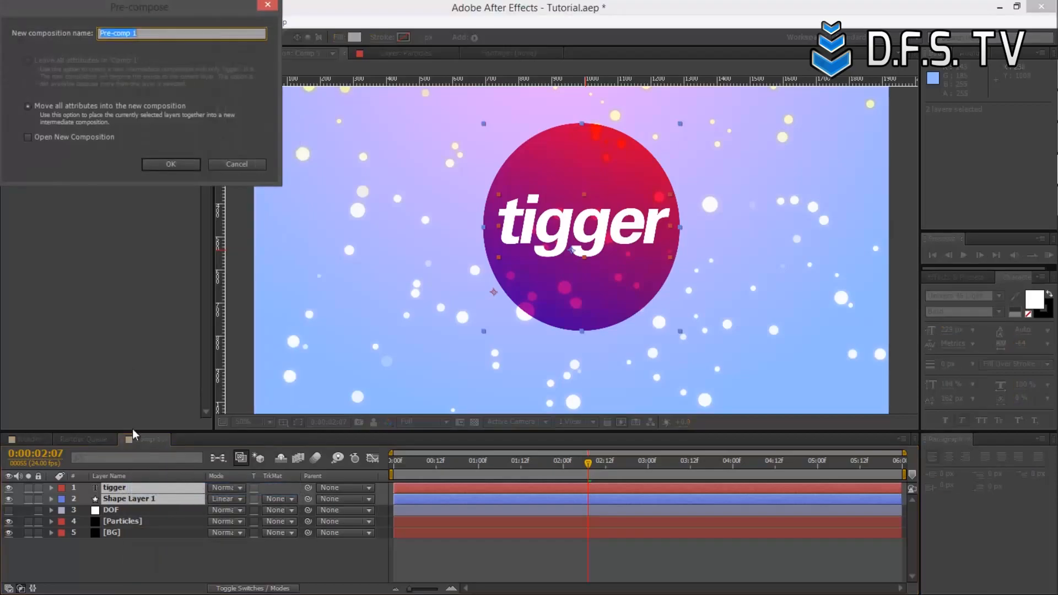
key(Backspace)
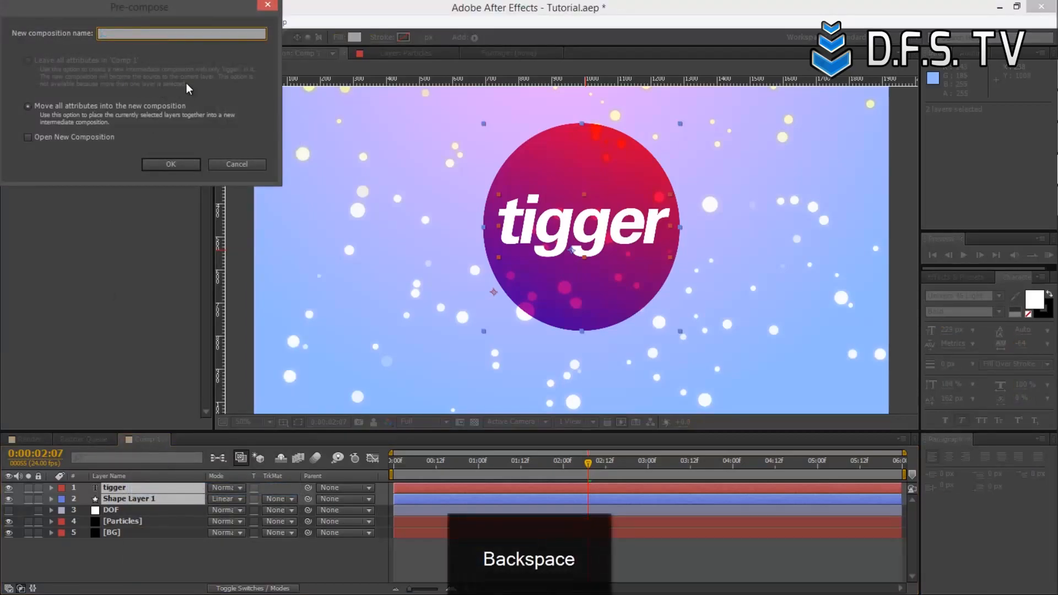
text(Text)
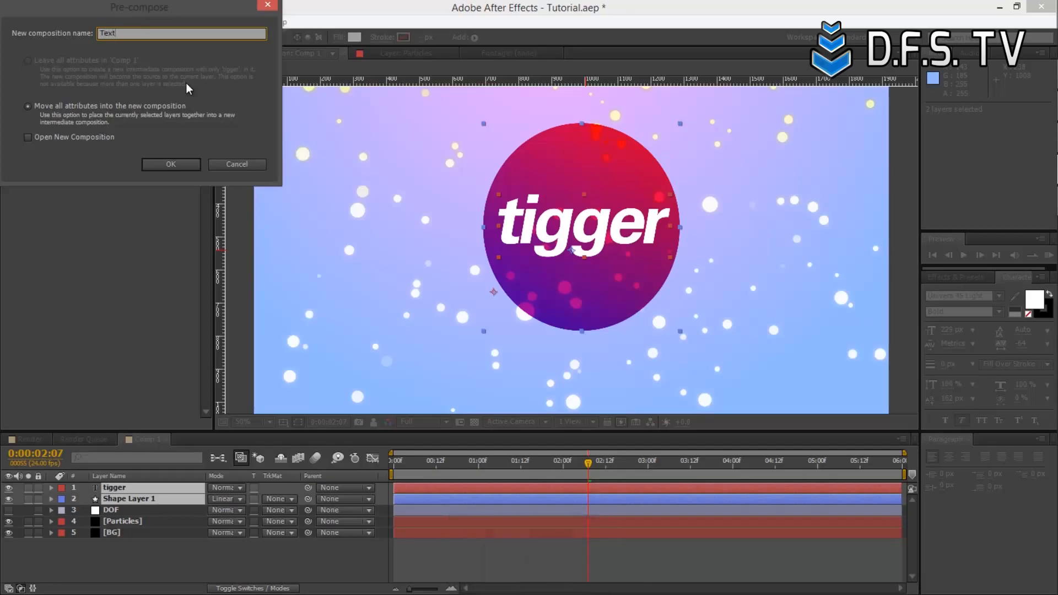
click(171, 164)
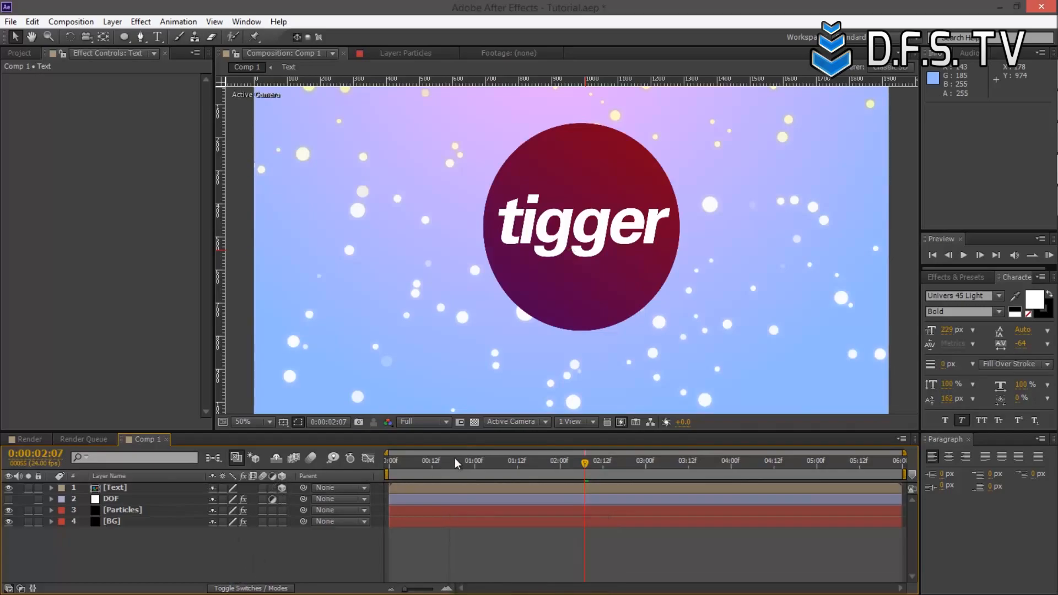
Step: Hide the Text layer and shift the Particles layer to start 1:12 before the composition
drag(584, 460, 410, 461)
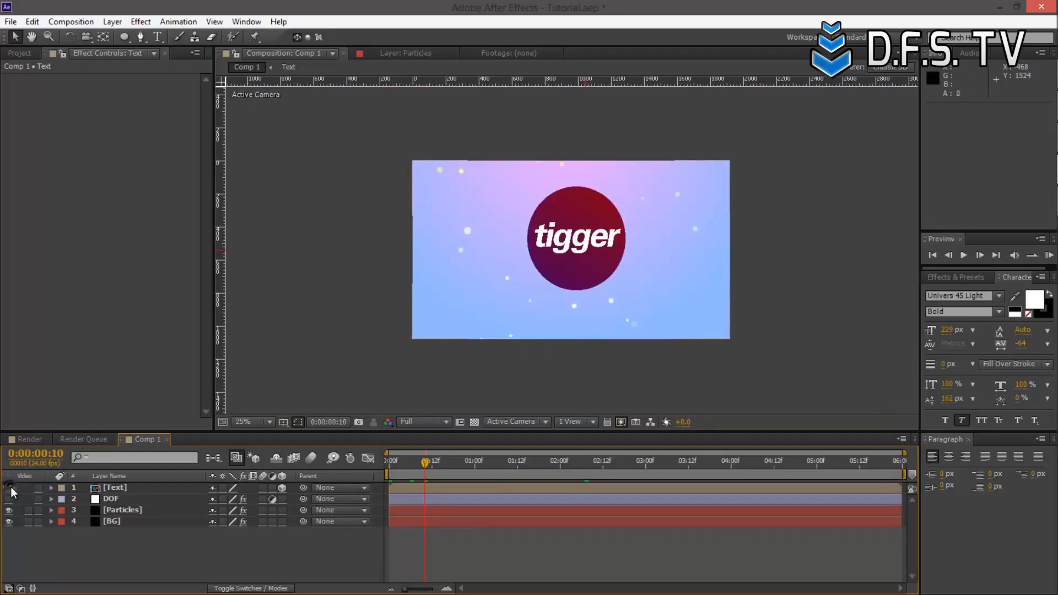
click(9, 487)
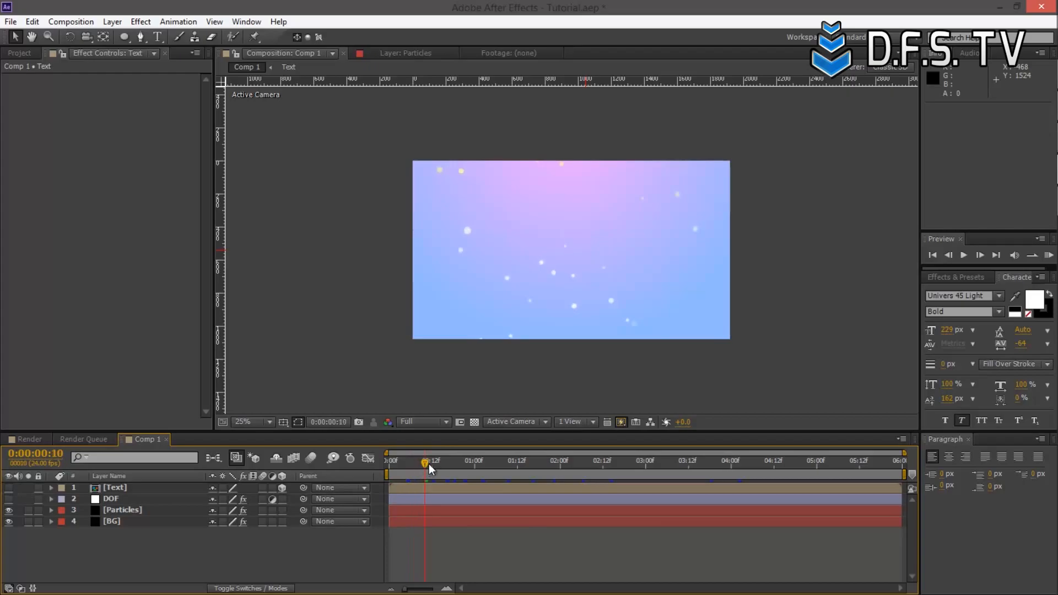
drag(430, 461, 500, 461)
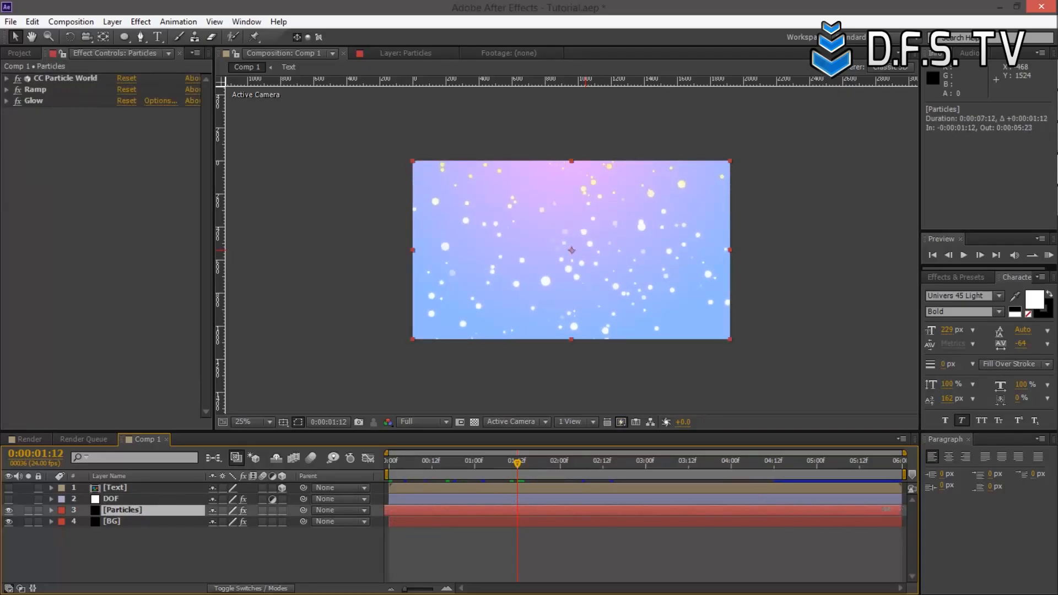
click(411, 461)
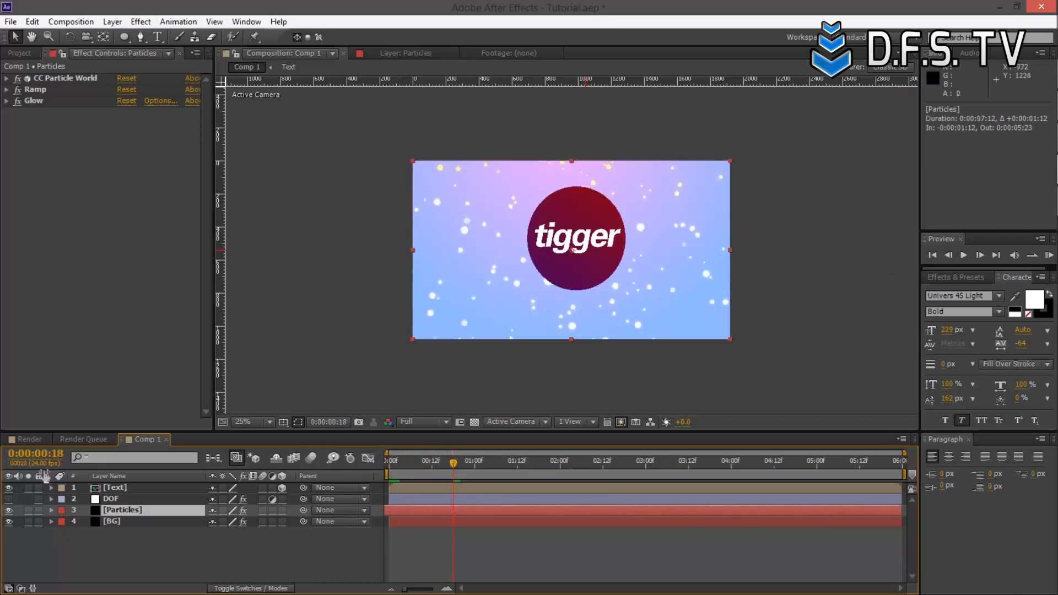
Step: Keyframe Text Orientation from 0,90,0 to 0,0,0 and apply Easy Ease In to the final keyframe
click(113, 487)
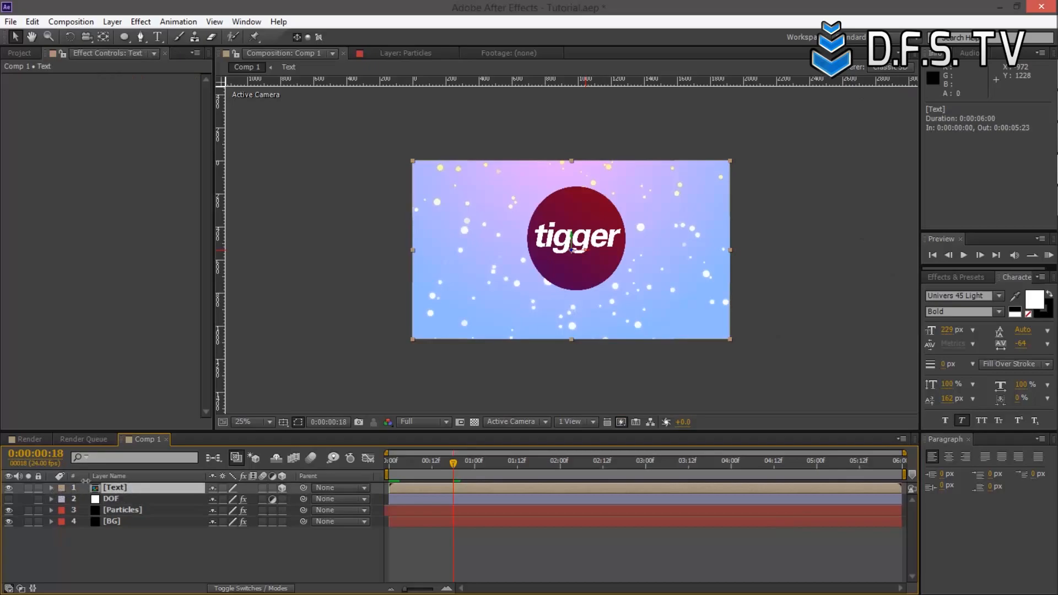
key(r)
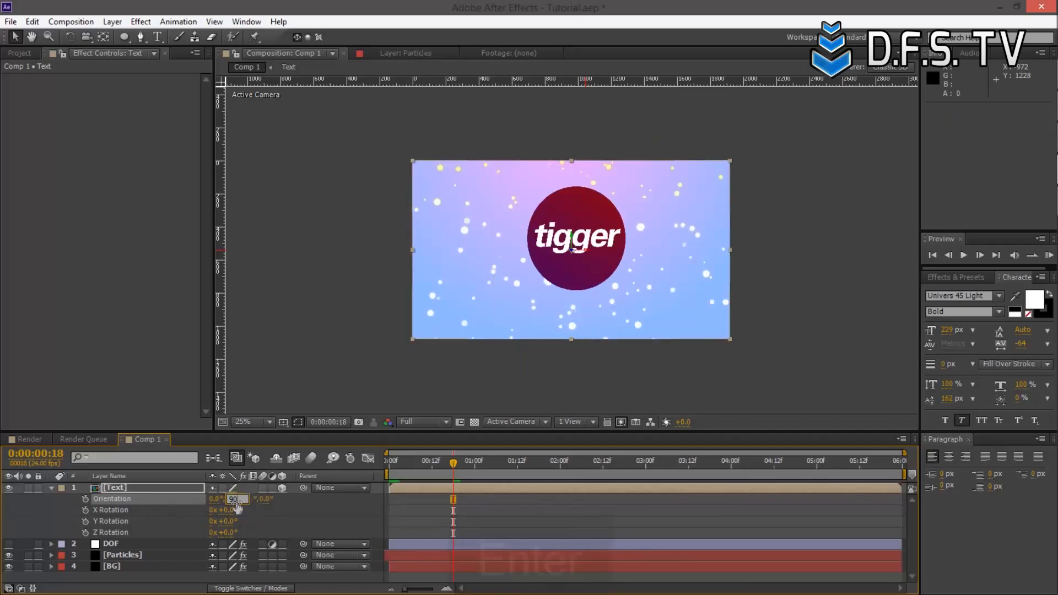
key(Enter)
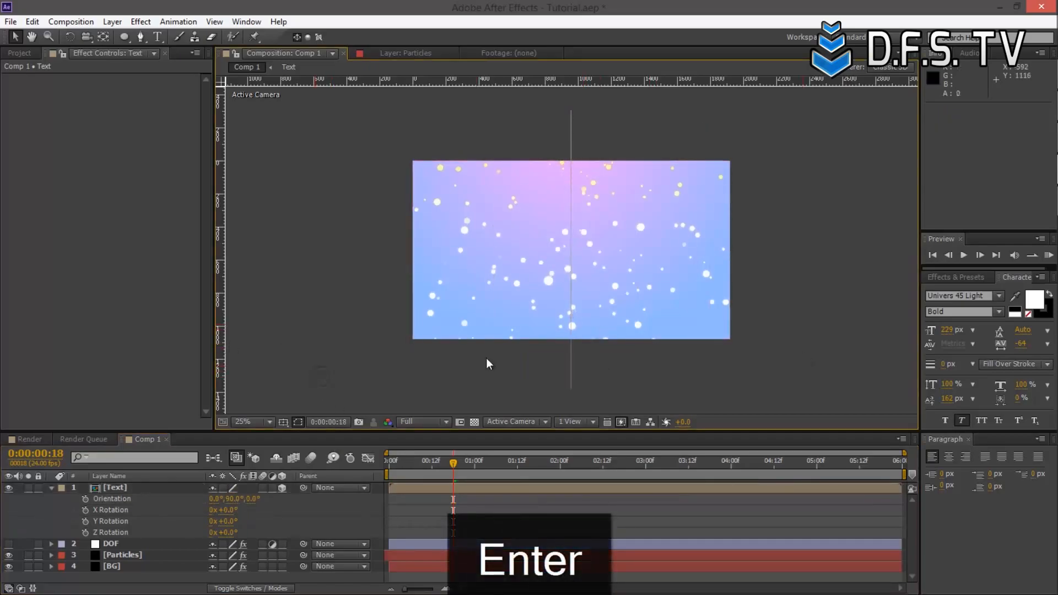
mouse_move(84, 505)
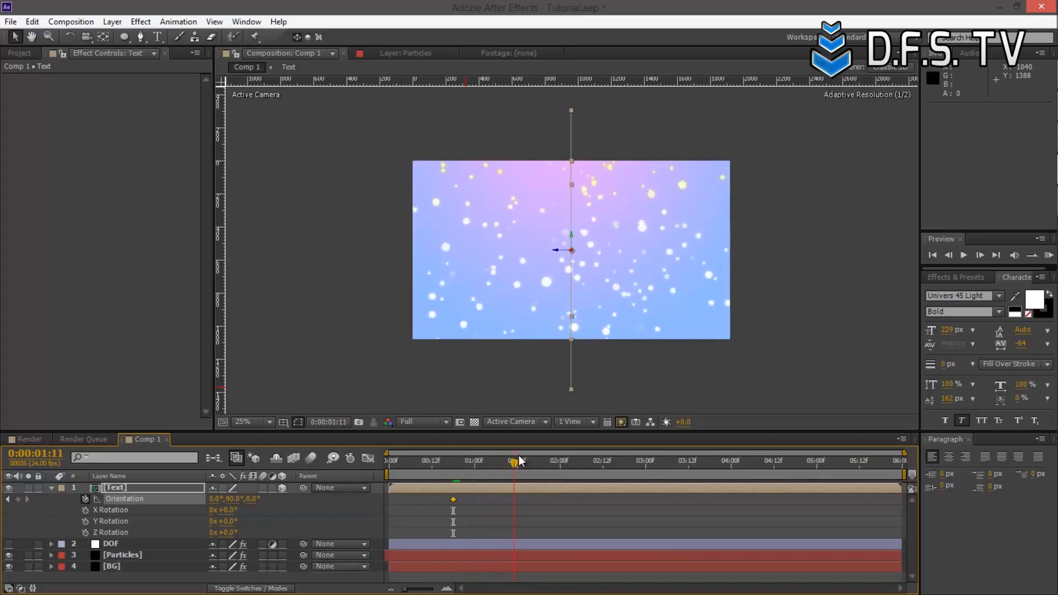
click(514, 461)
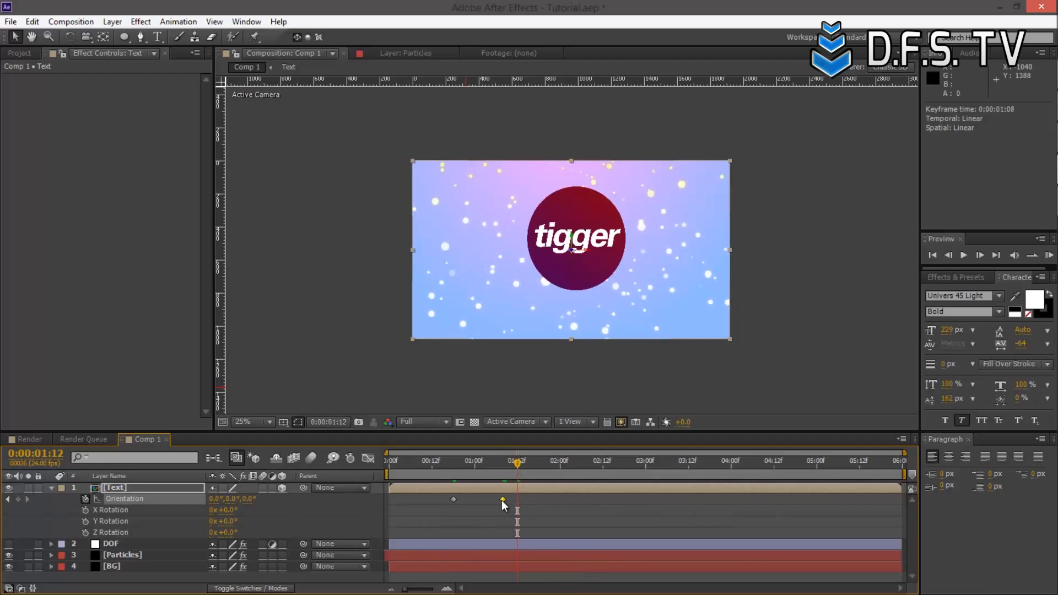
right_click(505, 505)
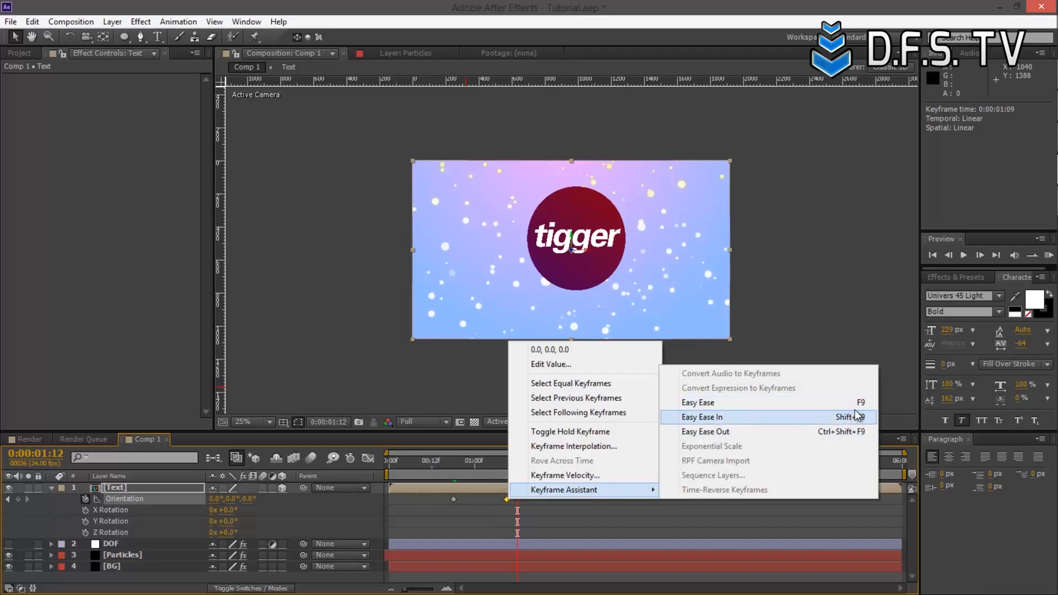
click(701, 417)
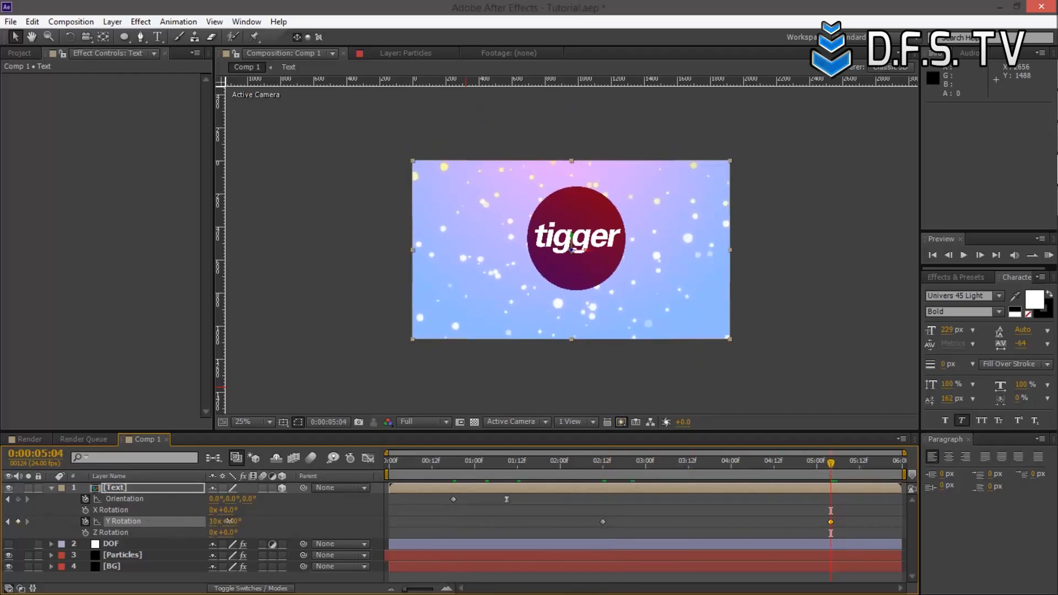
Step: Keyframe Y Rotation to 90° for the spin-out, ease its last keyframe, and collapse the Text layer
key(Enter)
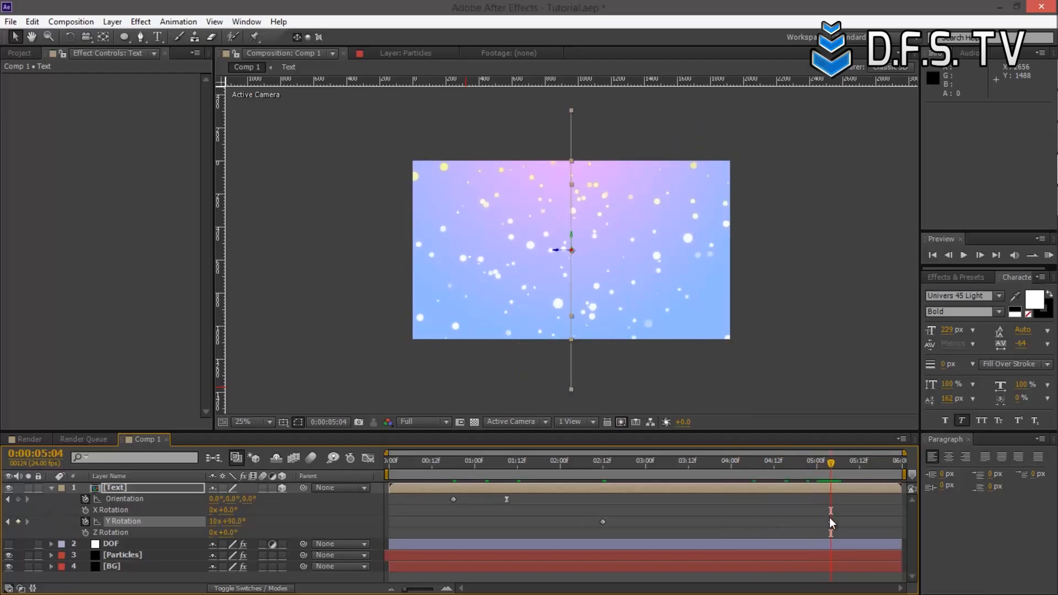
right_click(832, 525)
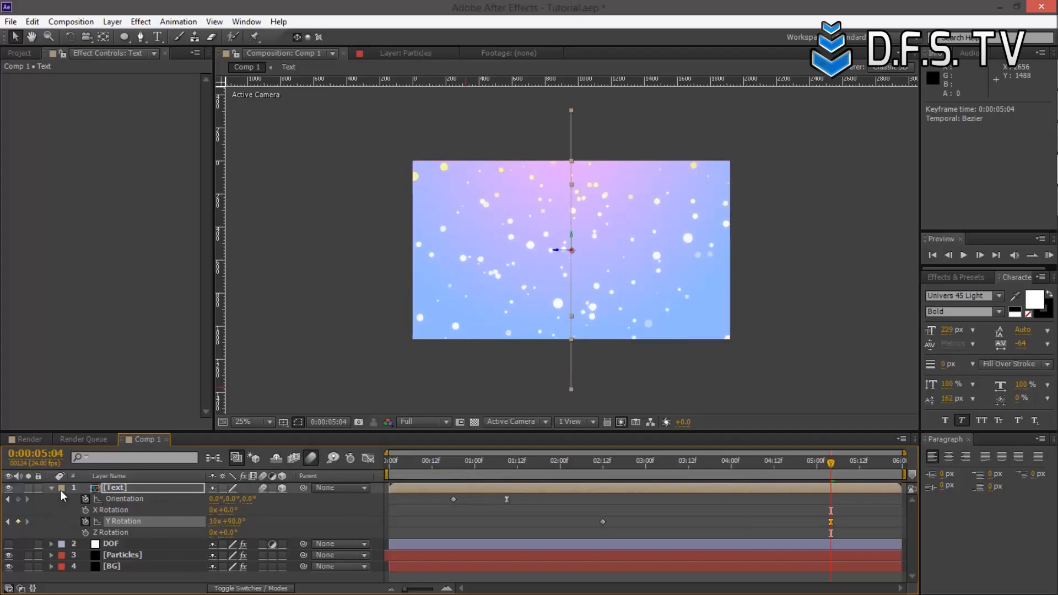
click(52, 488)
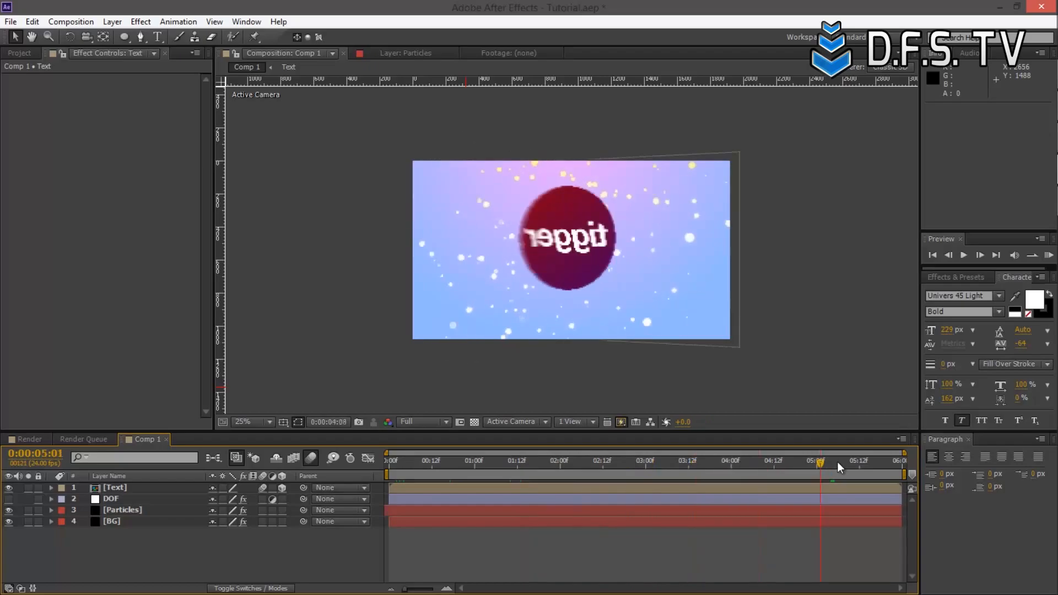
Step: Scrub the time indicator through the ending to watch the tigger title spin away
drag(820, 464, 807, 464)
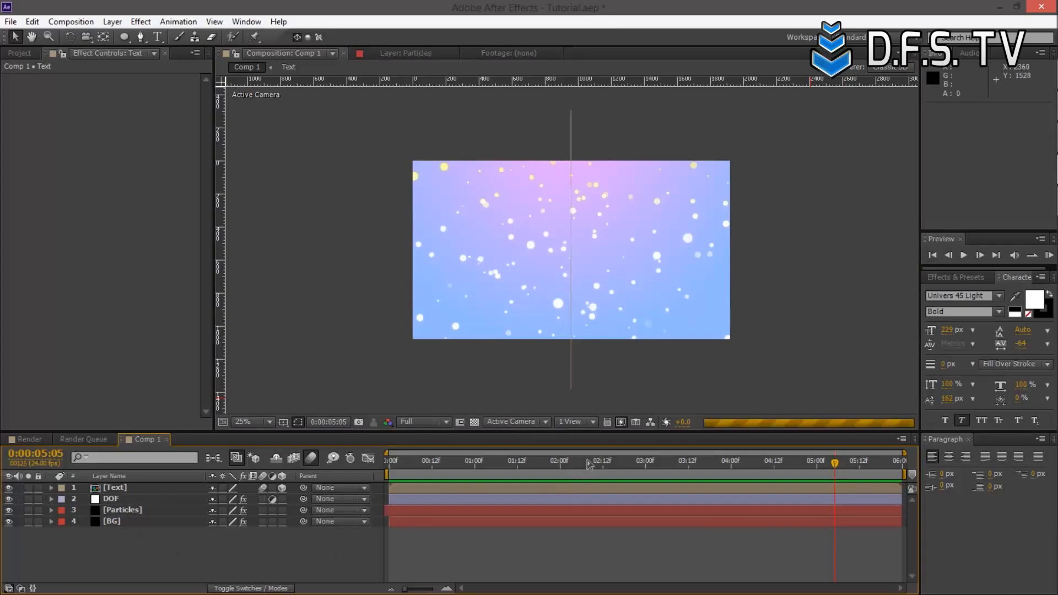
Step: Select Comp 1 in the Project panel and add it to the Render Queue
click(619, 461)
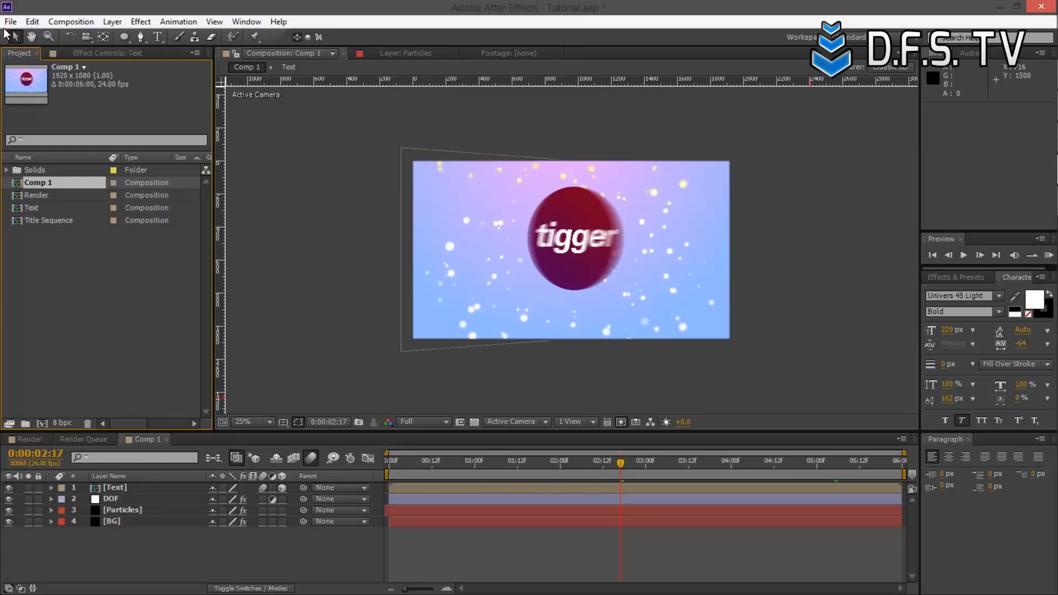
click(9, 20)
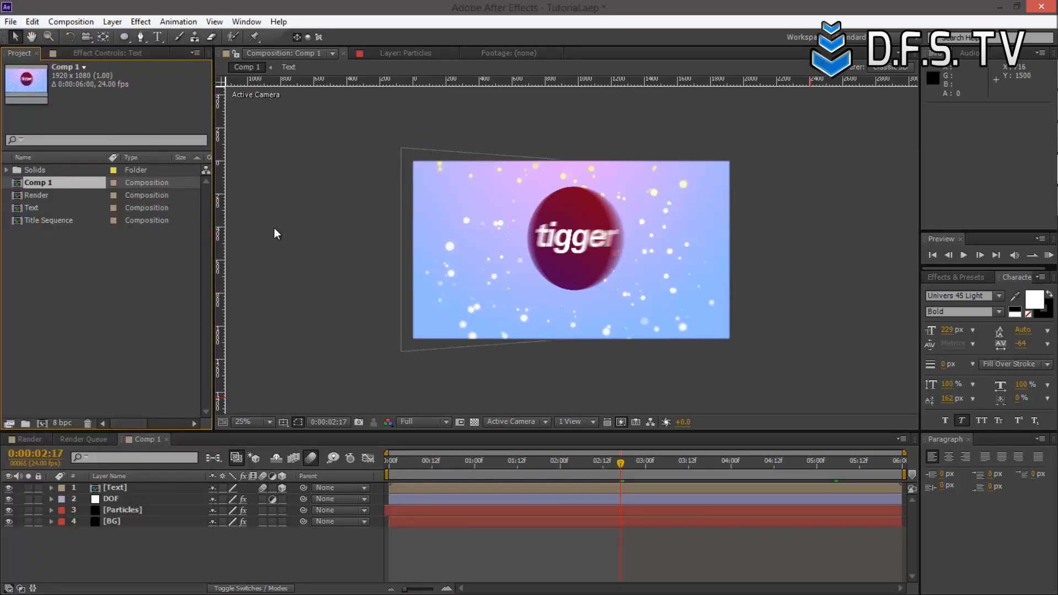
mouse_move(269, 316)
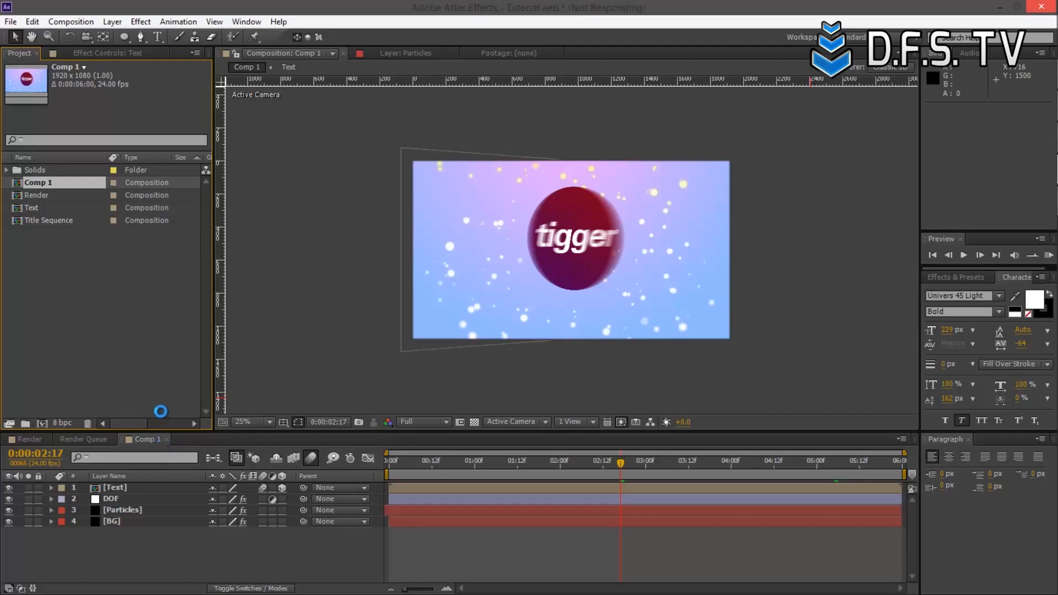
mouse_move(765, 262)
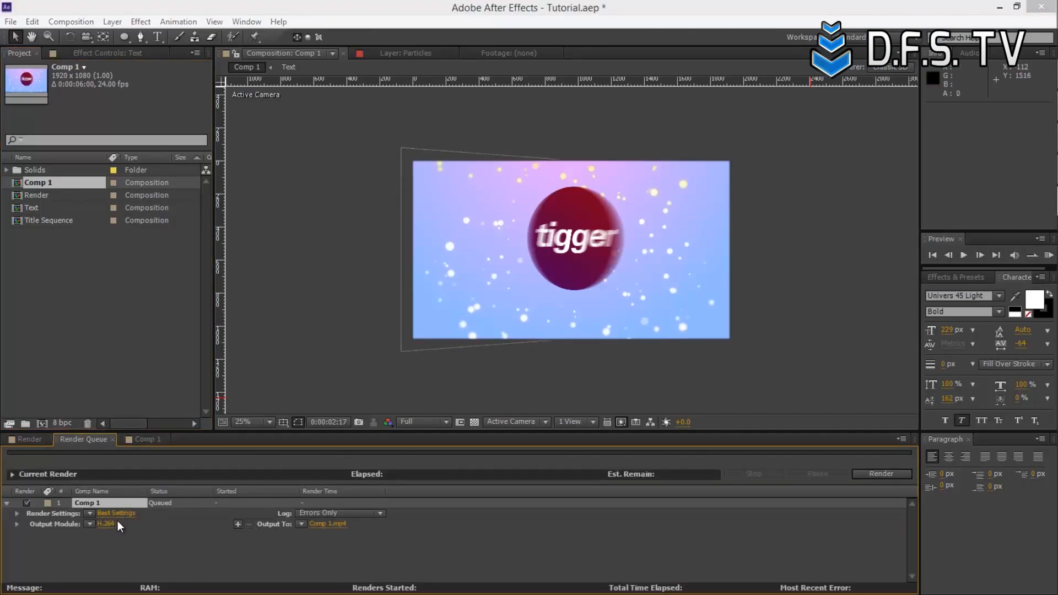
mouse_move(105, 535)
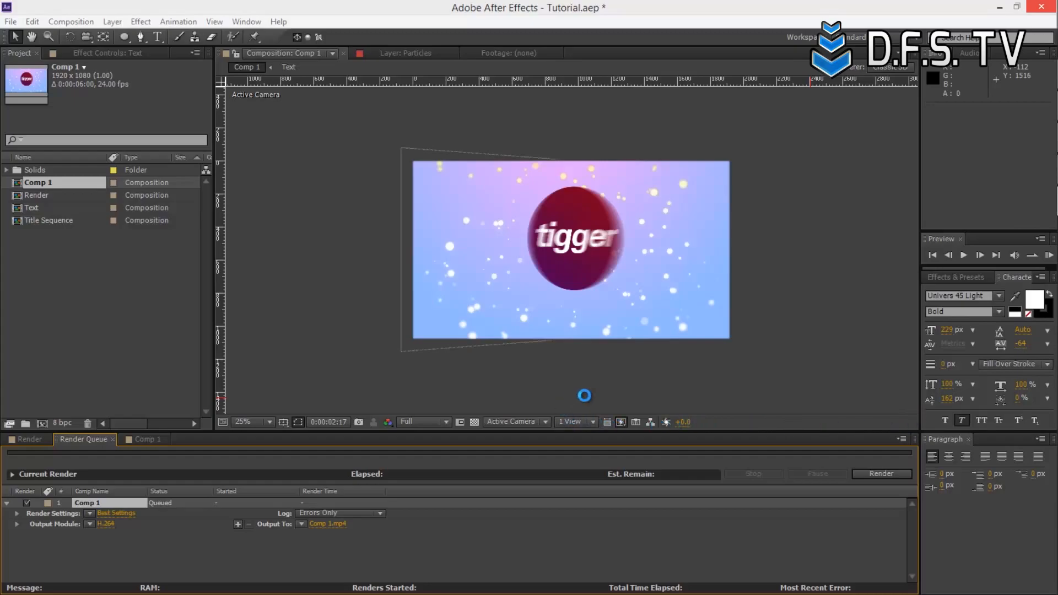
Step: Change Comp 1's output module from H.264 to QuickTime with Audio Output unchecked
key(capslock)
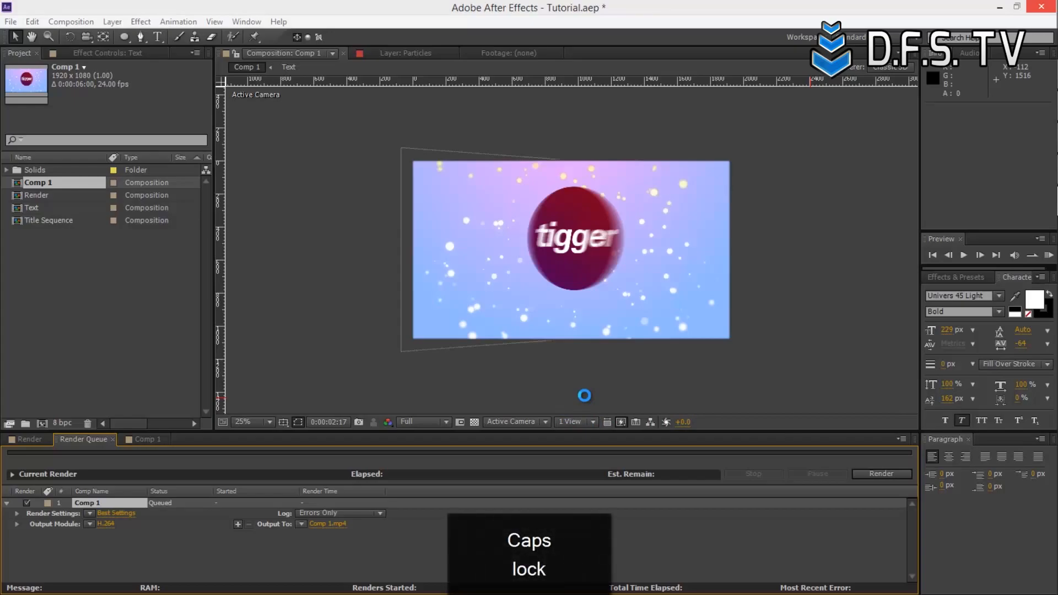
key(CapsLock)
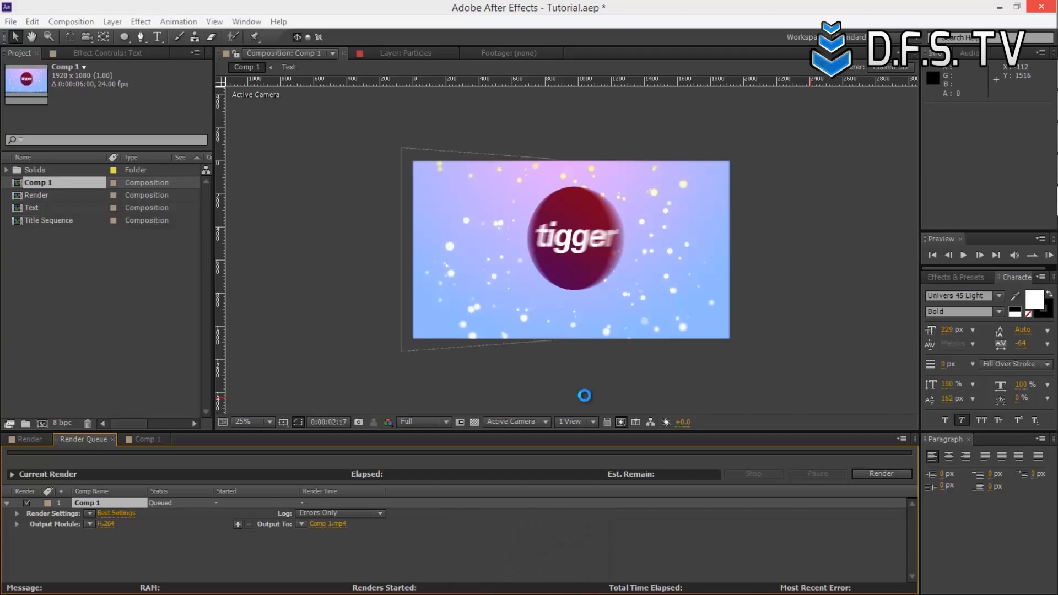
click(100, 524)
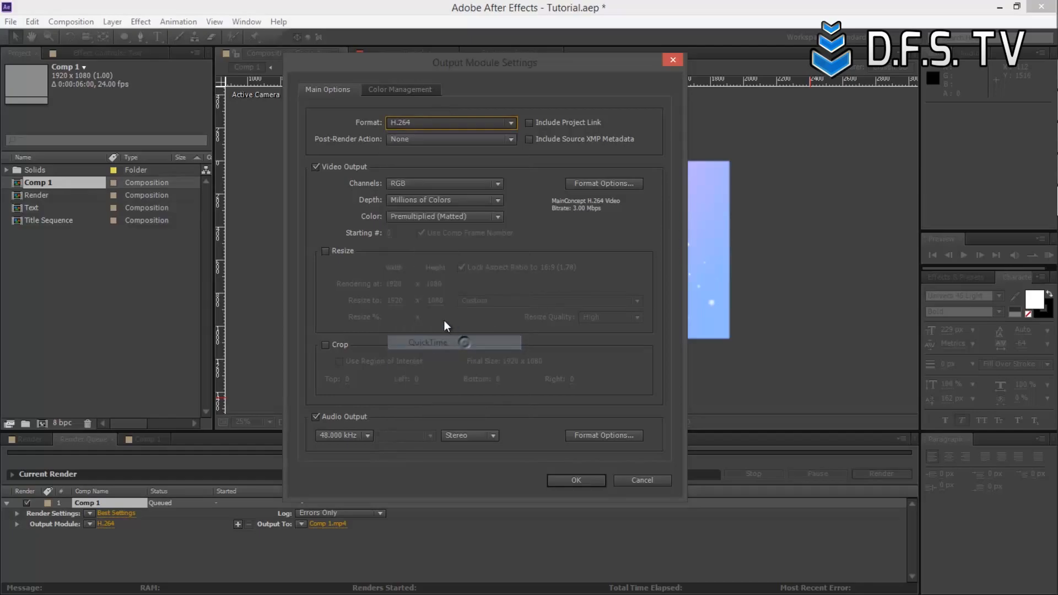
click(509, 122)
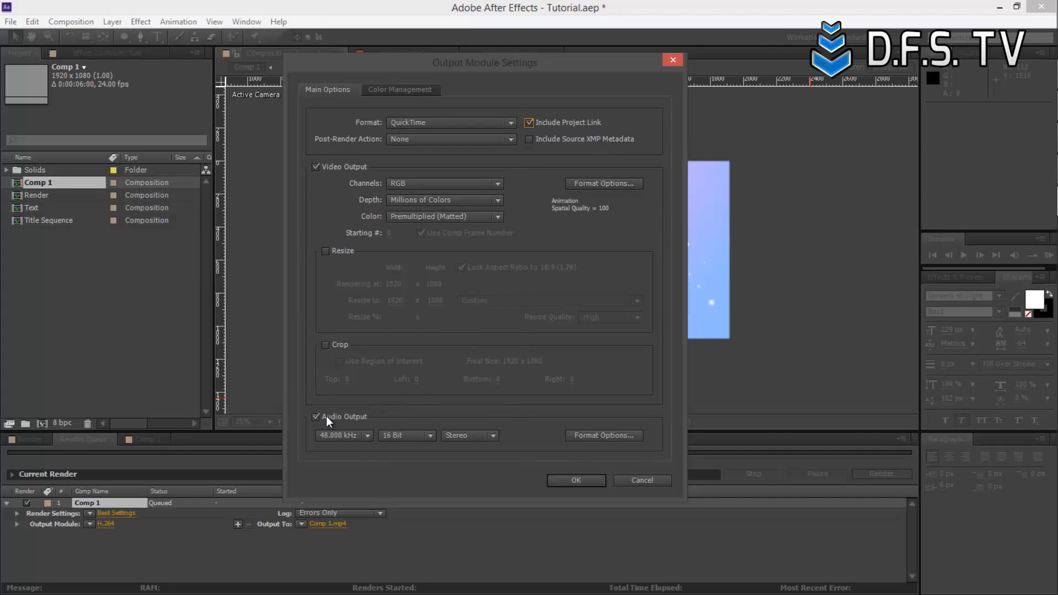
click(316, 417)
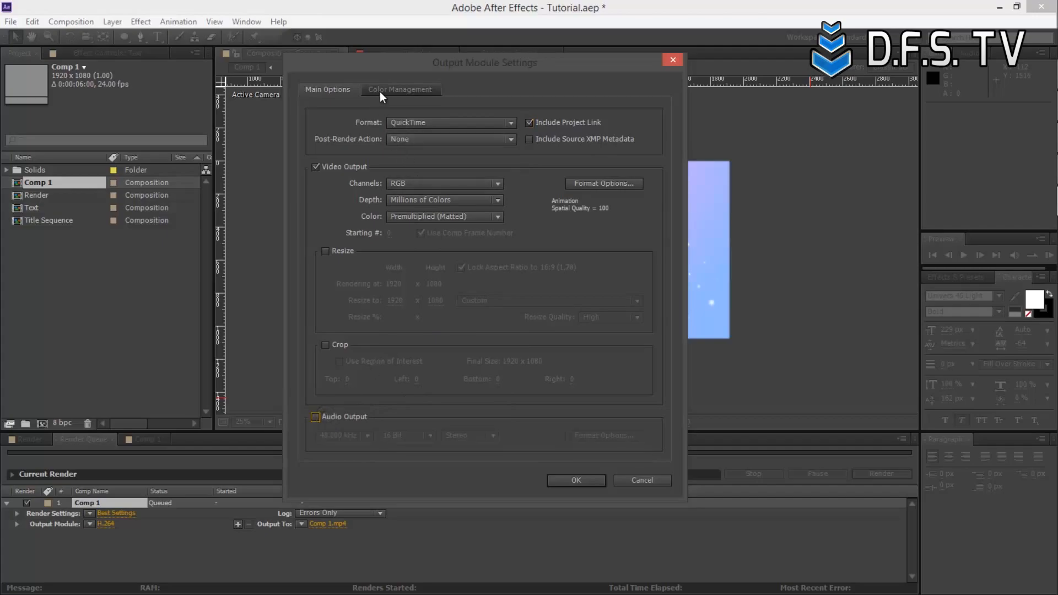
mouse_move(569, 220)
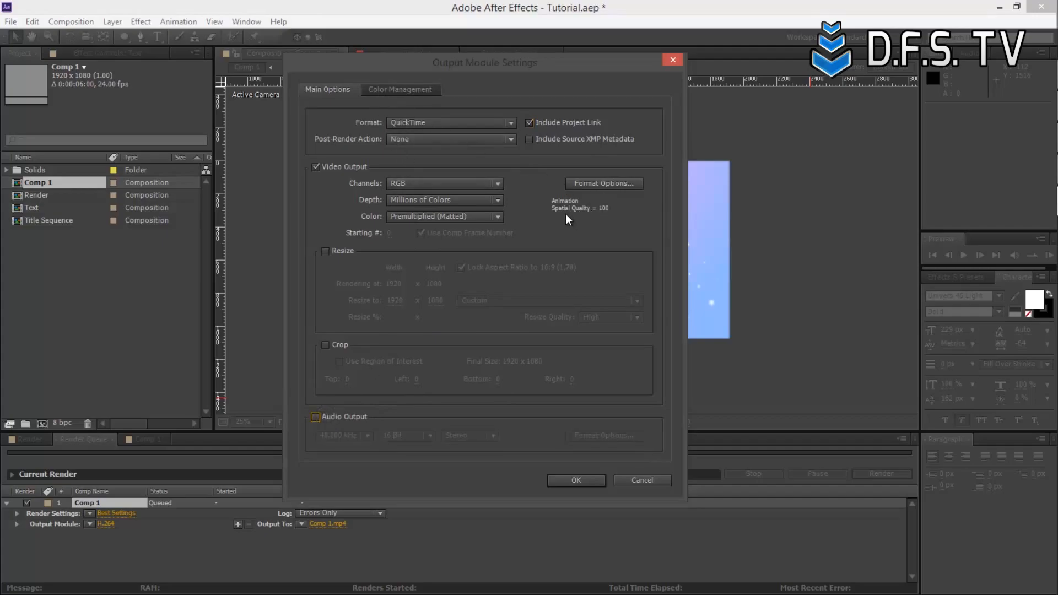
mouse_move(586, 219)
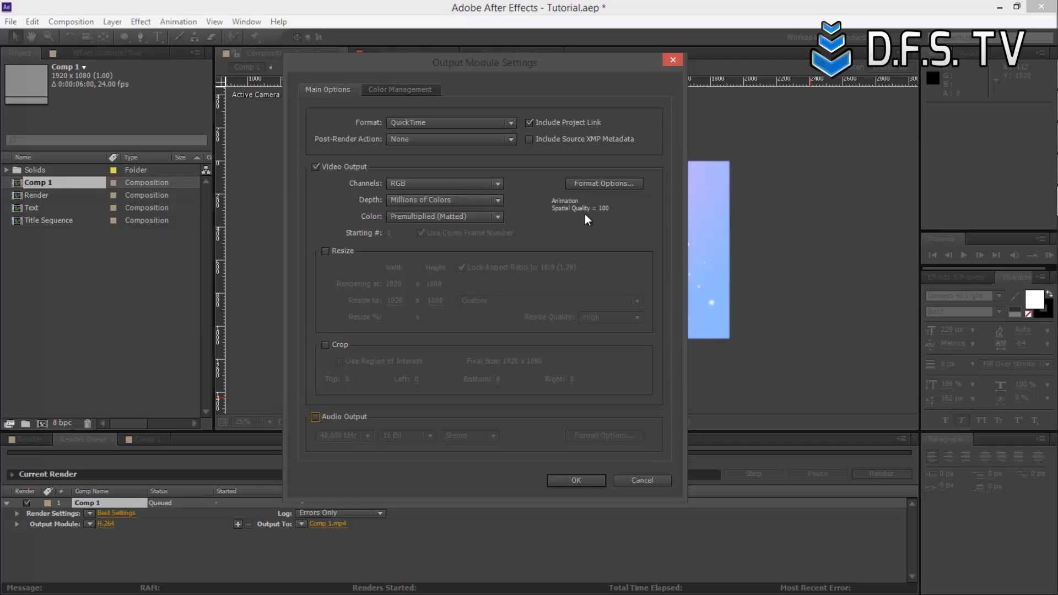
mouse_move(497, 183)
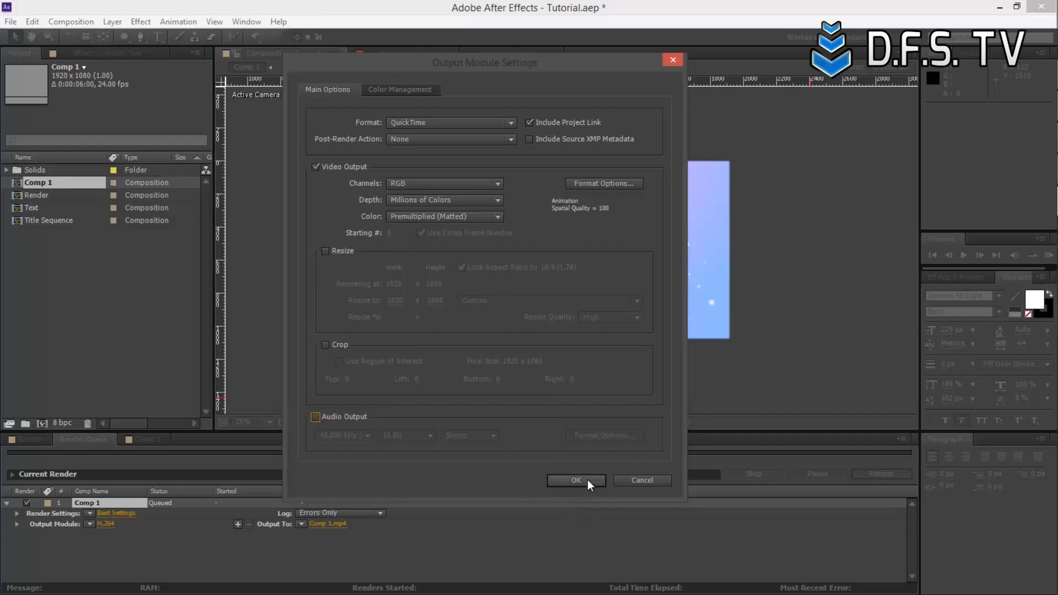
click(575, 480)
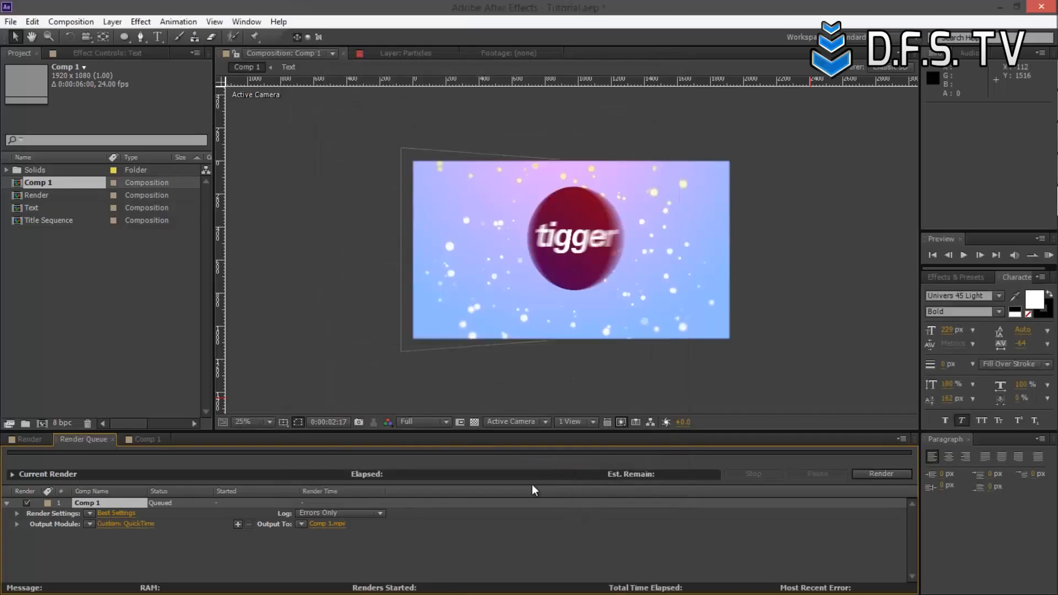
Step: Review and confirm Comp 1's Best Settings render settings
click(117, 512)
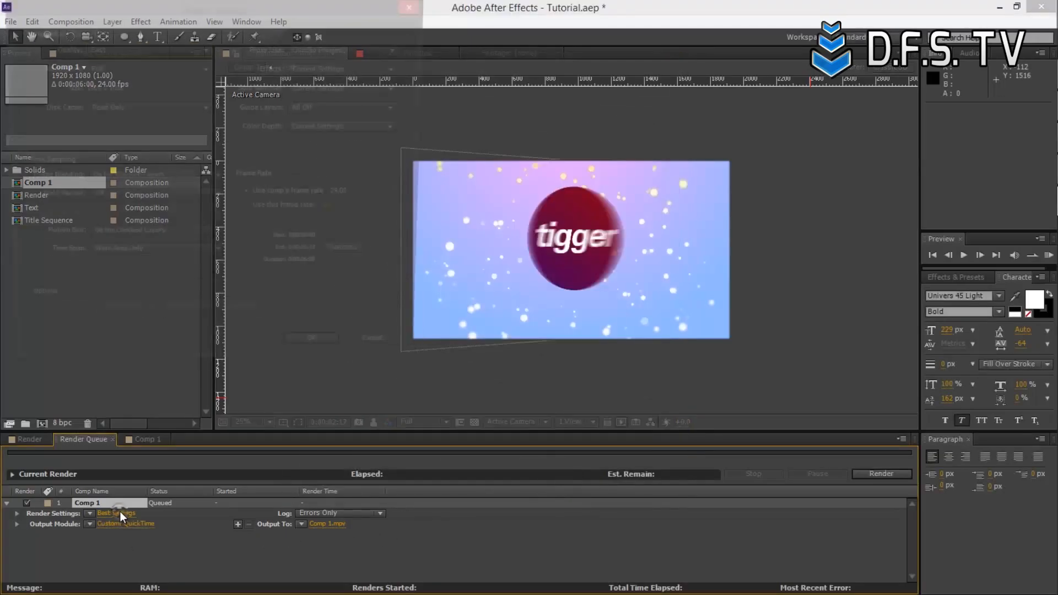
click(112, 513)
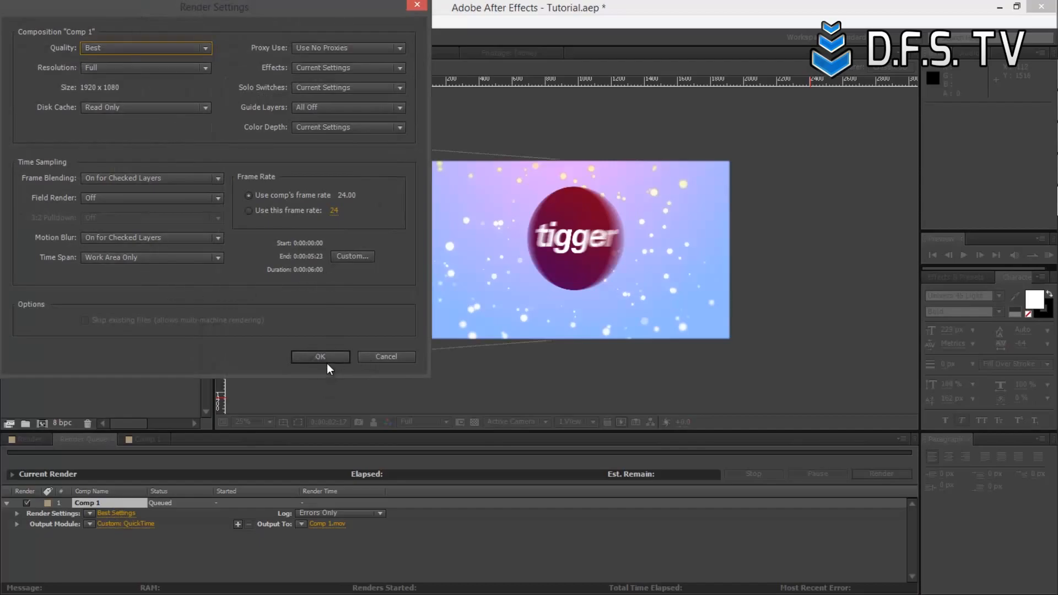
click(320, 357)
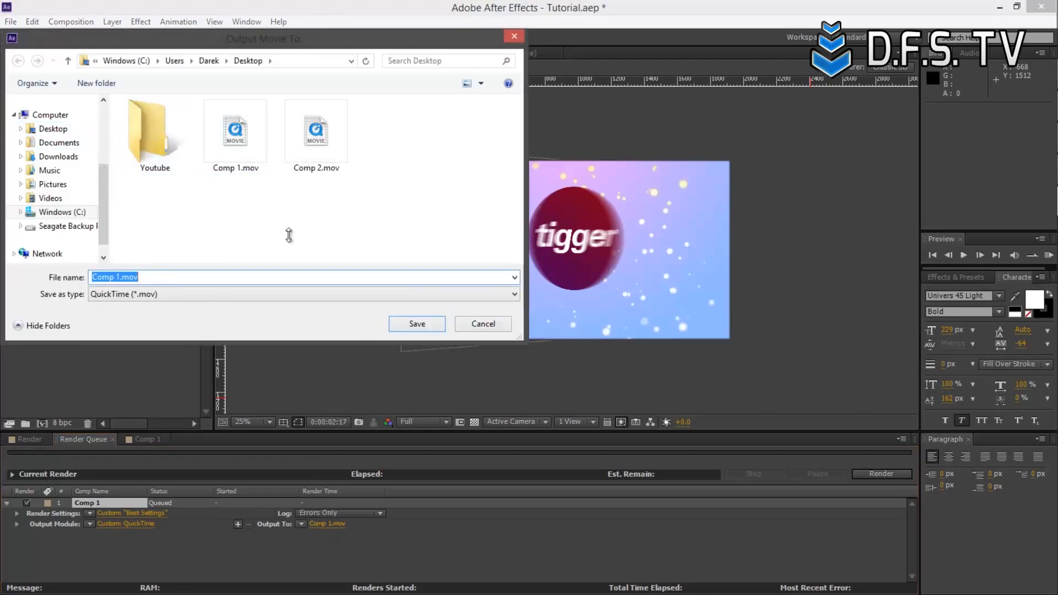
Step: Set the output file to Tutorial Demo Intro.mov on the Desktop and save
key(Backspace)
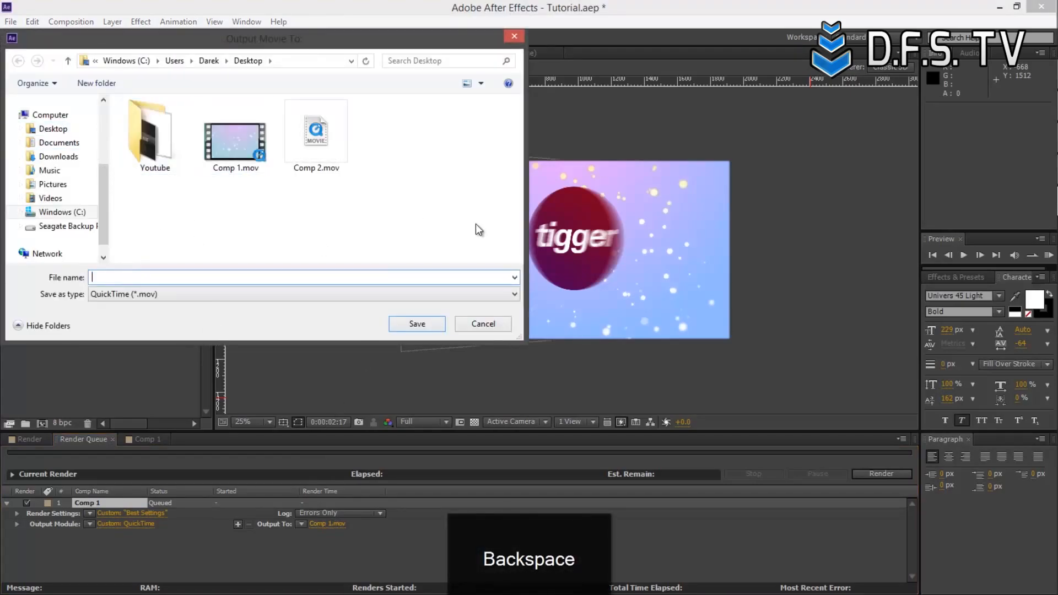
text(tUT)
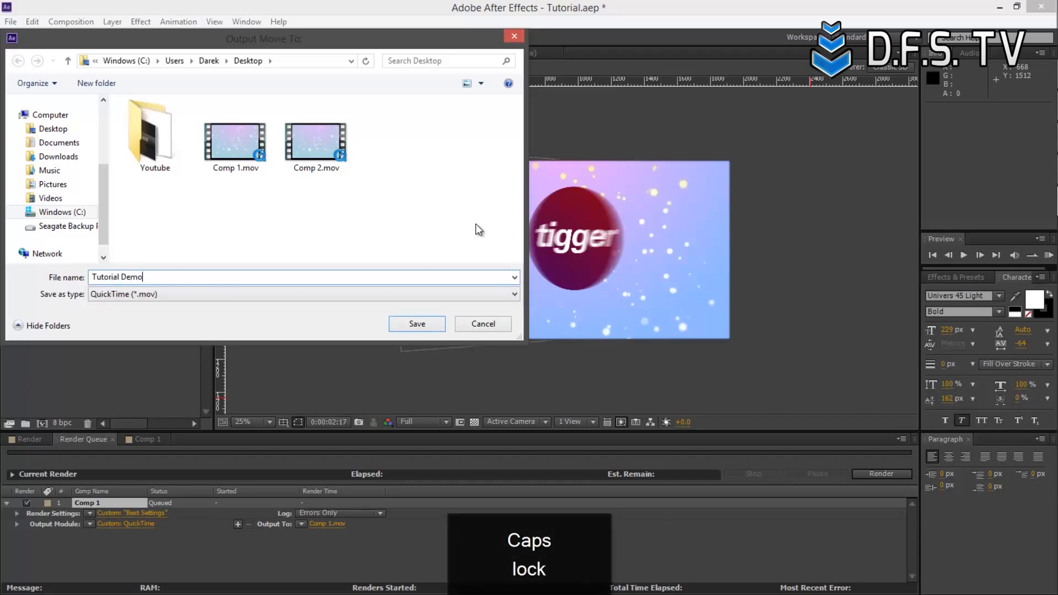
text(Intro)
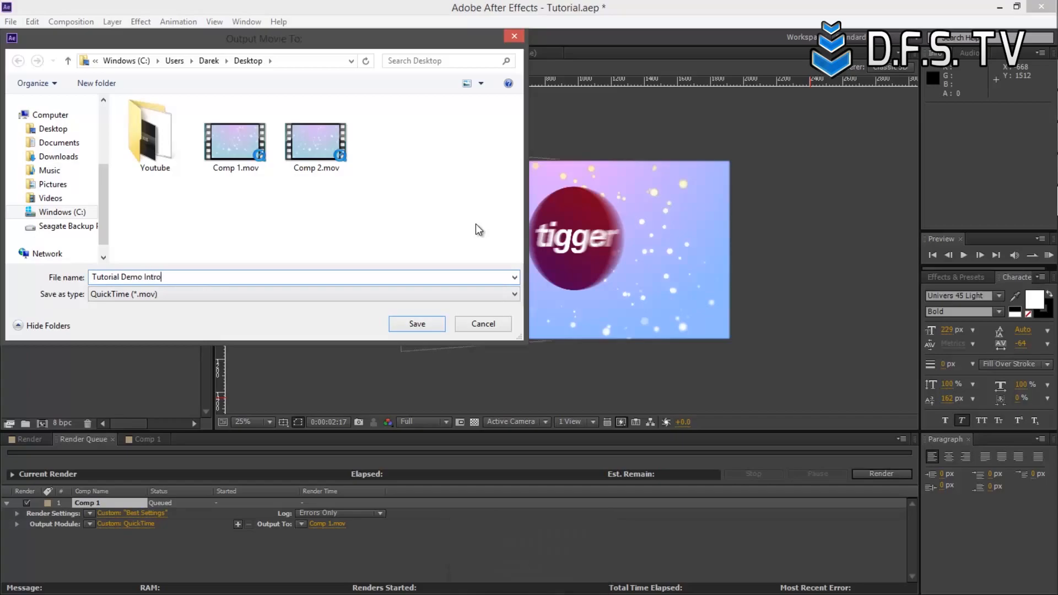
click(417, 324)
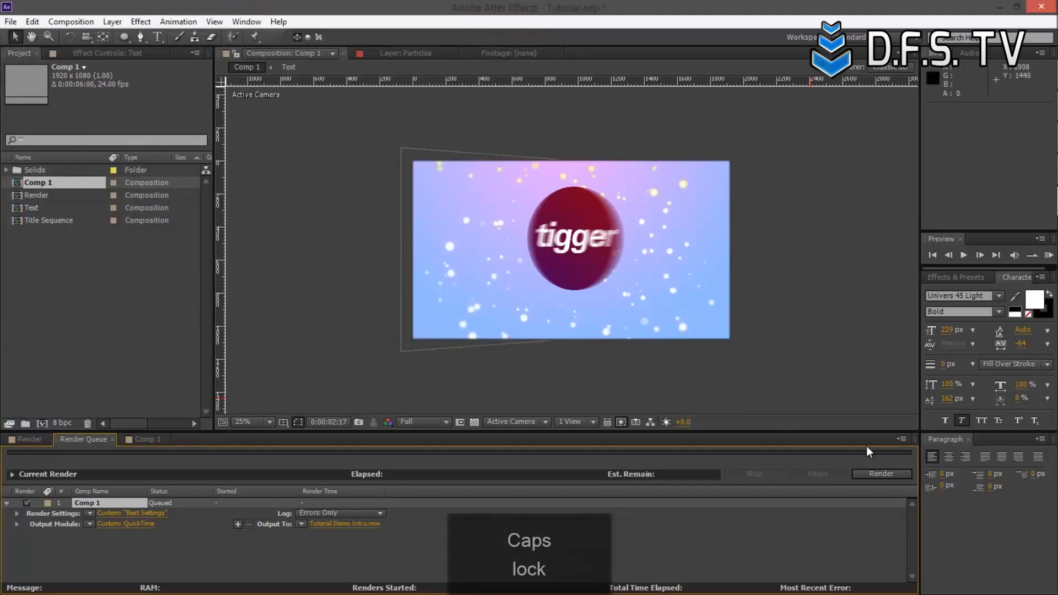
Step: Start rendering the queued Comp 1 to the QuickTime movie
click(882, 474)
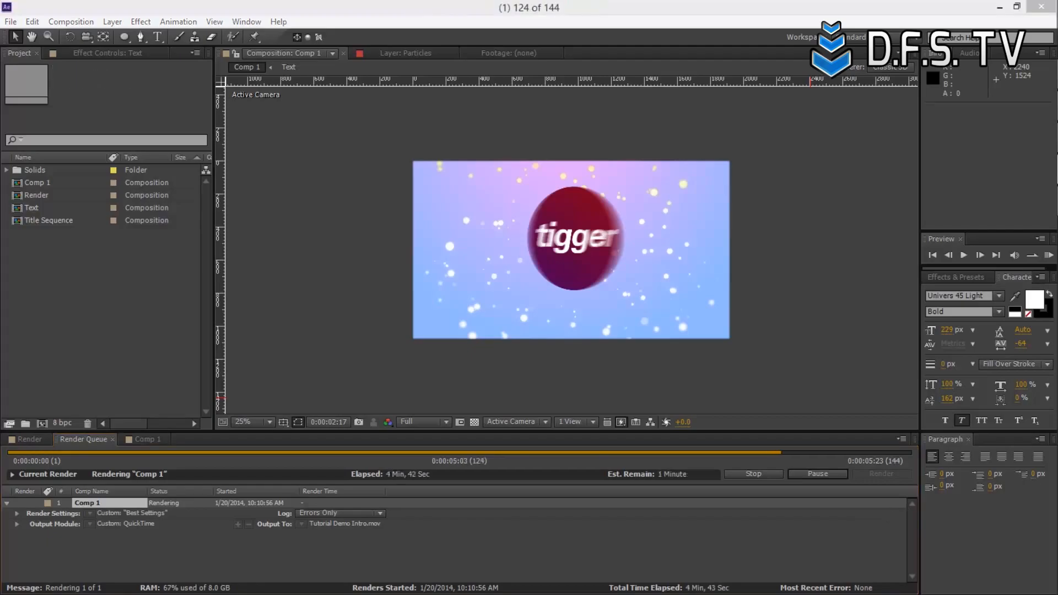
mouse_move(573, 479)
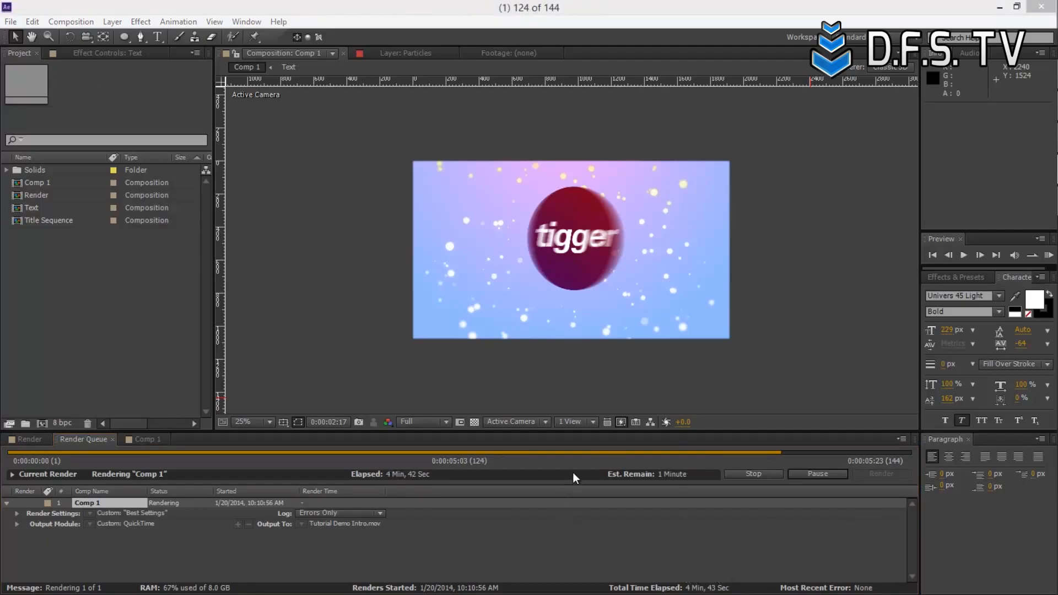